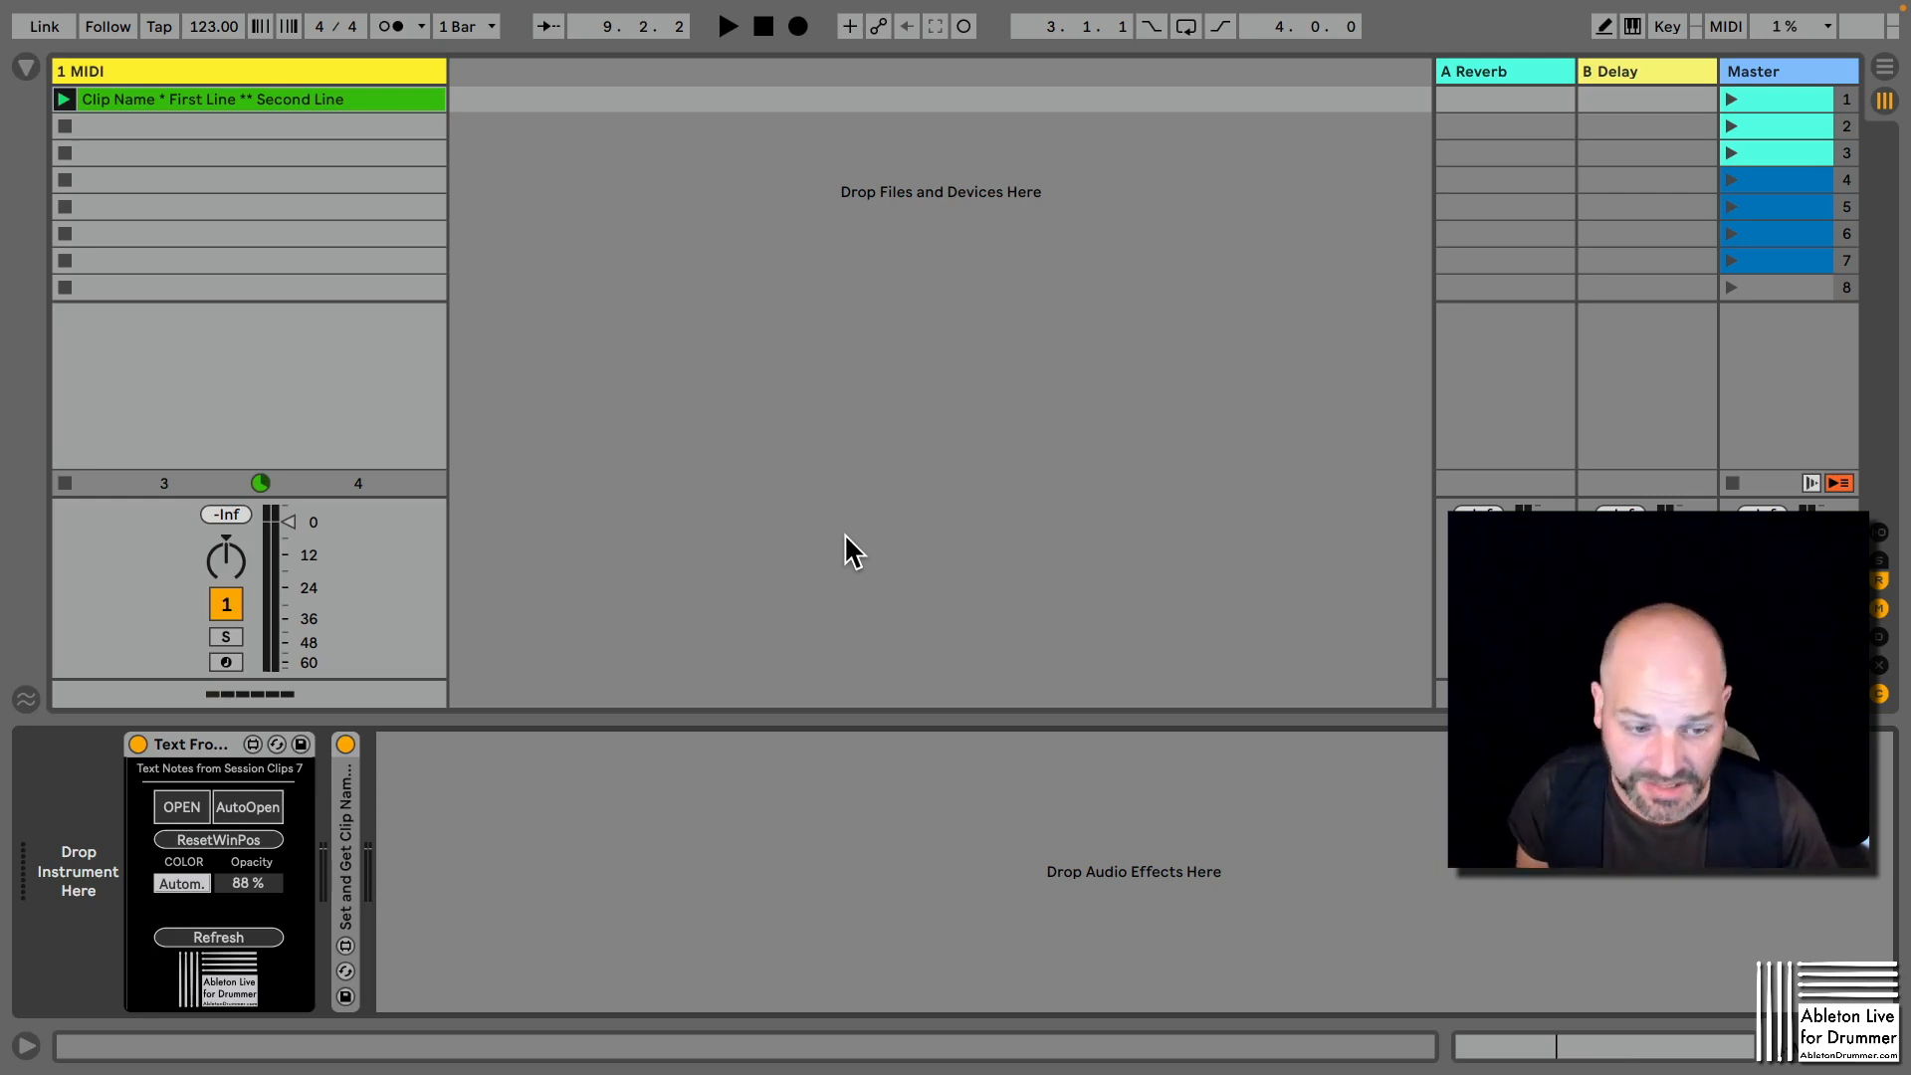
pyautogui.moveTo(297, 637)
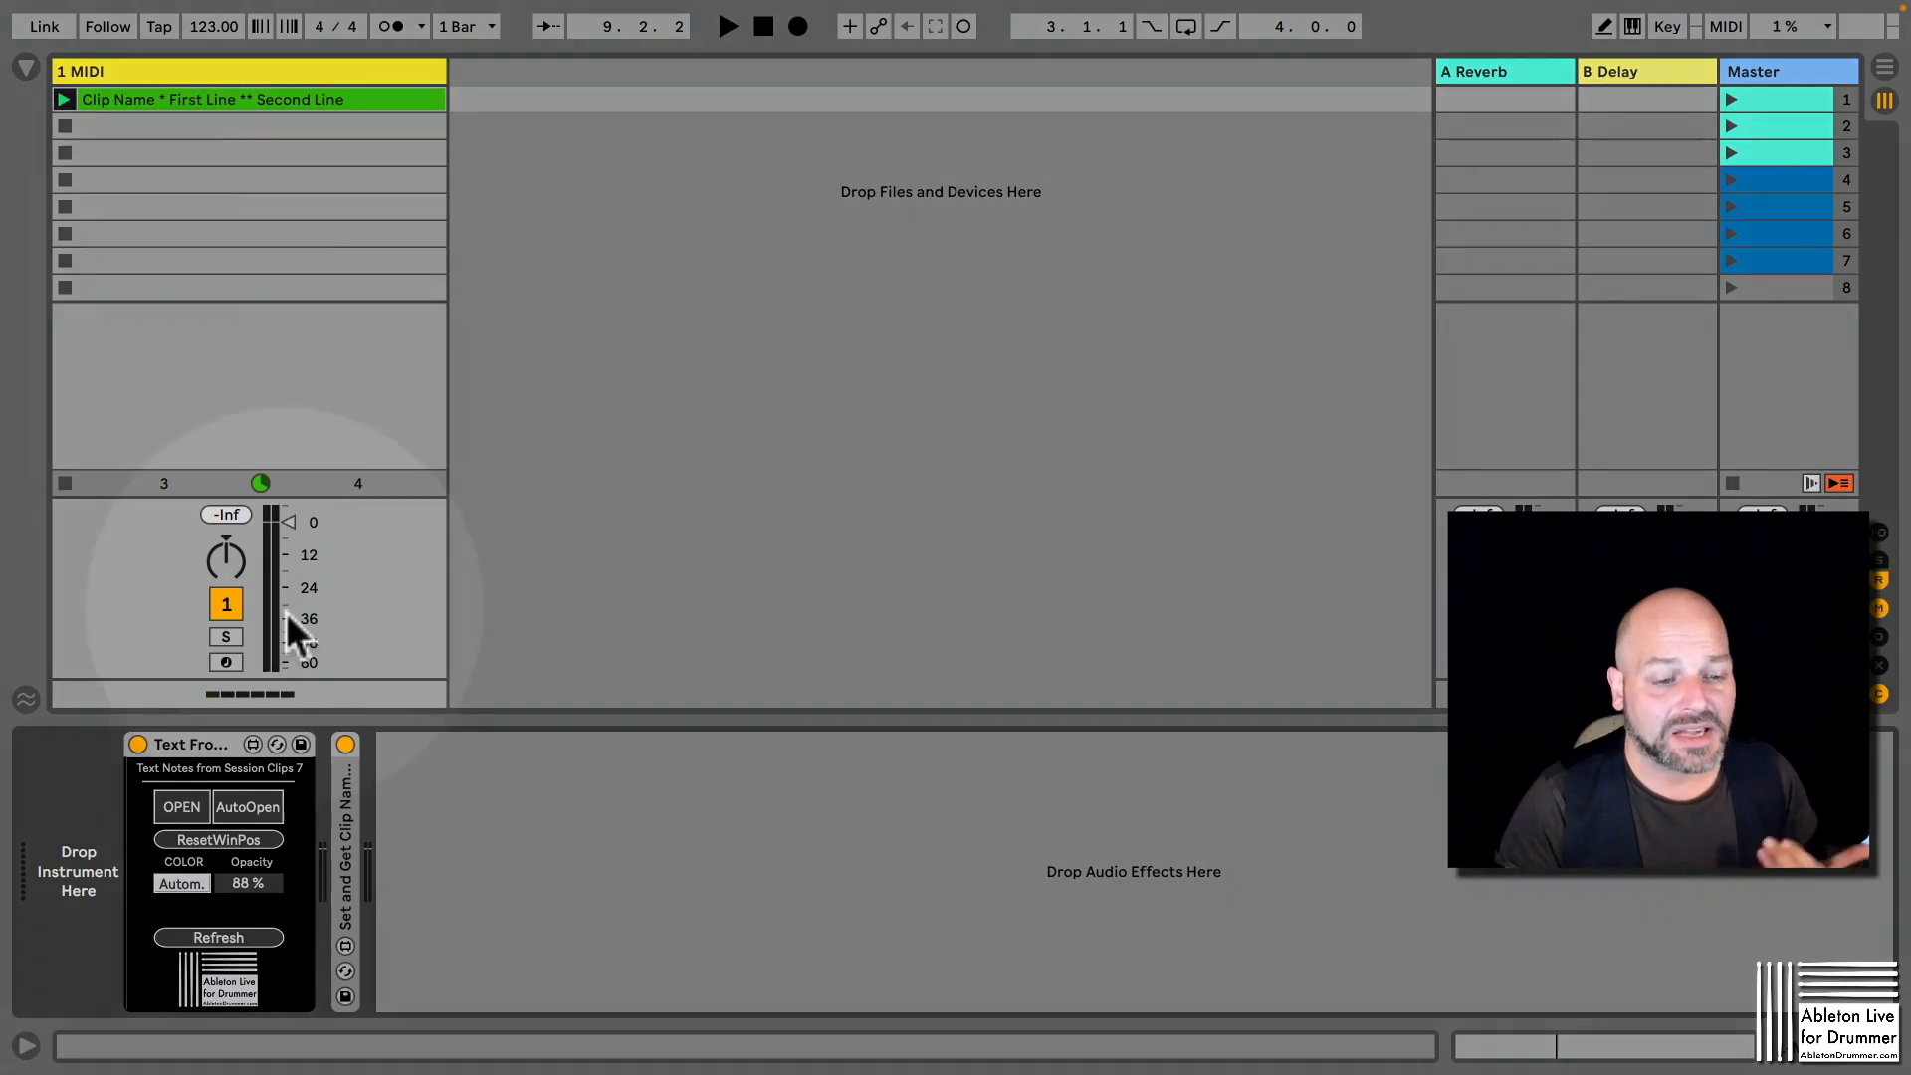
# Show the TextNotes pop-up displaying the clip's First Line and Second Line.
pyautogui.click(182, 806)
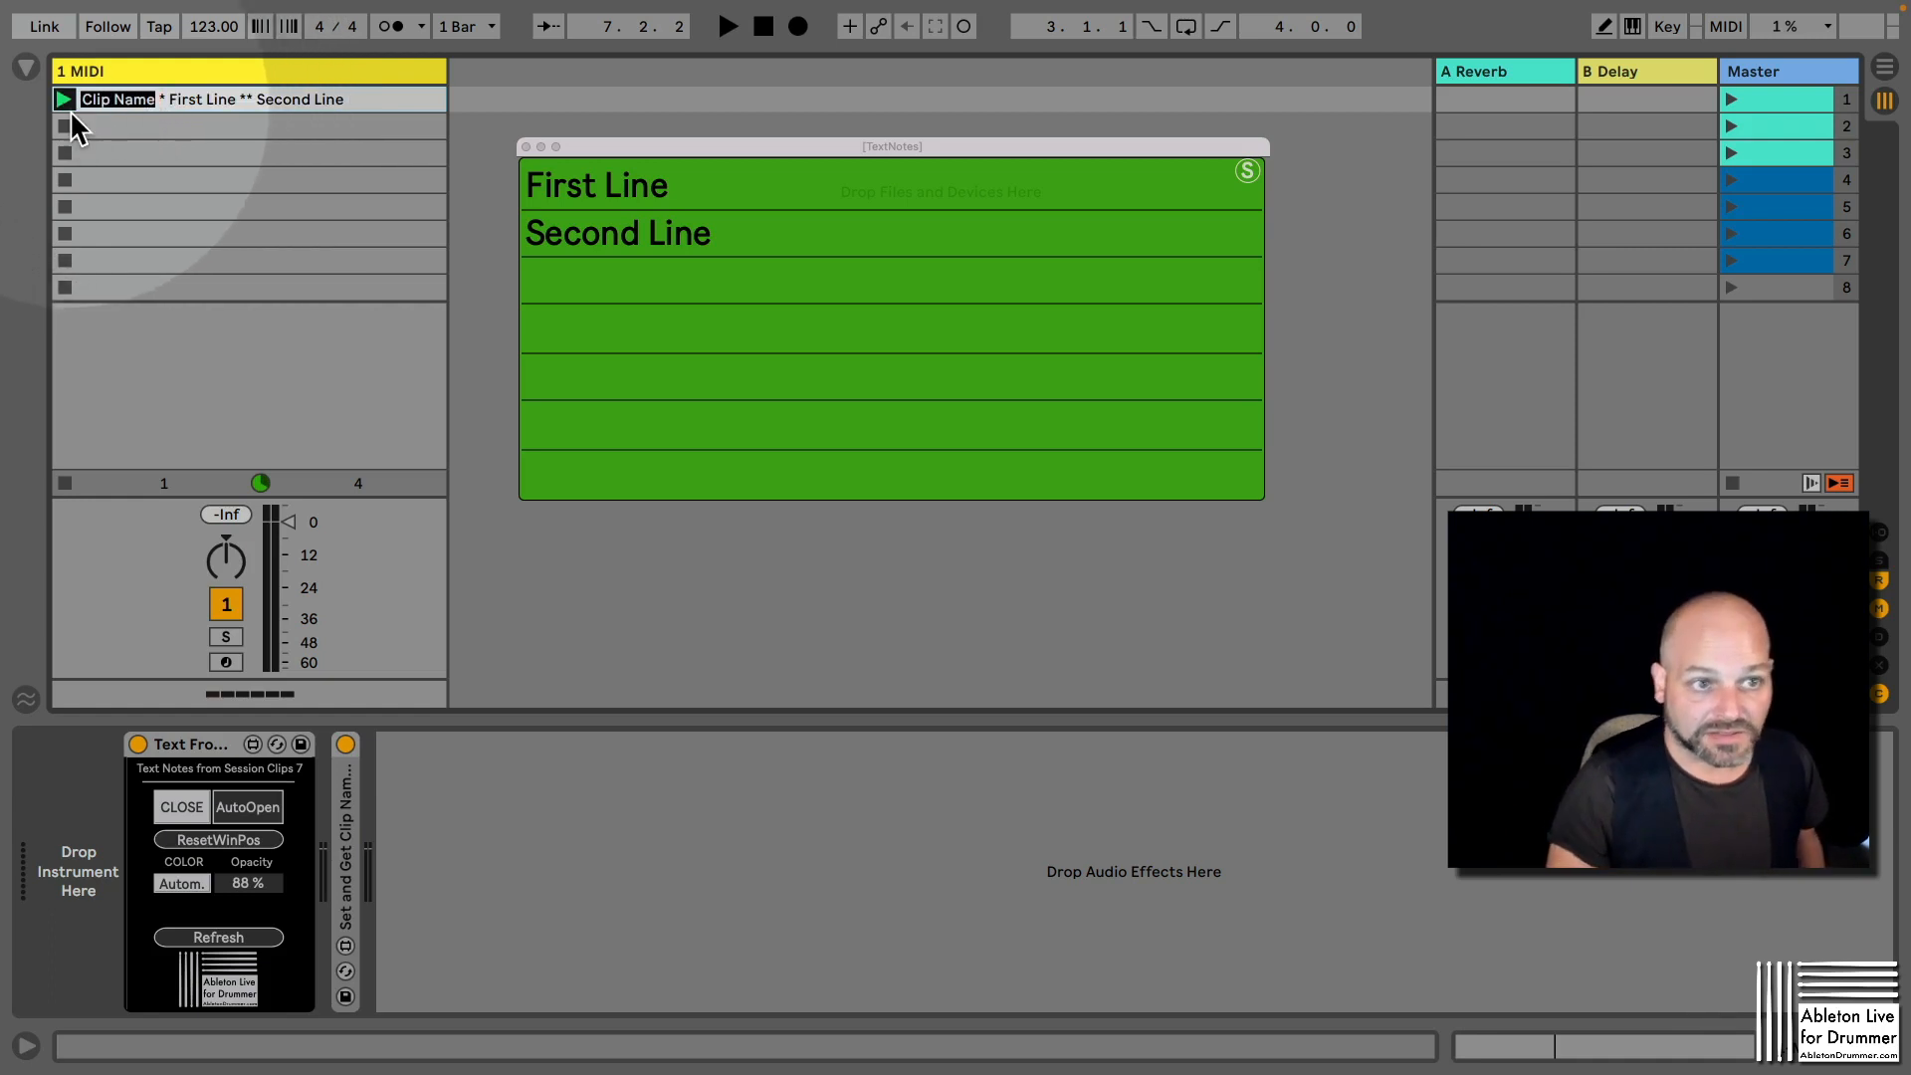
# Rename the clip to Song 1 * Notes First Line ** Notes for Second Line.
pyautogui.write('Song')
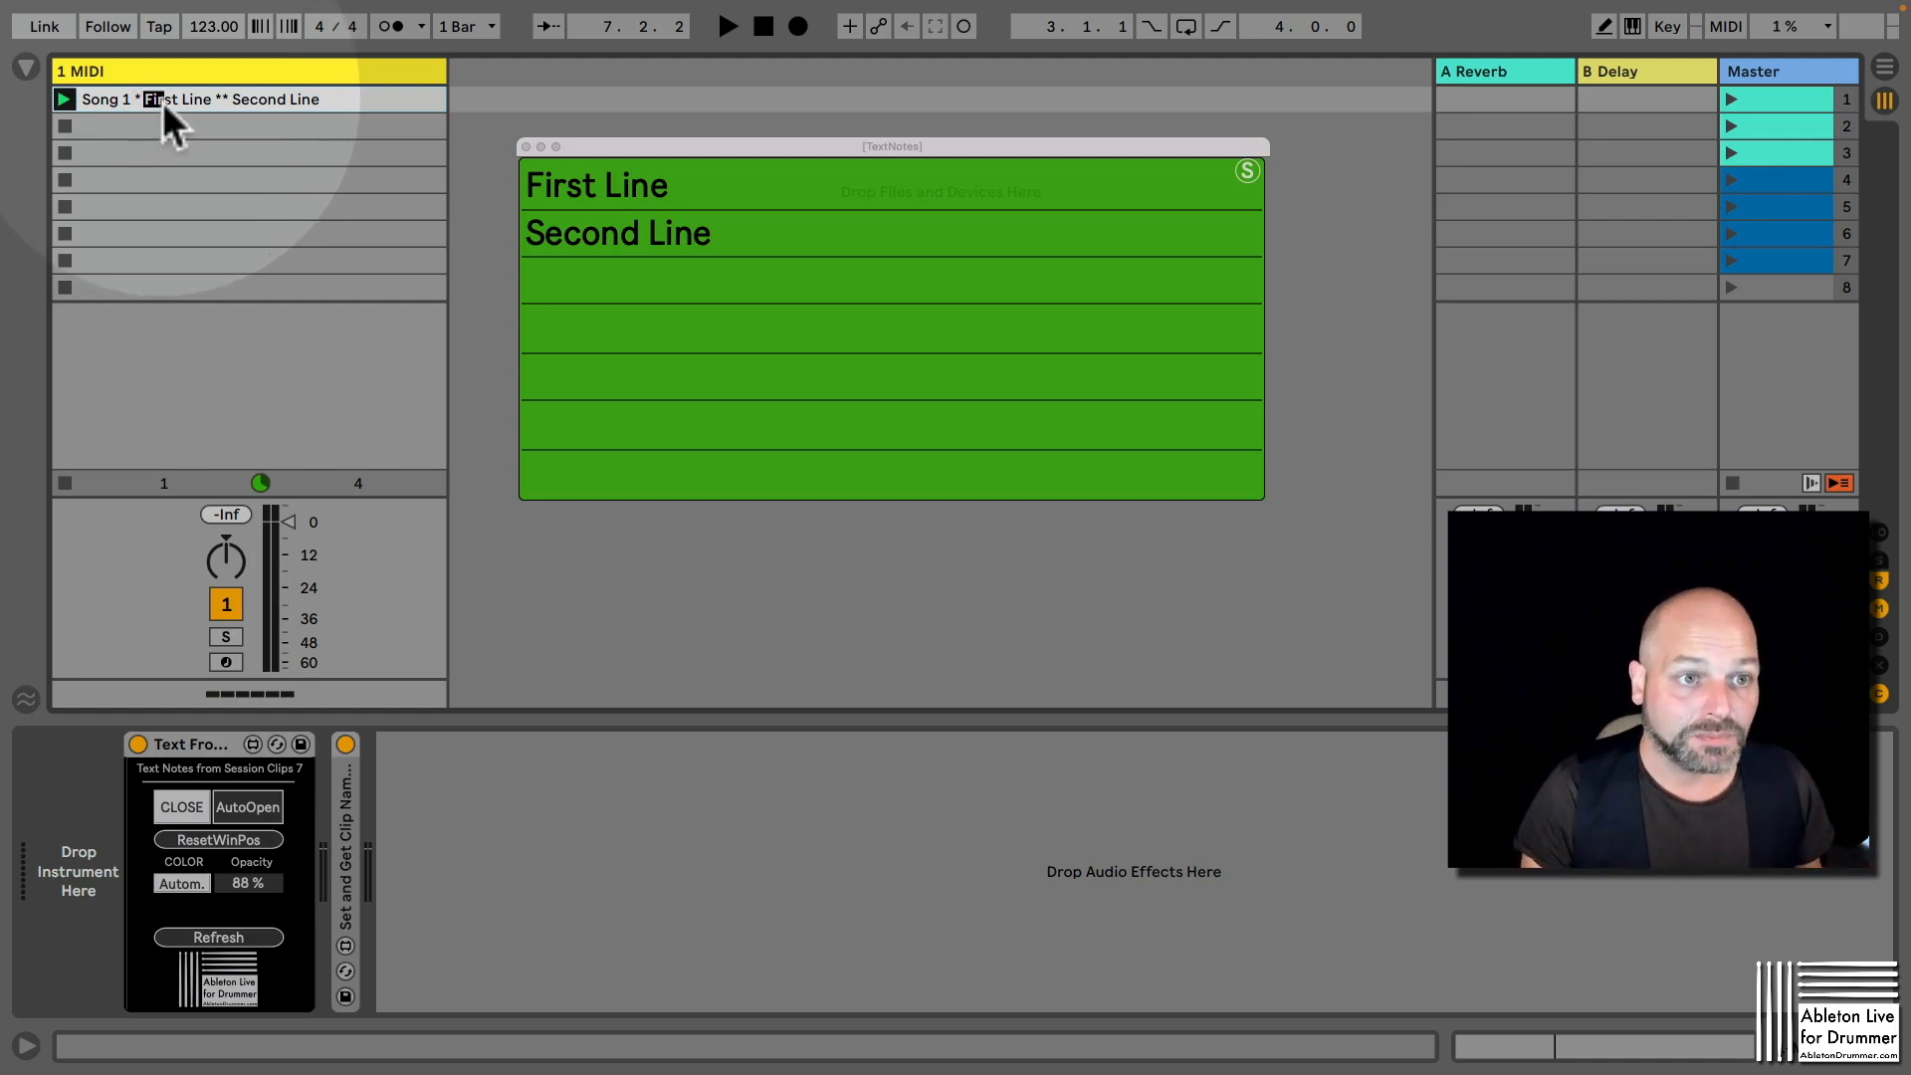
pyautogui.doubleClick(177, 99)
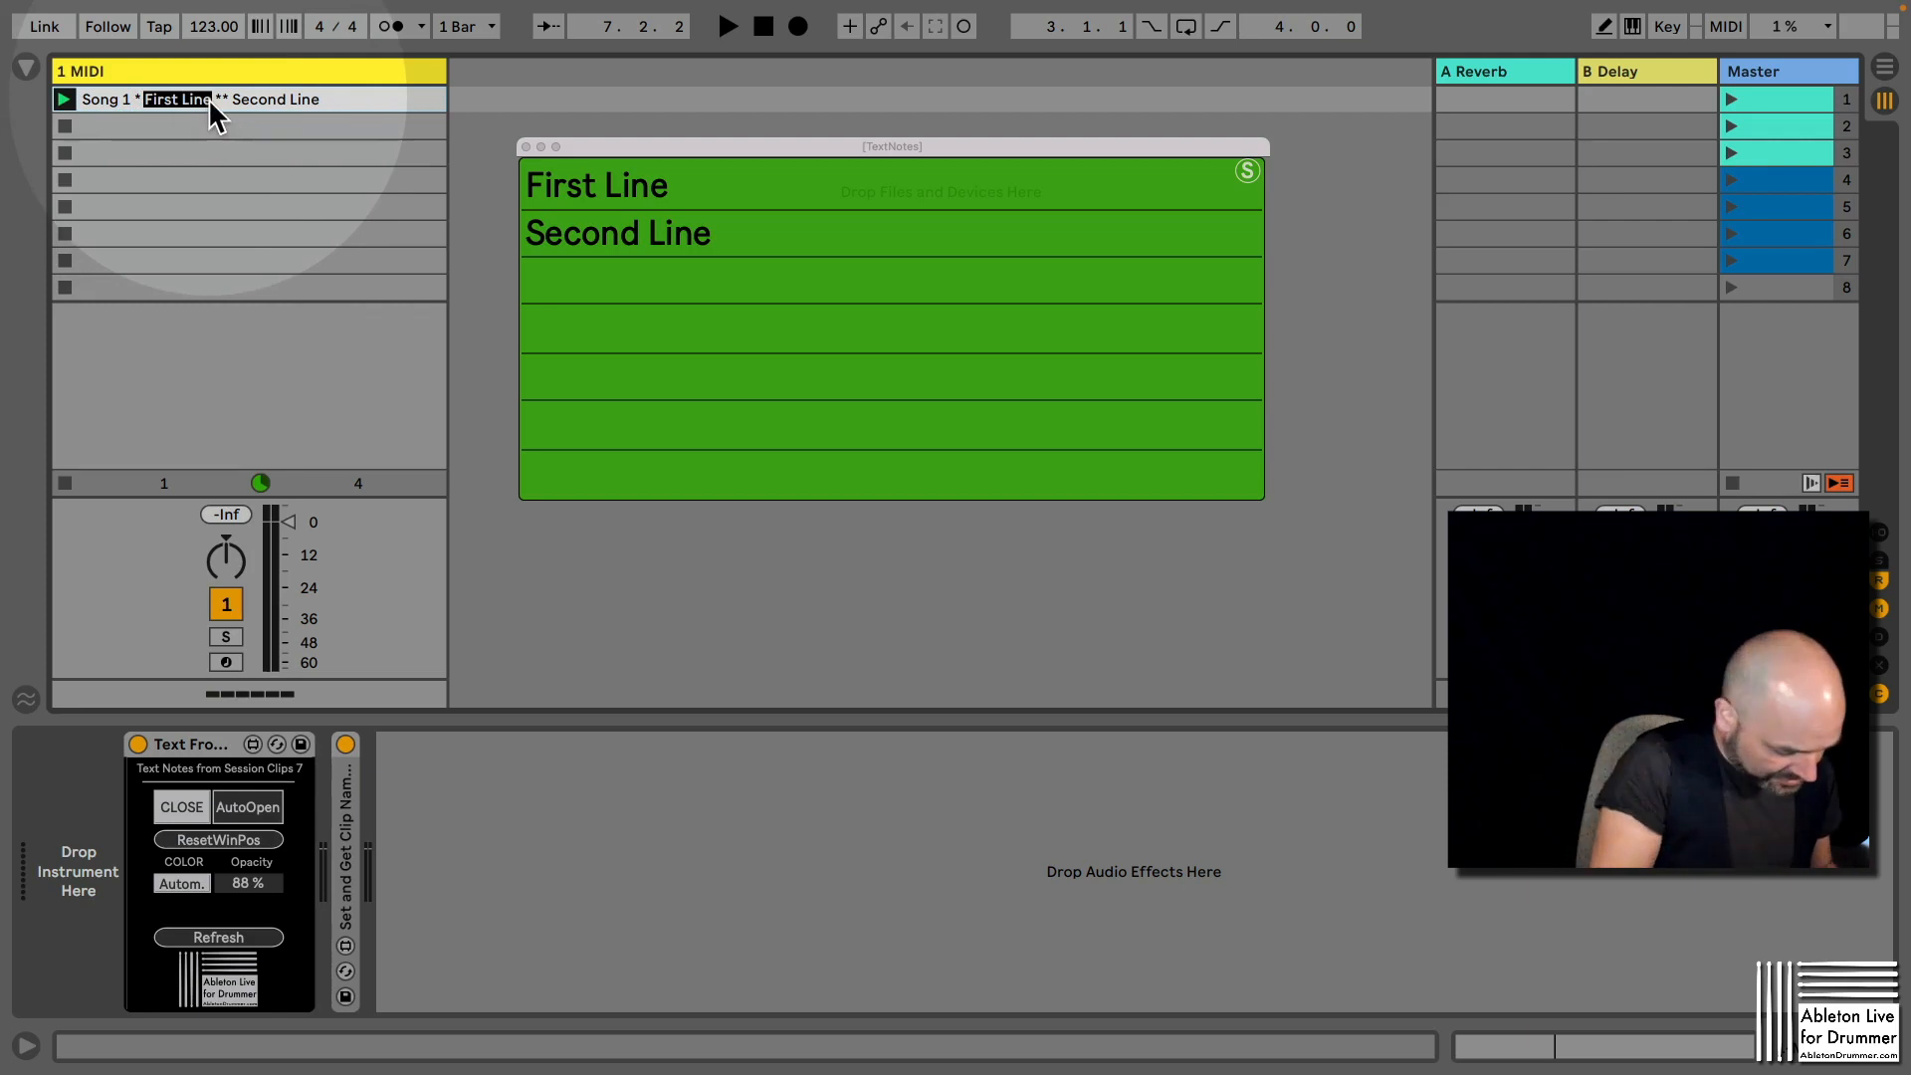
pyautogui.write('Notes')
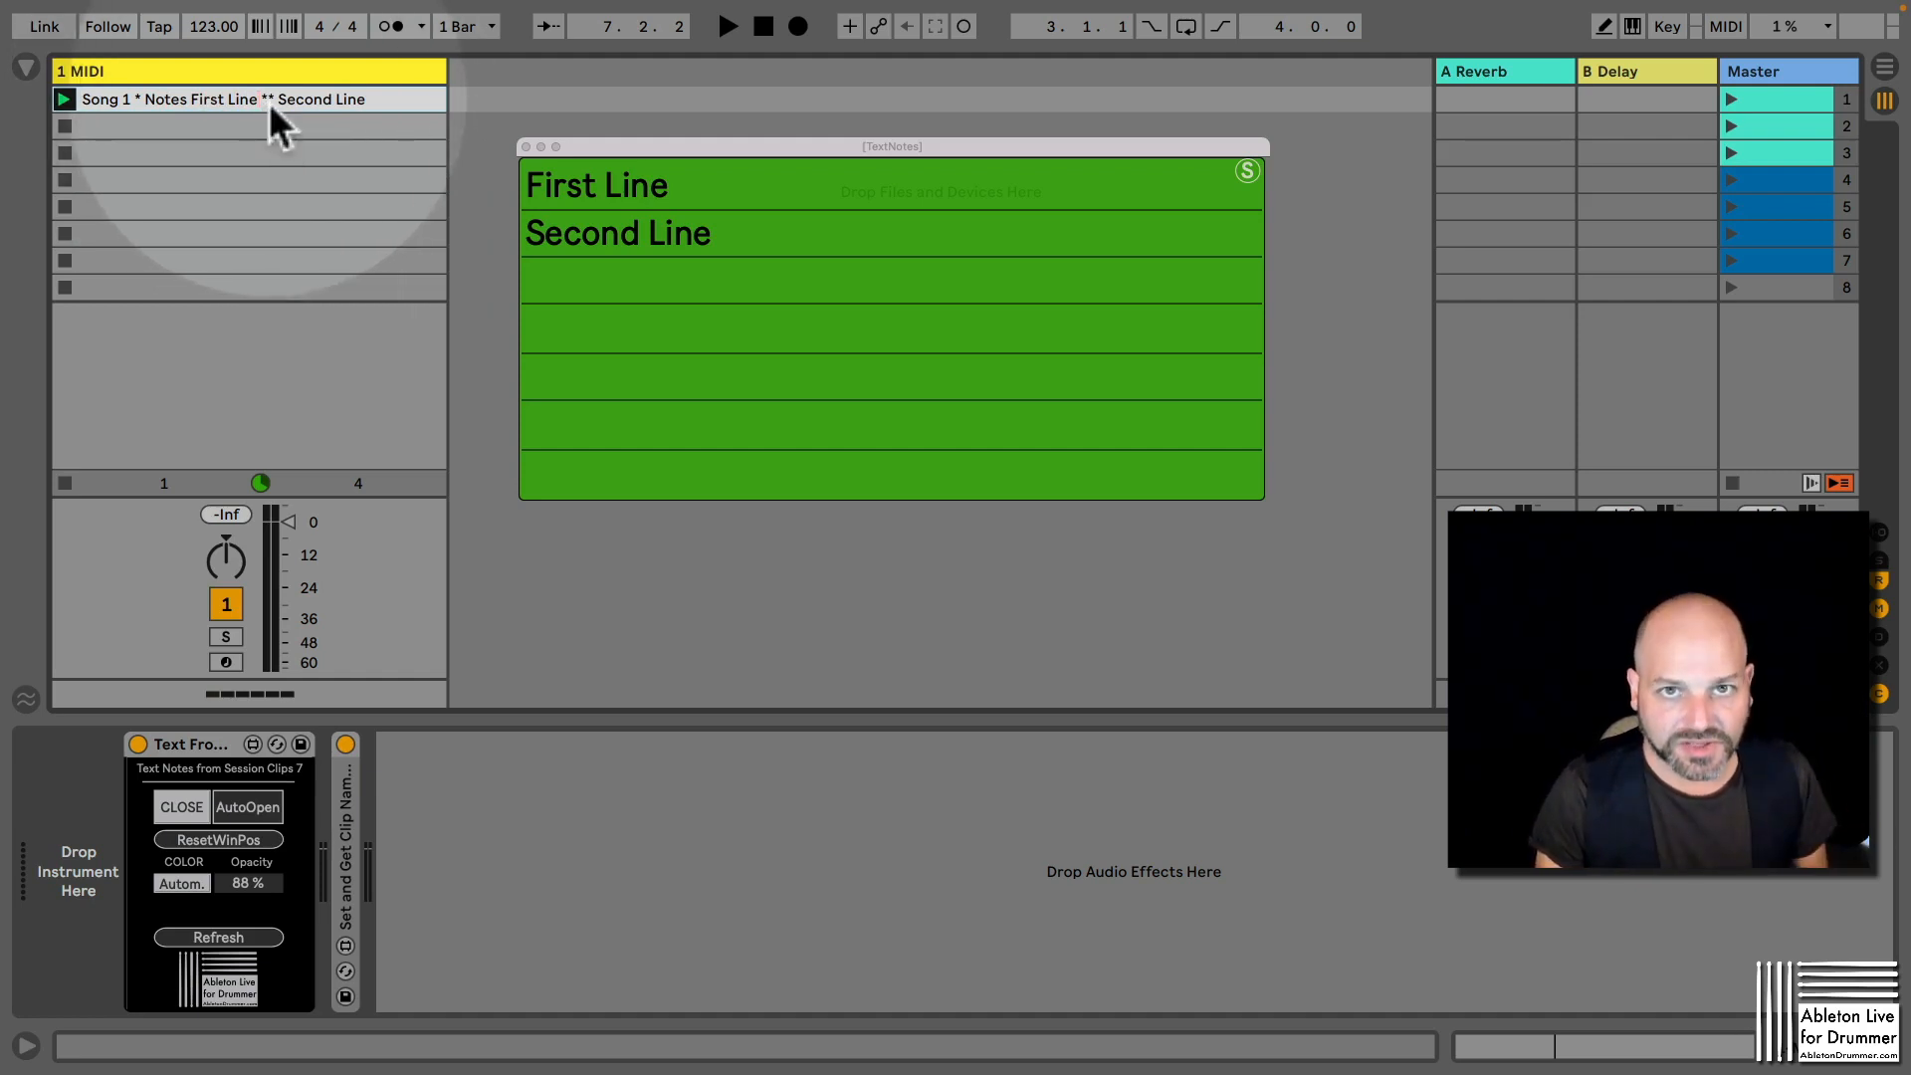
pyautogui.doubleClick(323, 100)
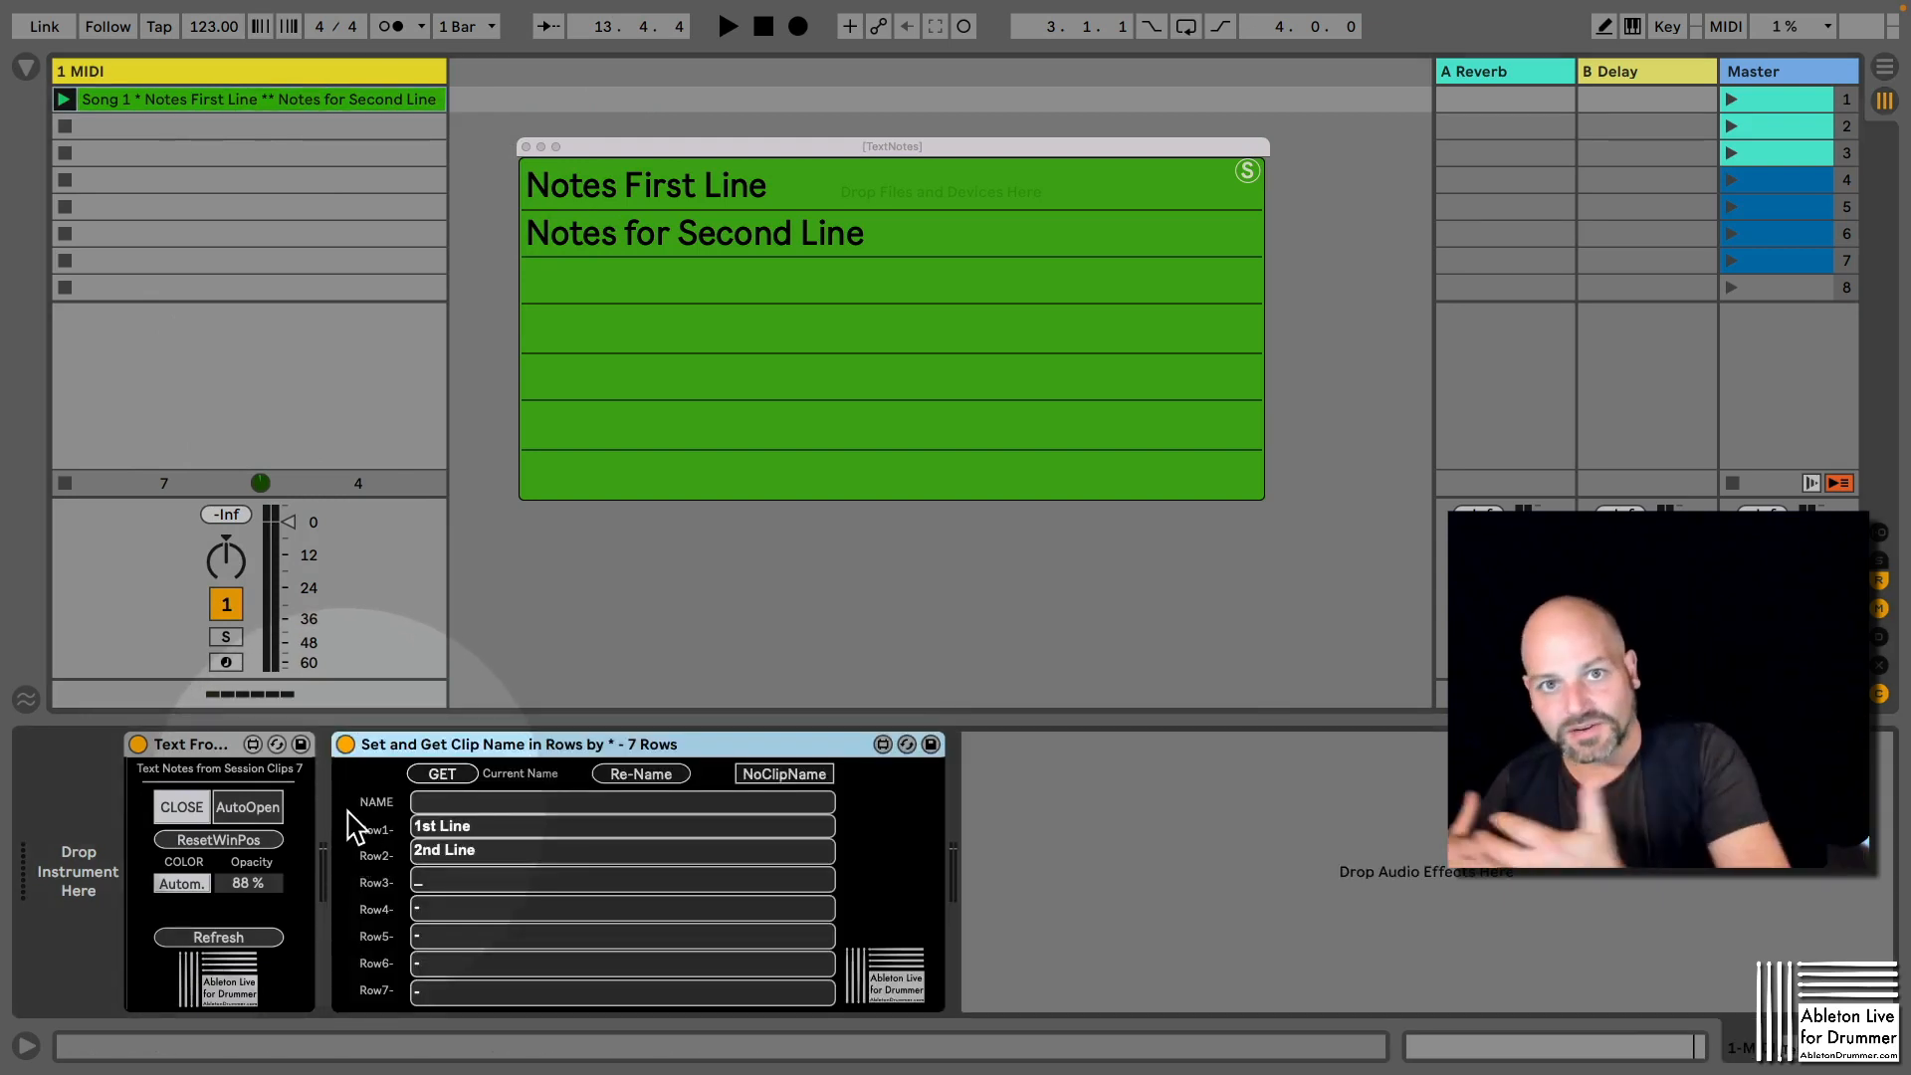
pyautogui.moveTo(542, 610)
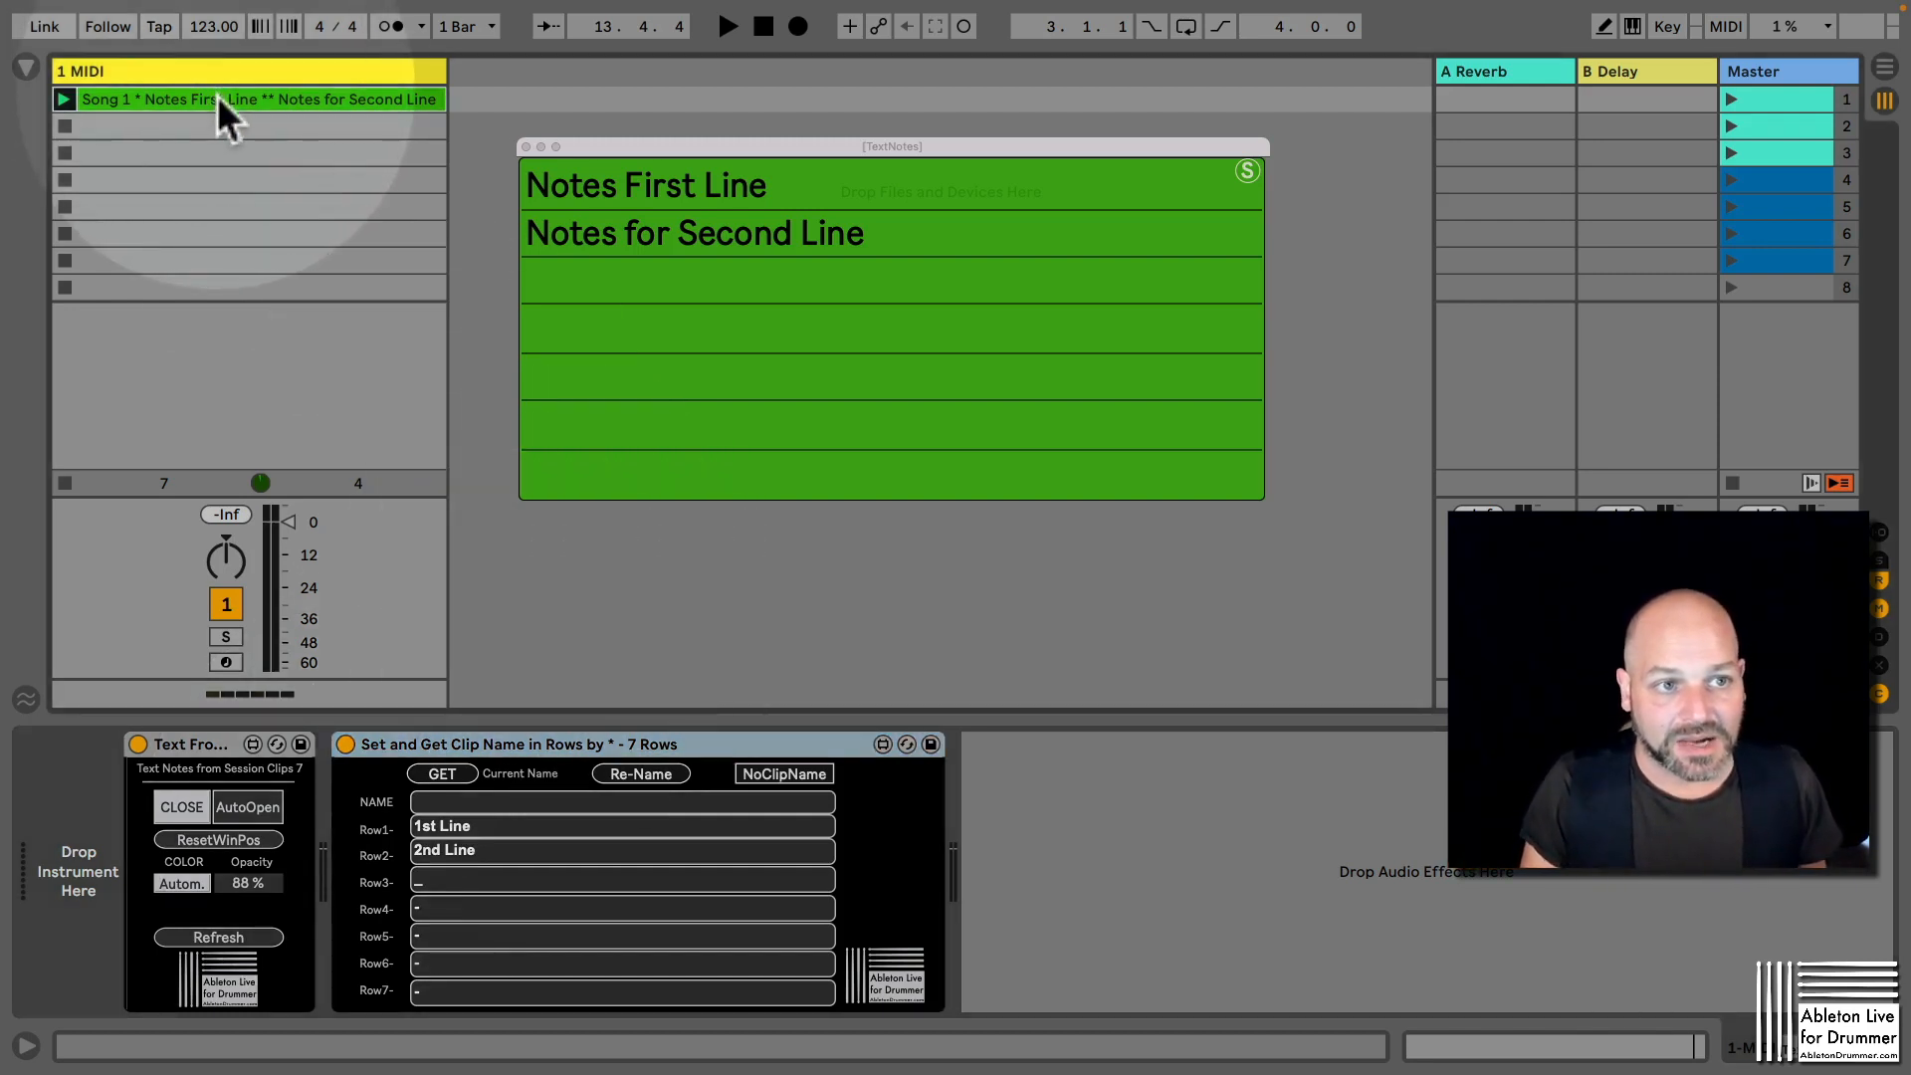
# Load the Song 1 clip's lines and enter Something here into Row4 and Row6.
pyautogui.click(442, 772)
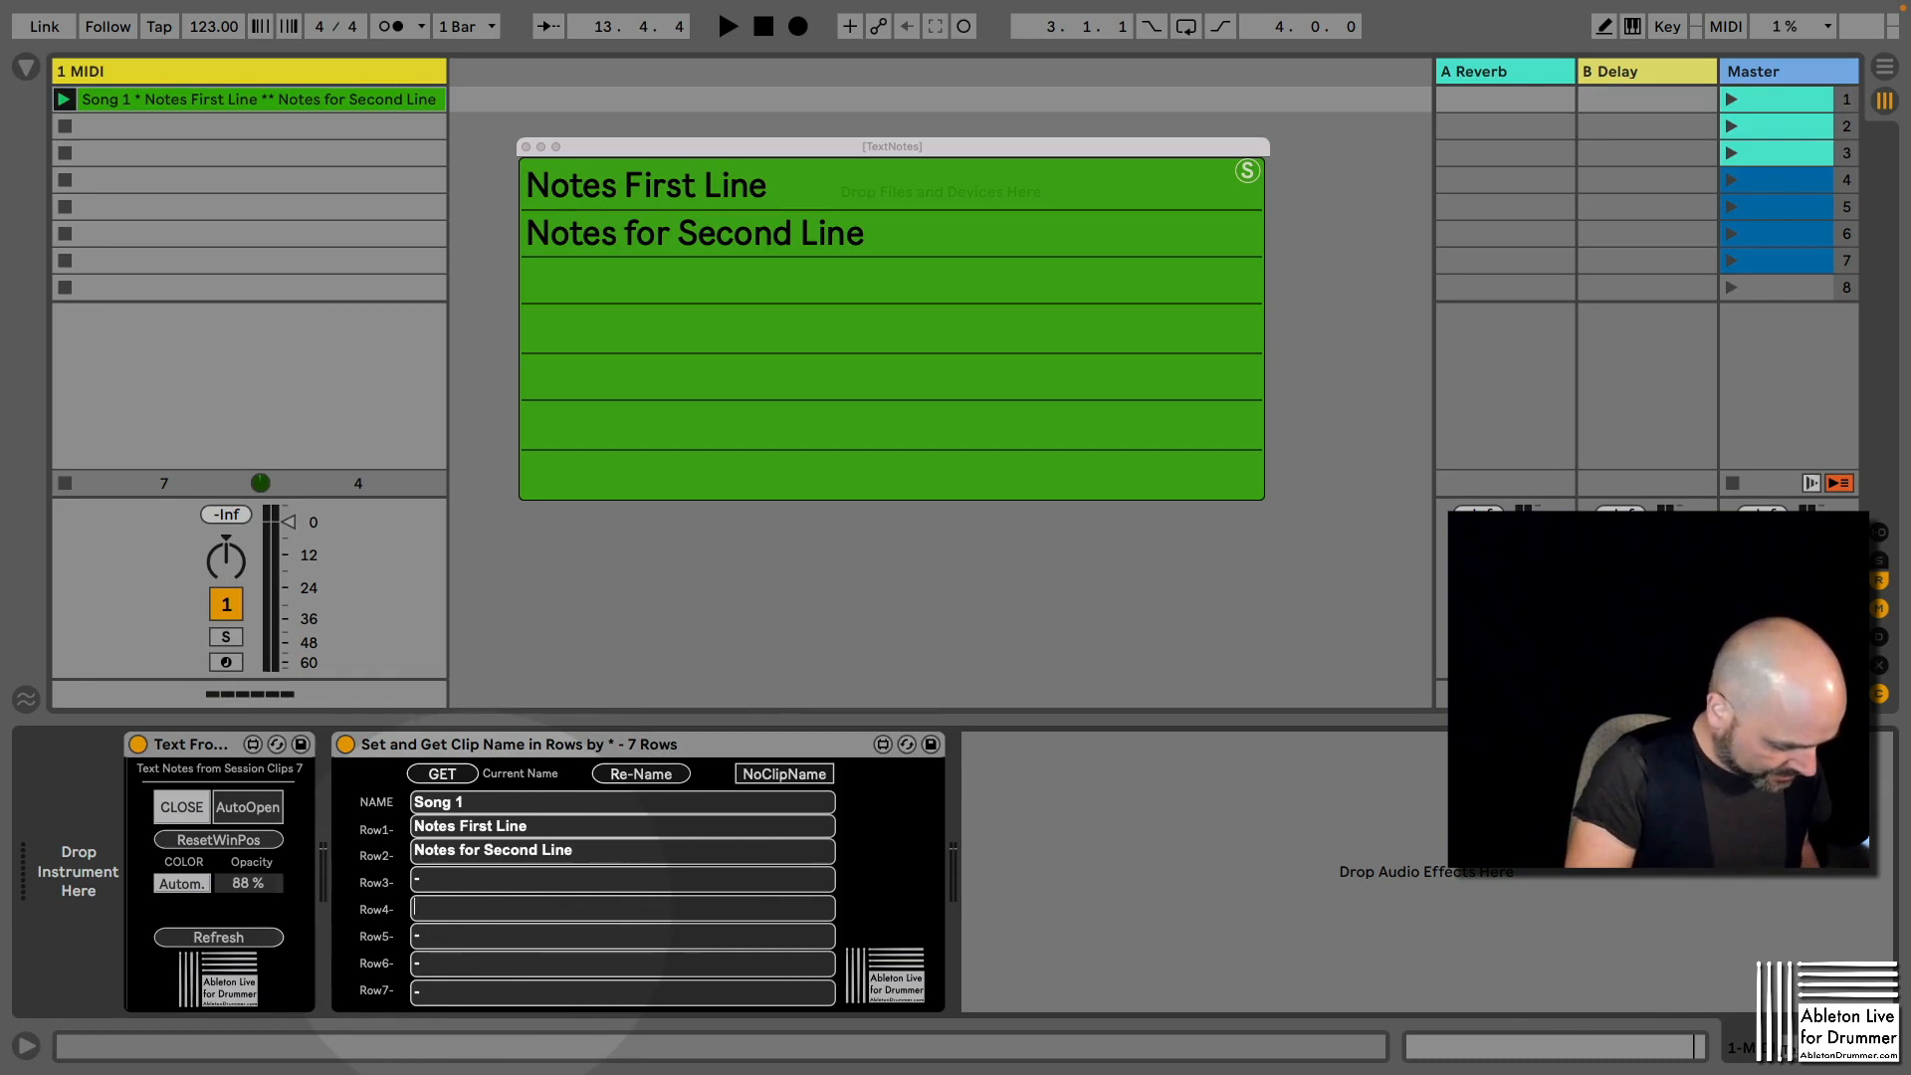
pyautogui.write('Some')
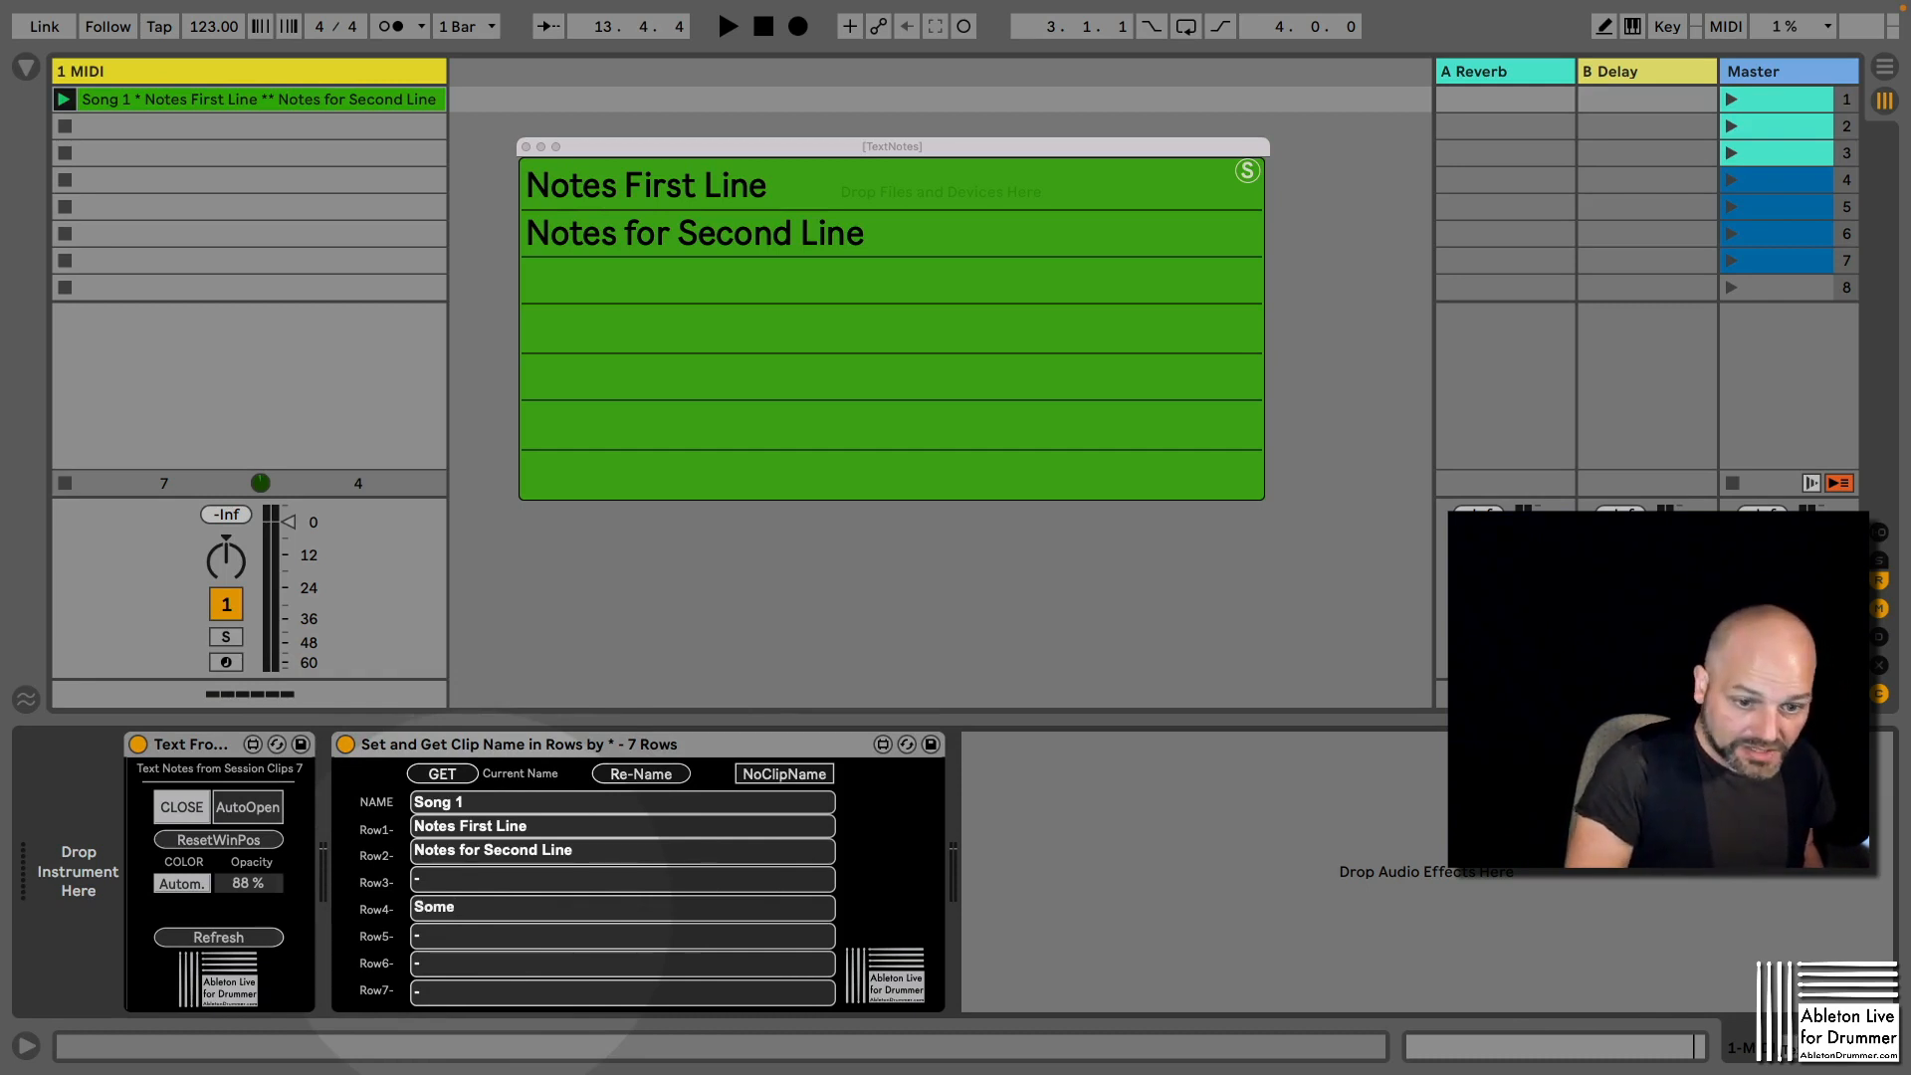
pyautogui.write('Something here')
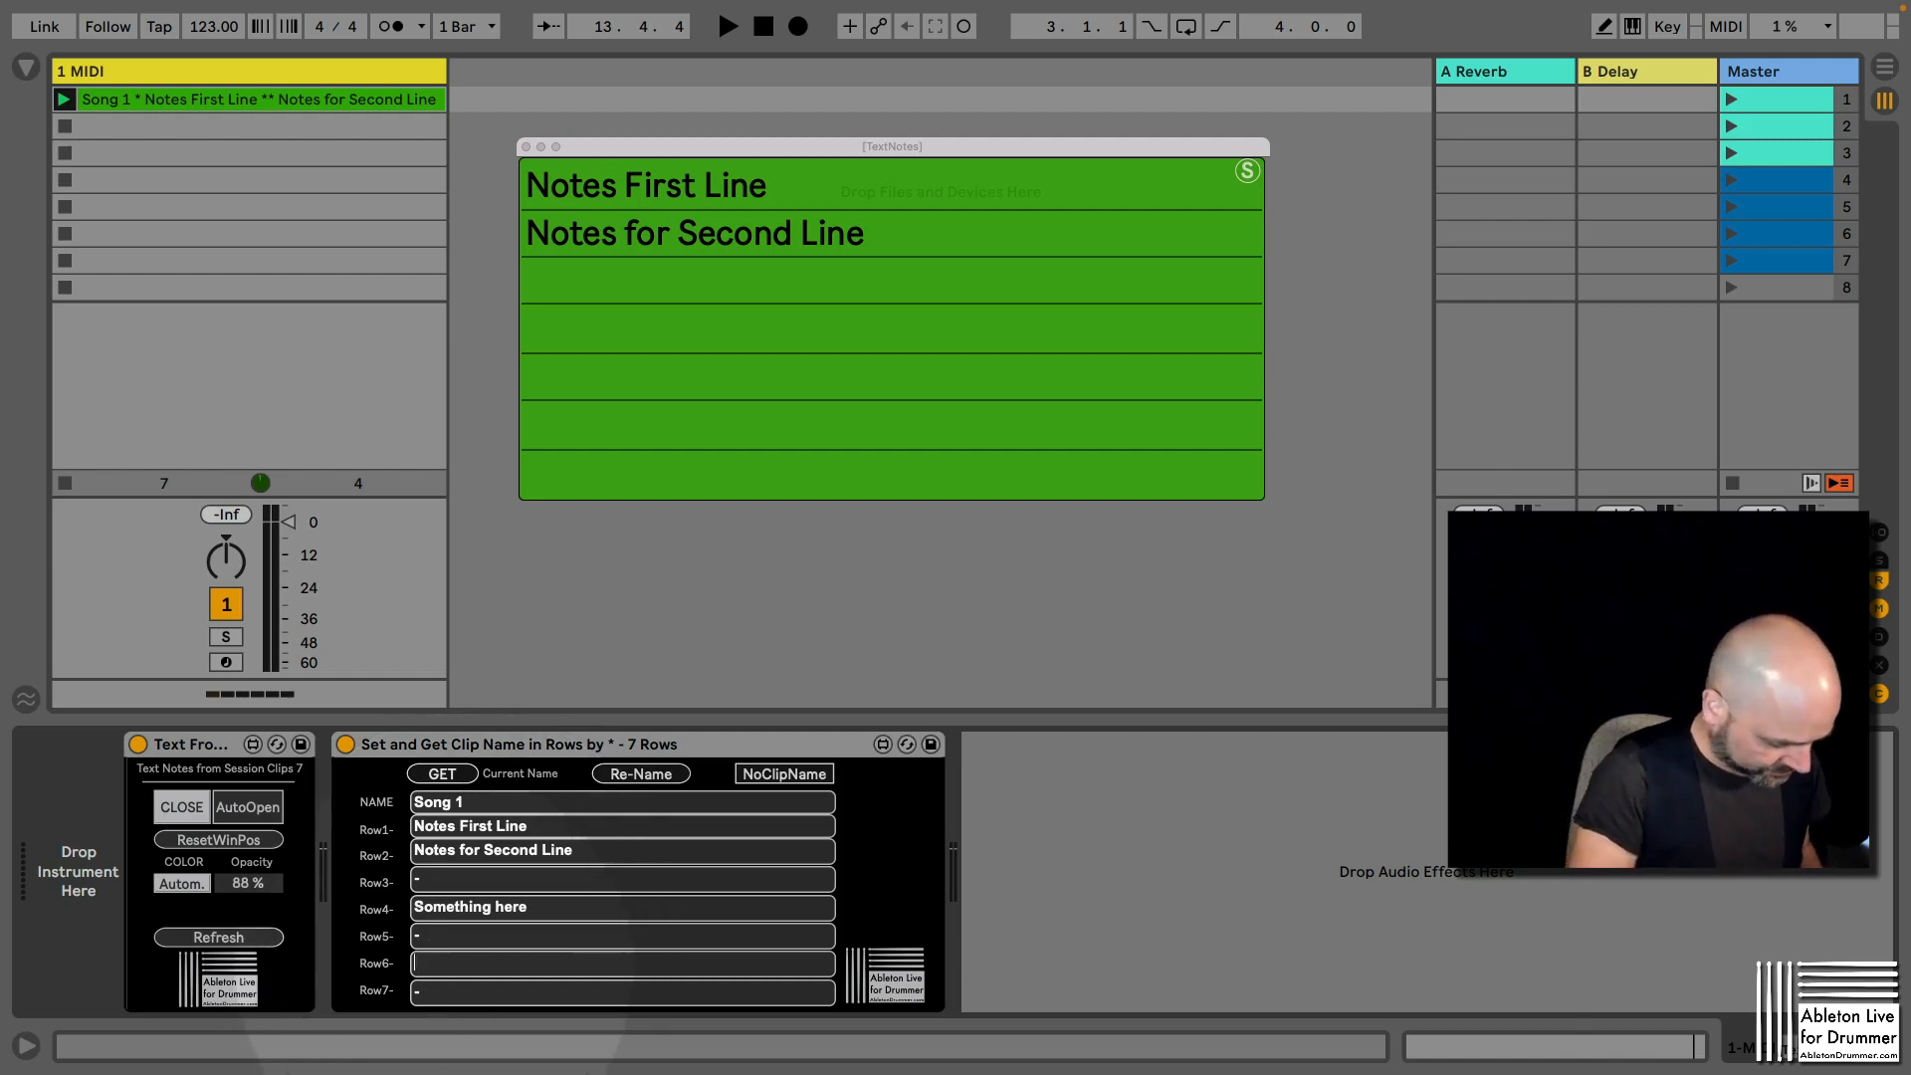
pyautogui.write('Something here')
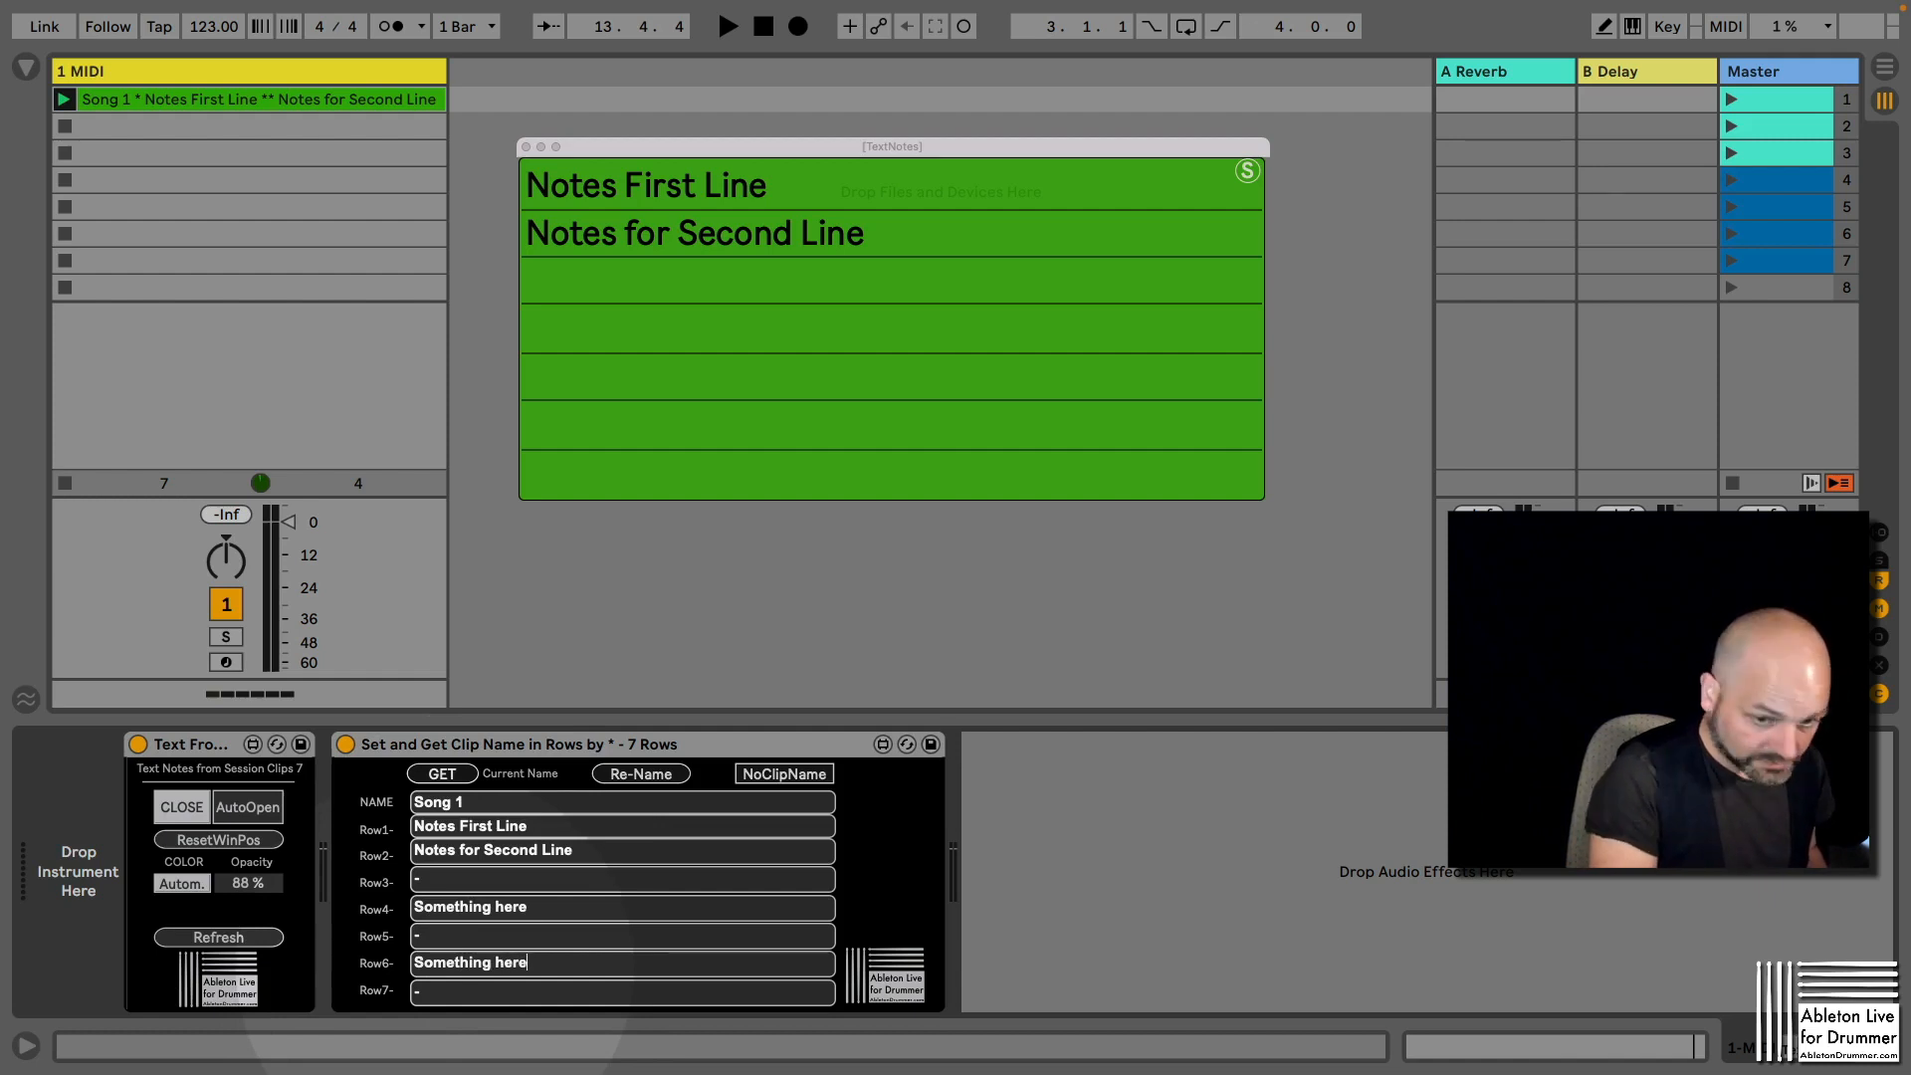
pyautogui.moveTo(243, 104)
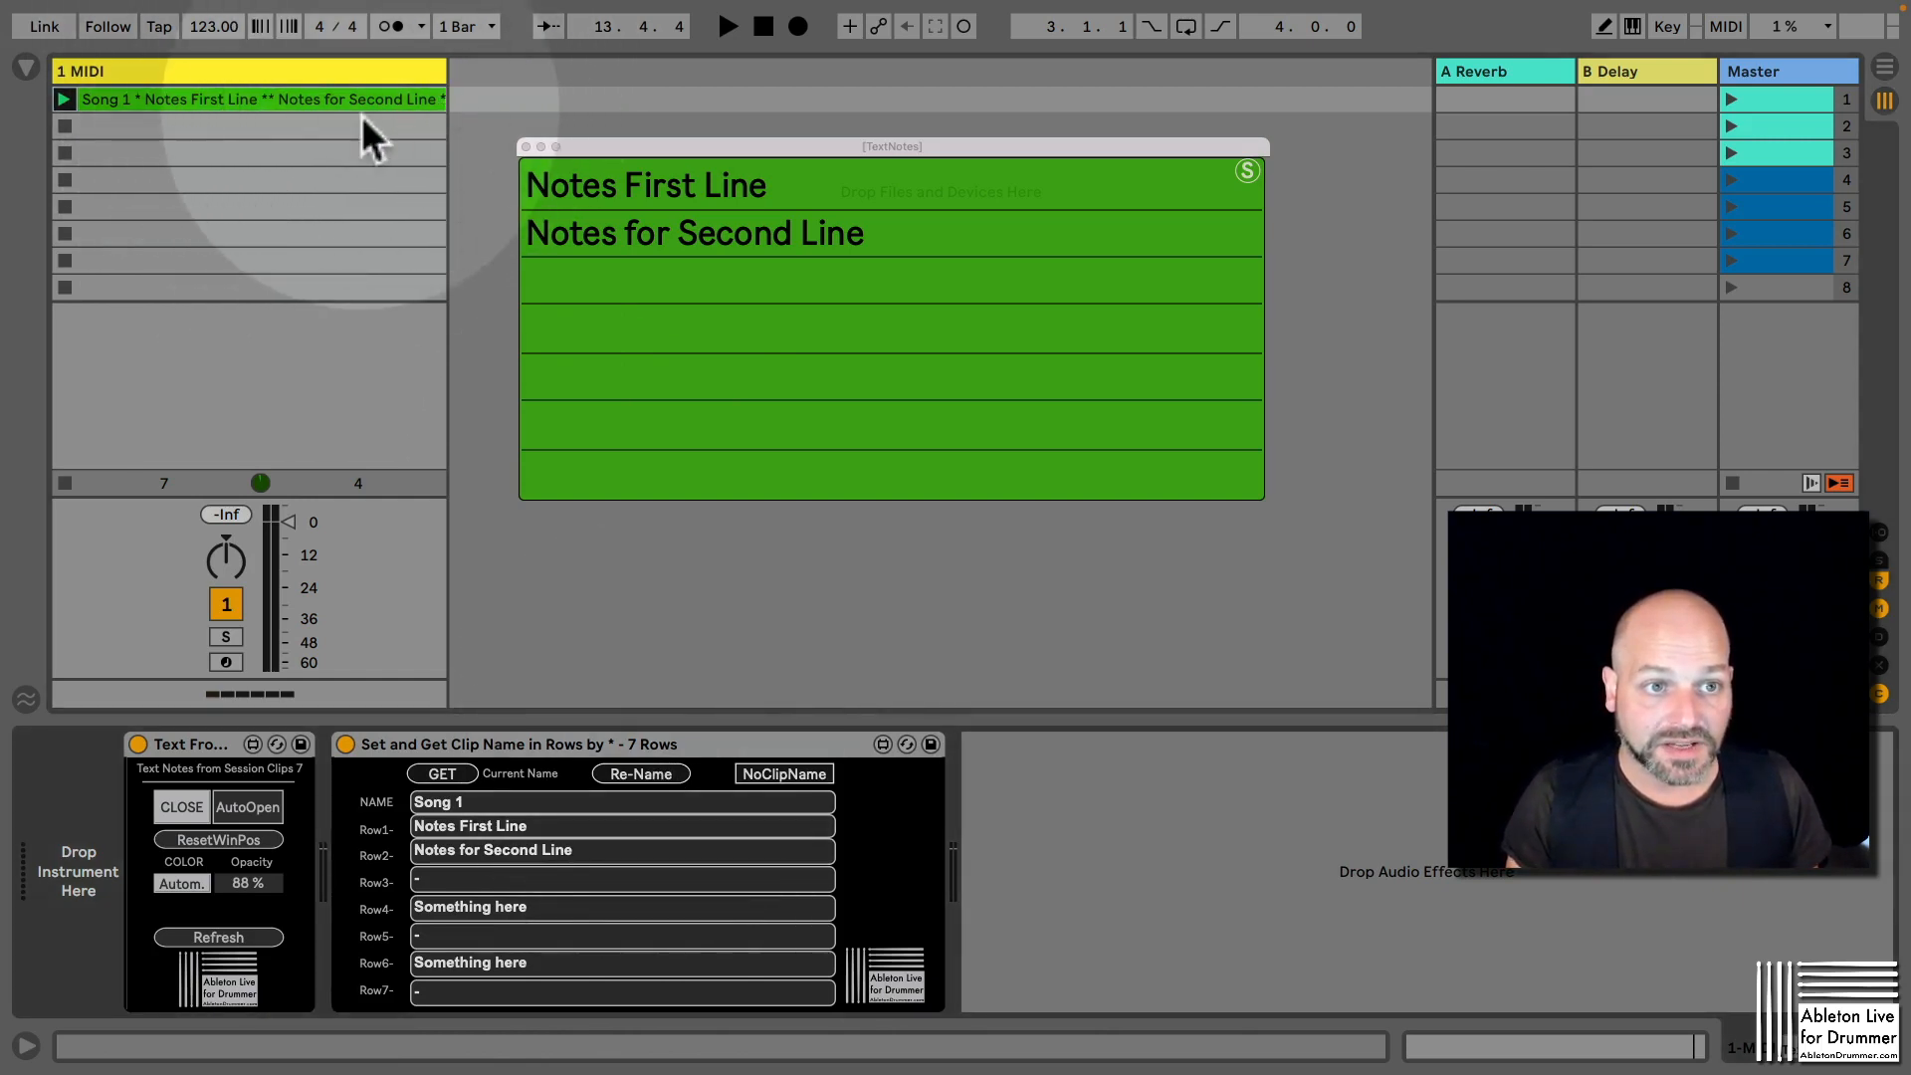
pyautogui.moveTo(328, 165)
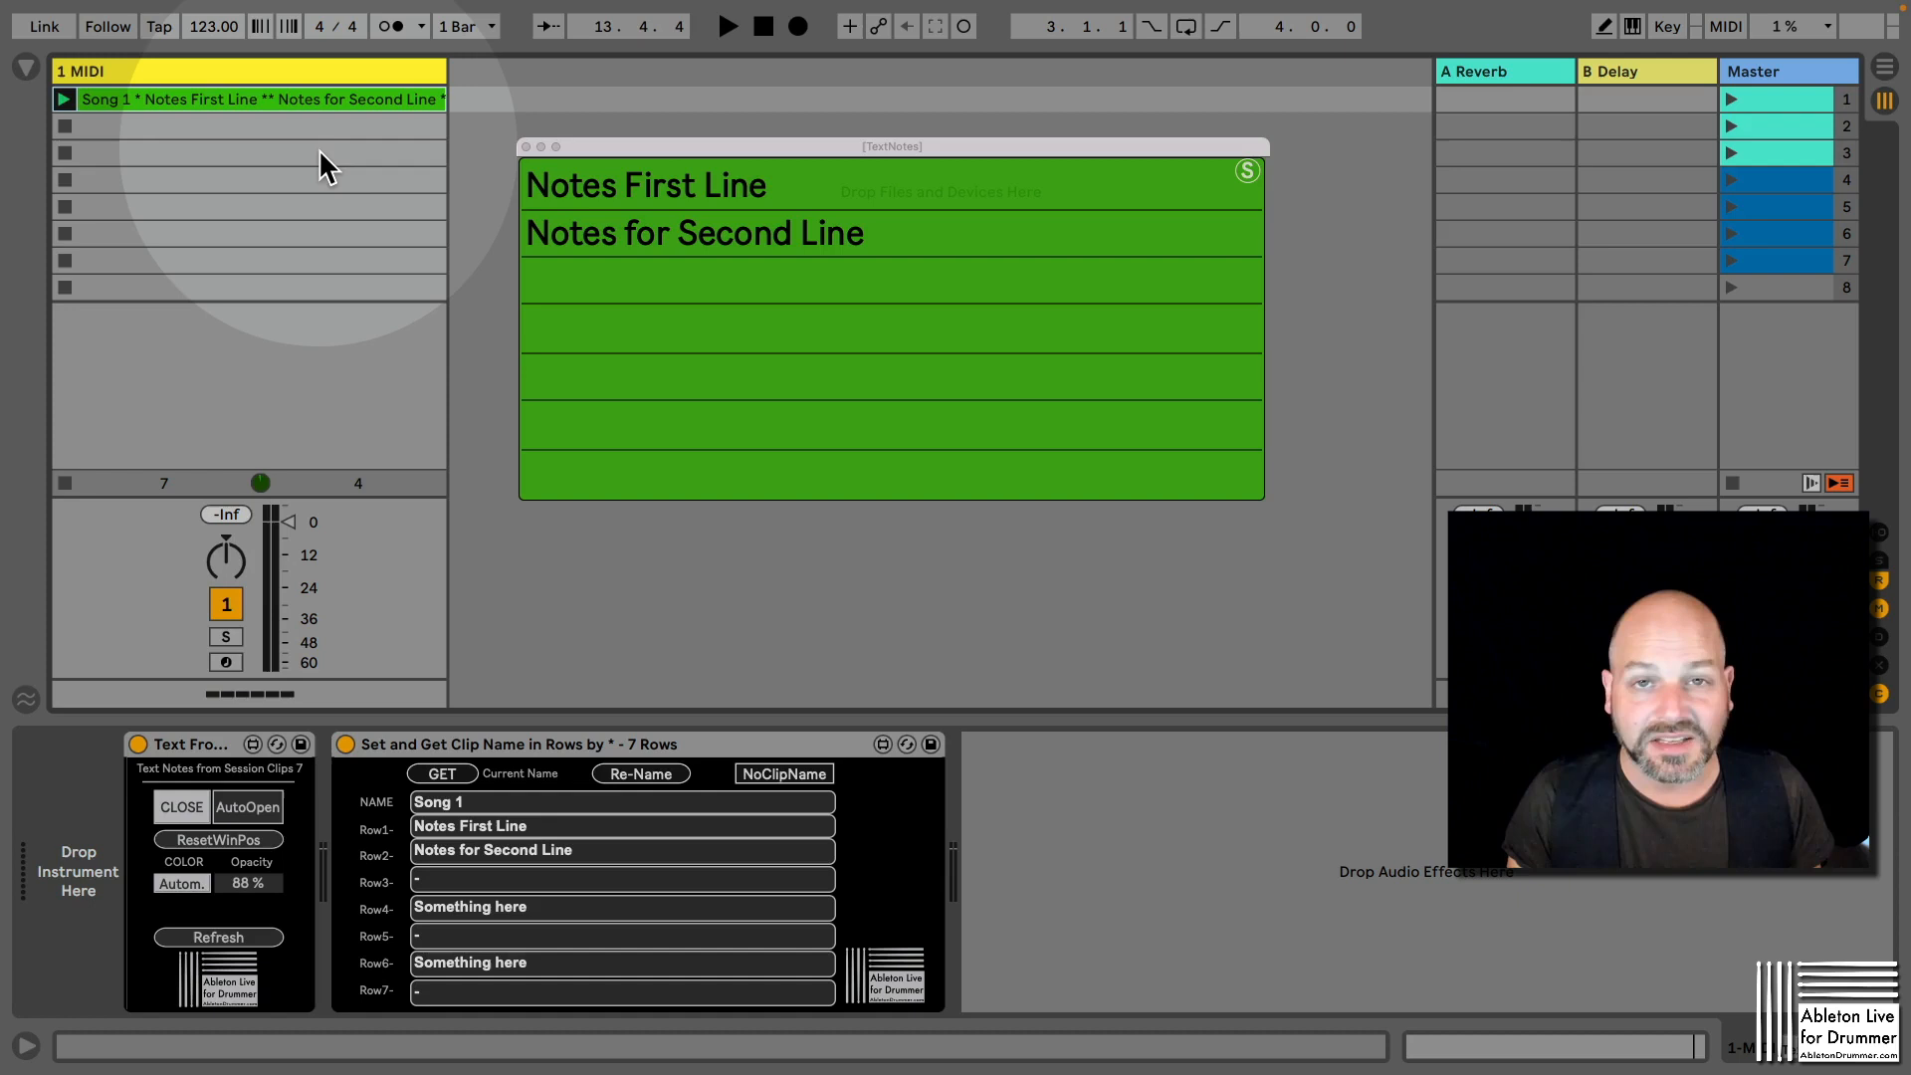
# Paste the Song 1 clip into slot 3 and create a slot-5 clip named Take the TZext * First Line.
pyautogui.click(251, 153)
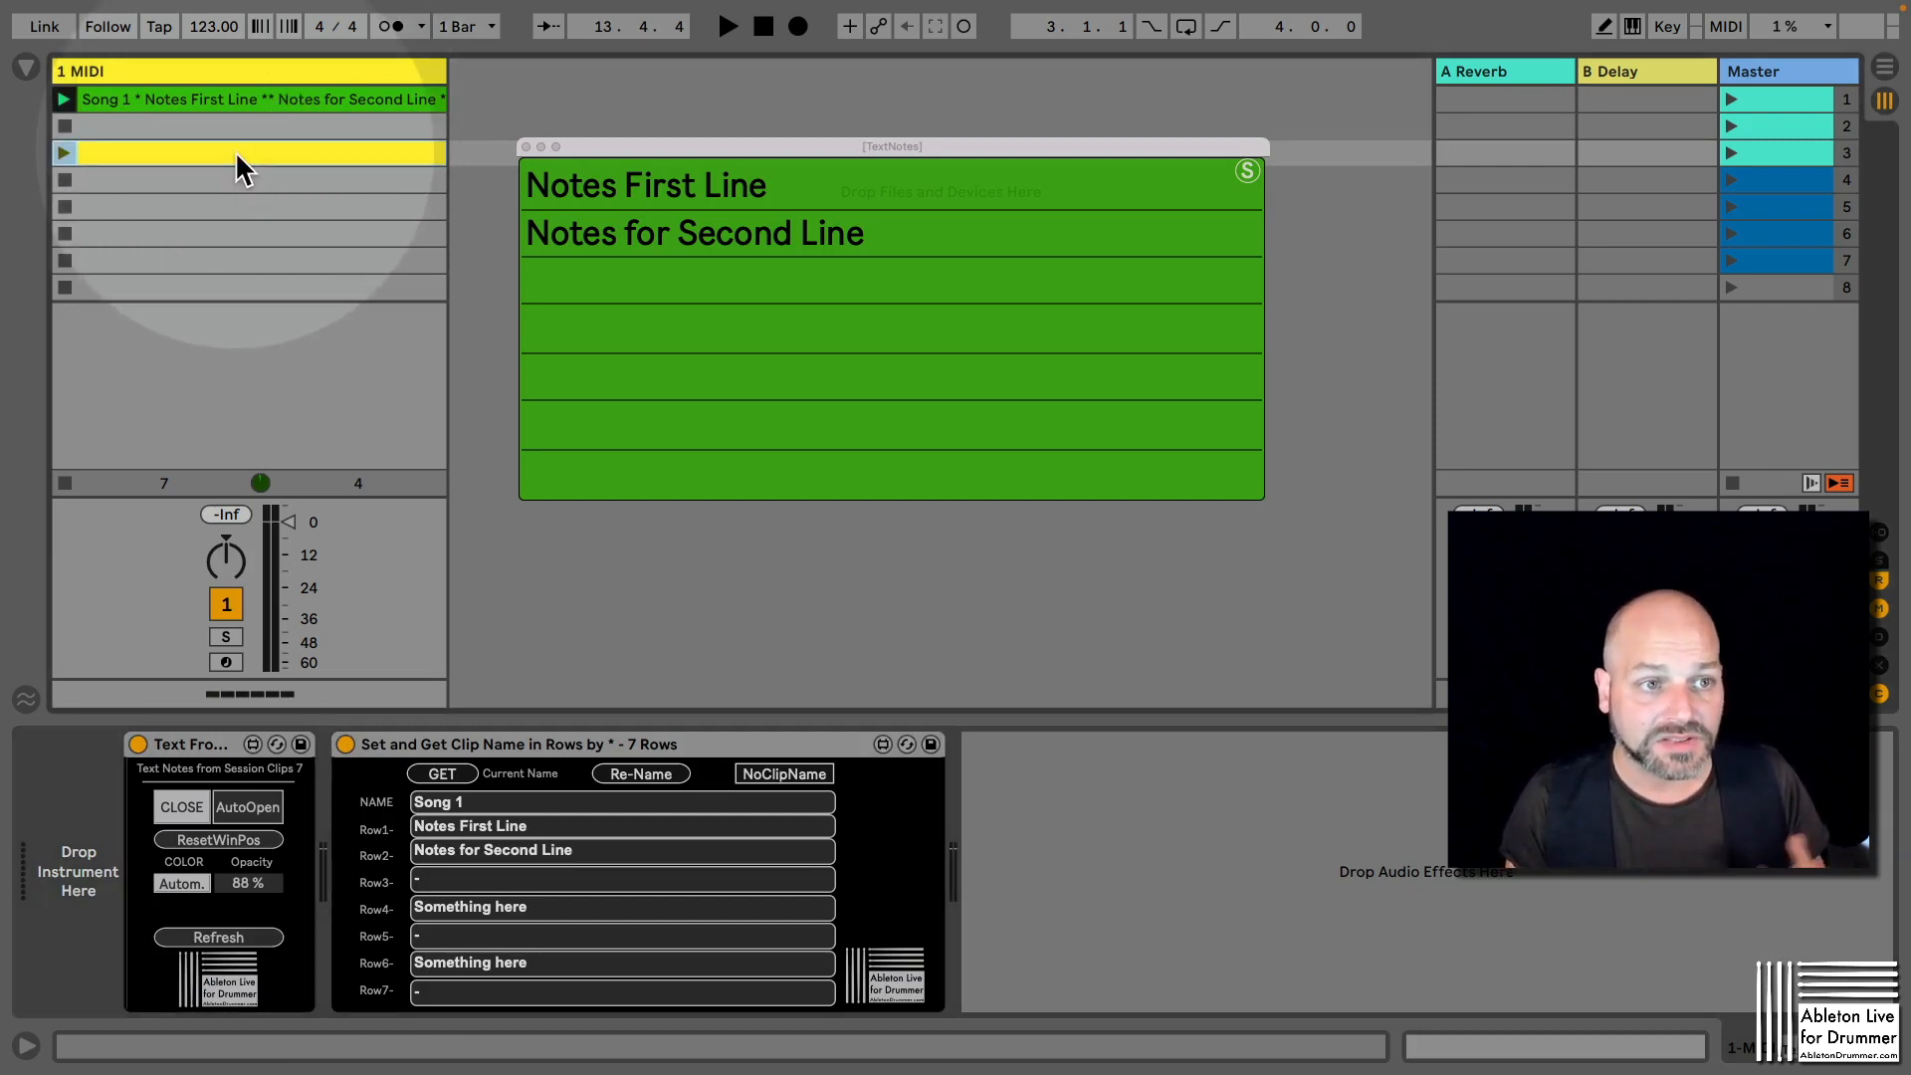
pyautogui.click(640, 773)
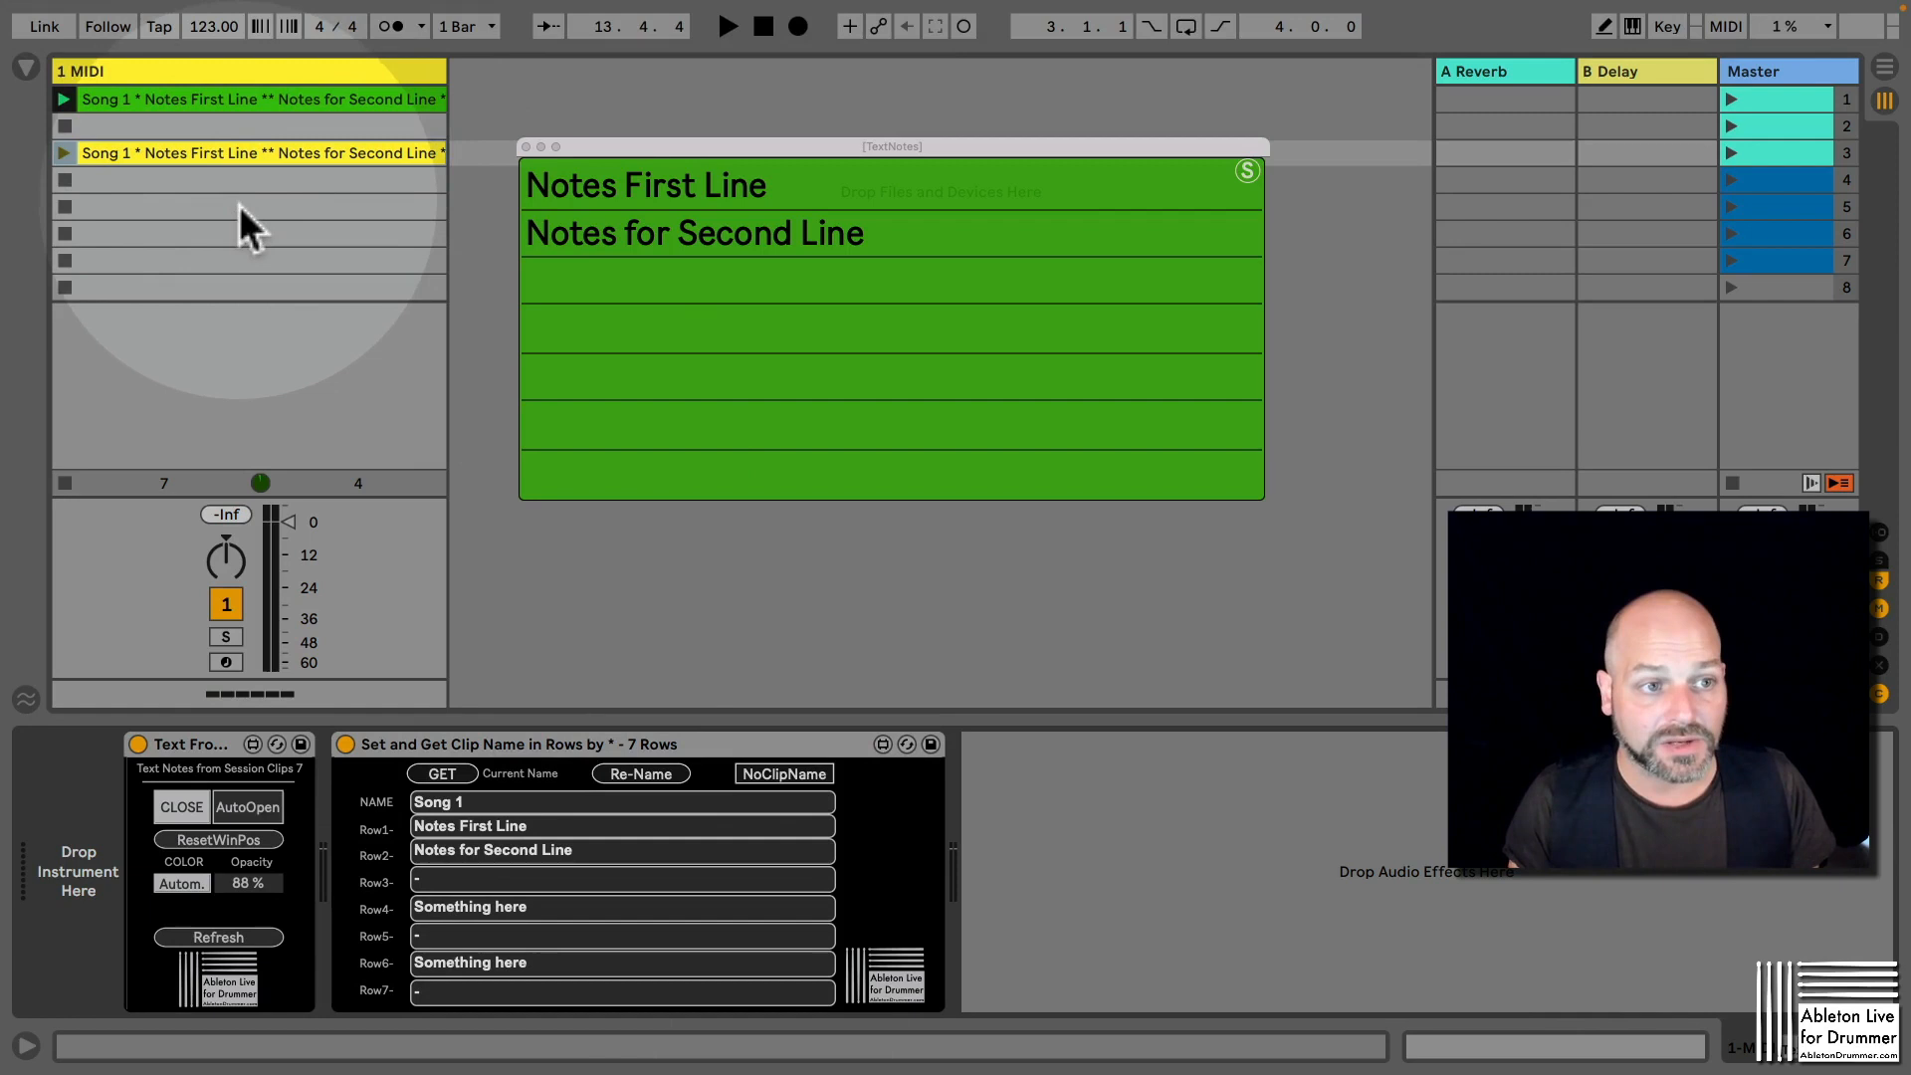
pyautogui.click(251, 205)
pyautogui.write('T')
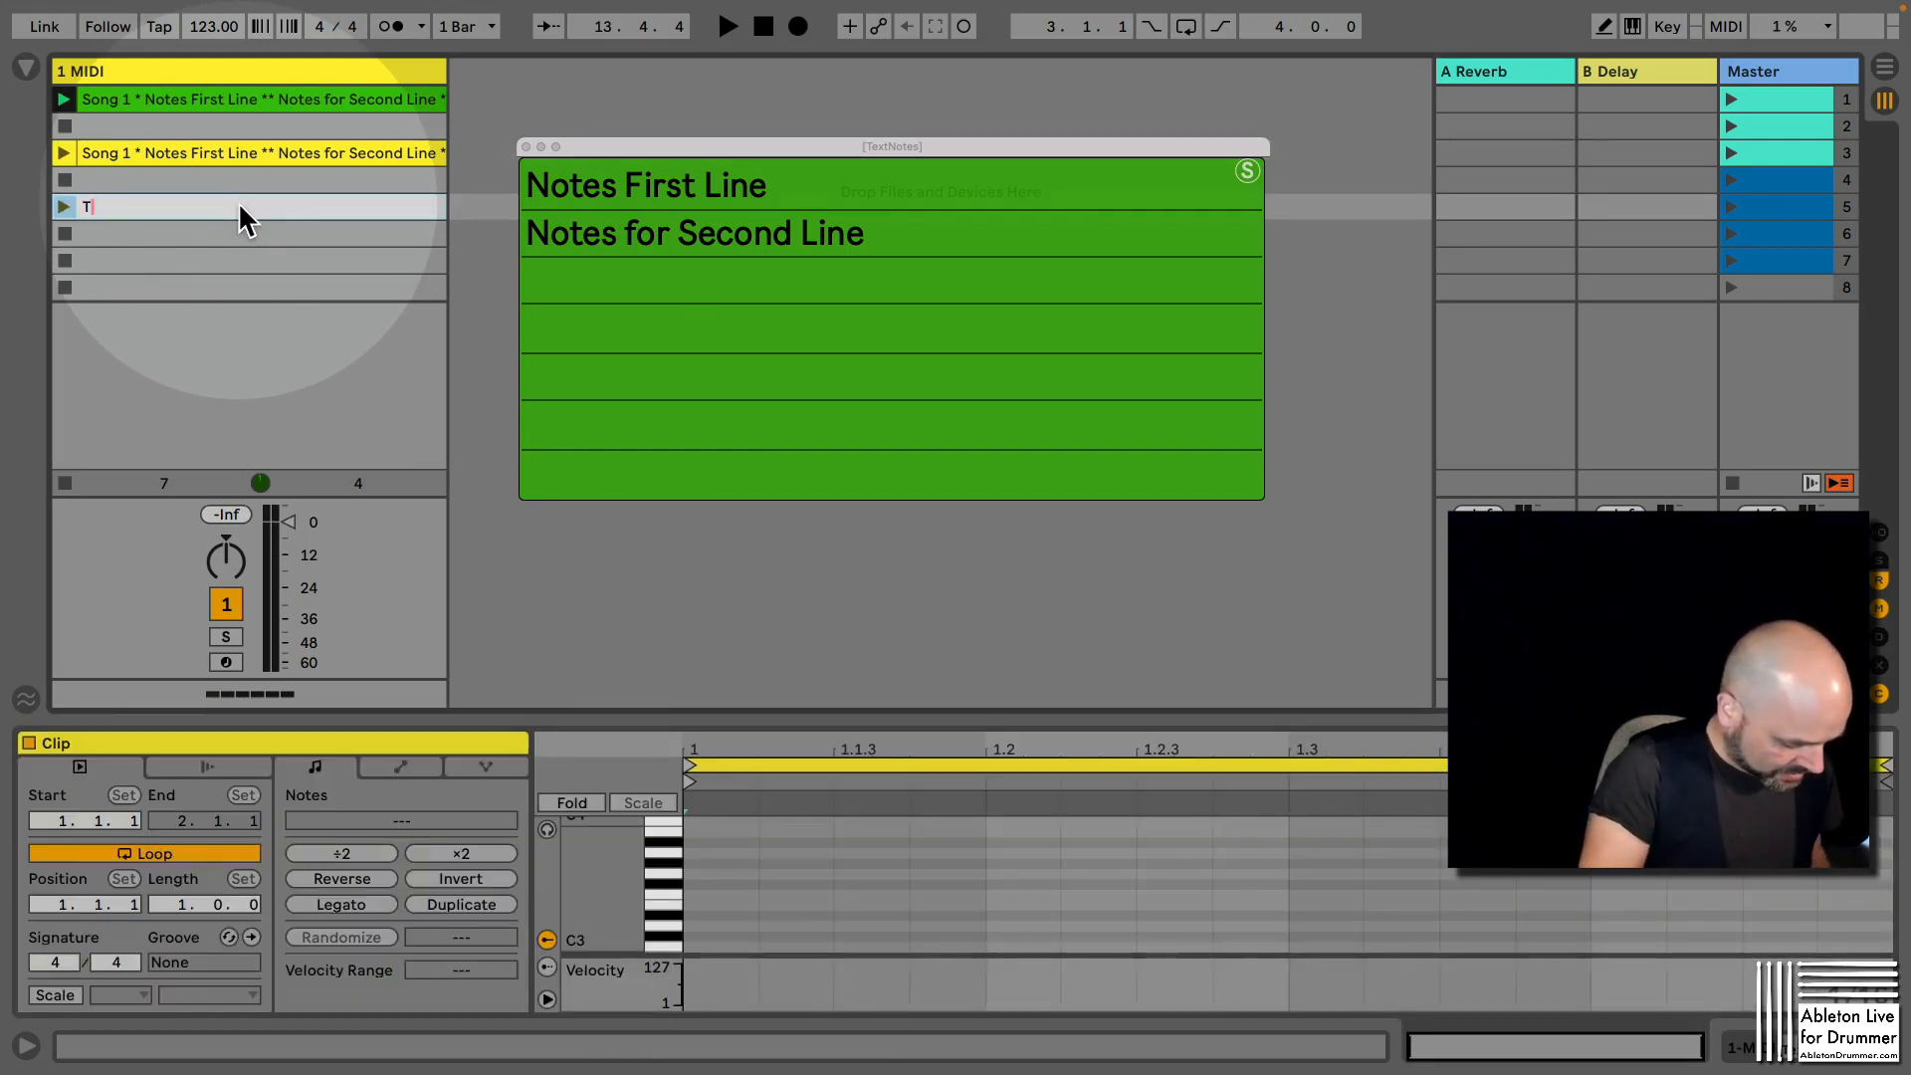
pyautogui.write('ake the TZext * First Line')
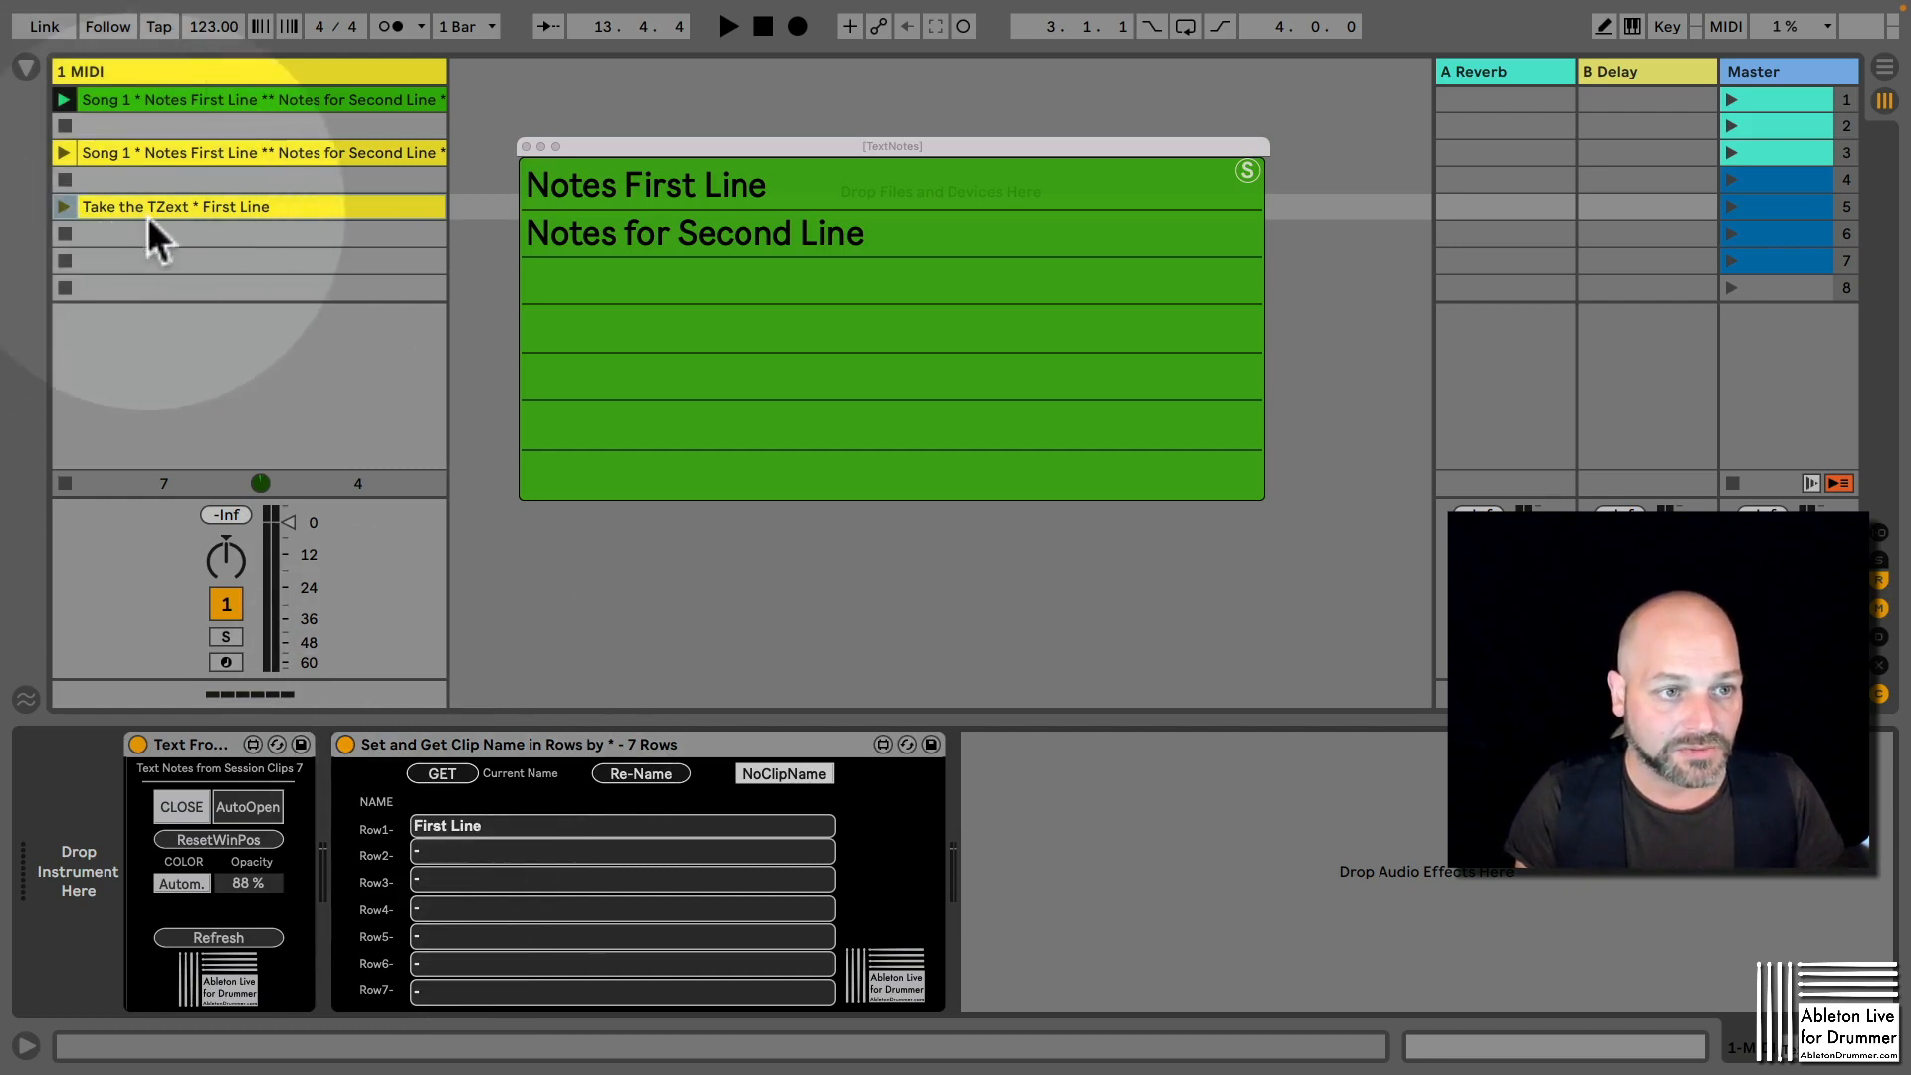
# Enter Clip Name, Notes and More Notes into Row1–Row3 and rename the clip from them.
pyautogui.doubleClick(464, 825)
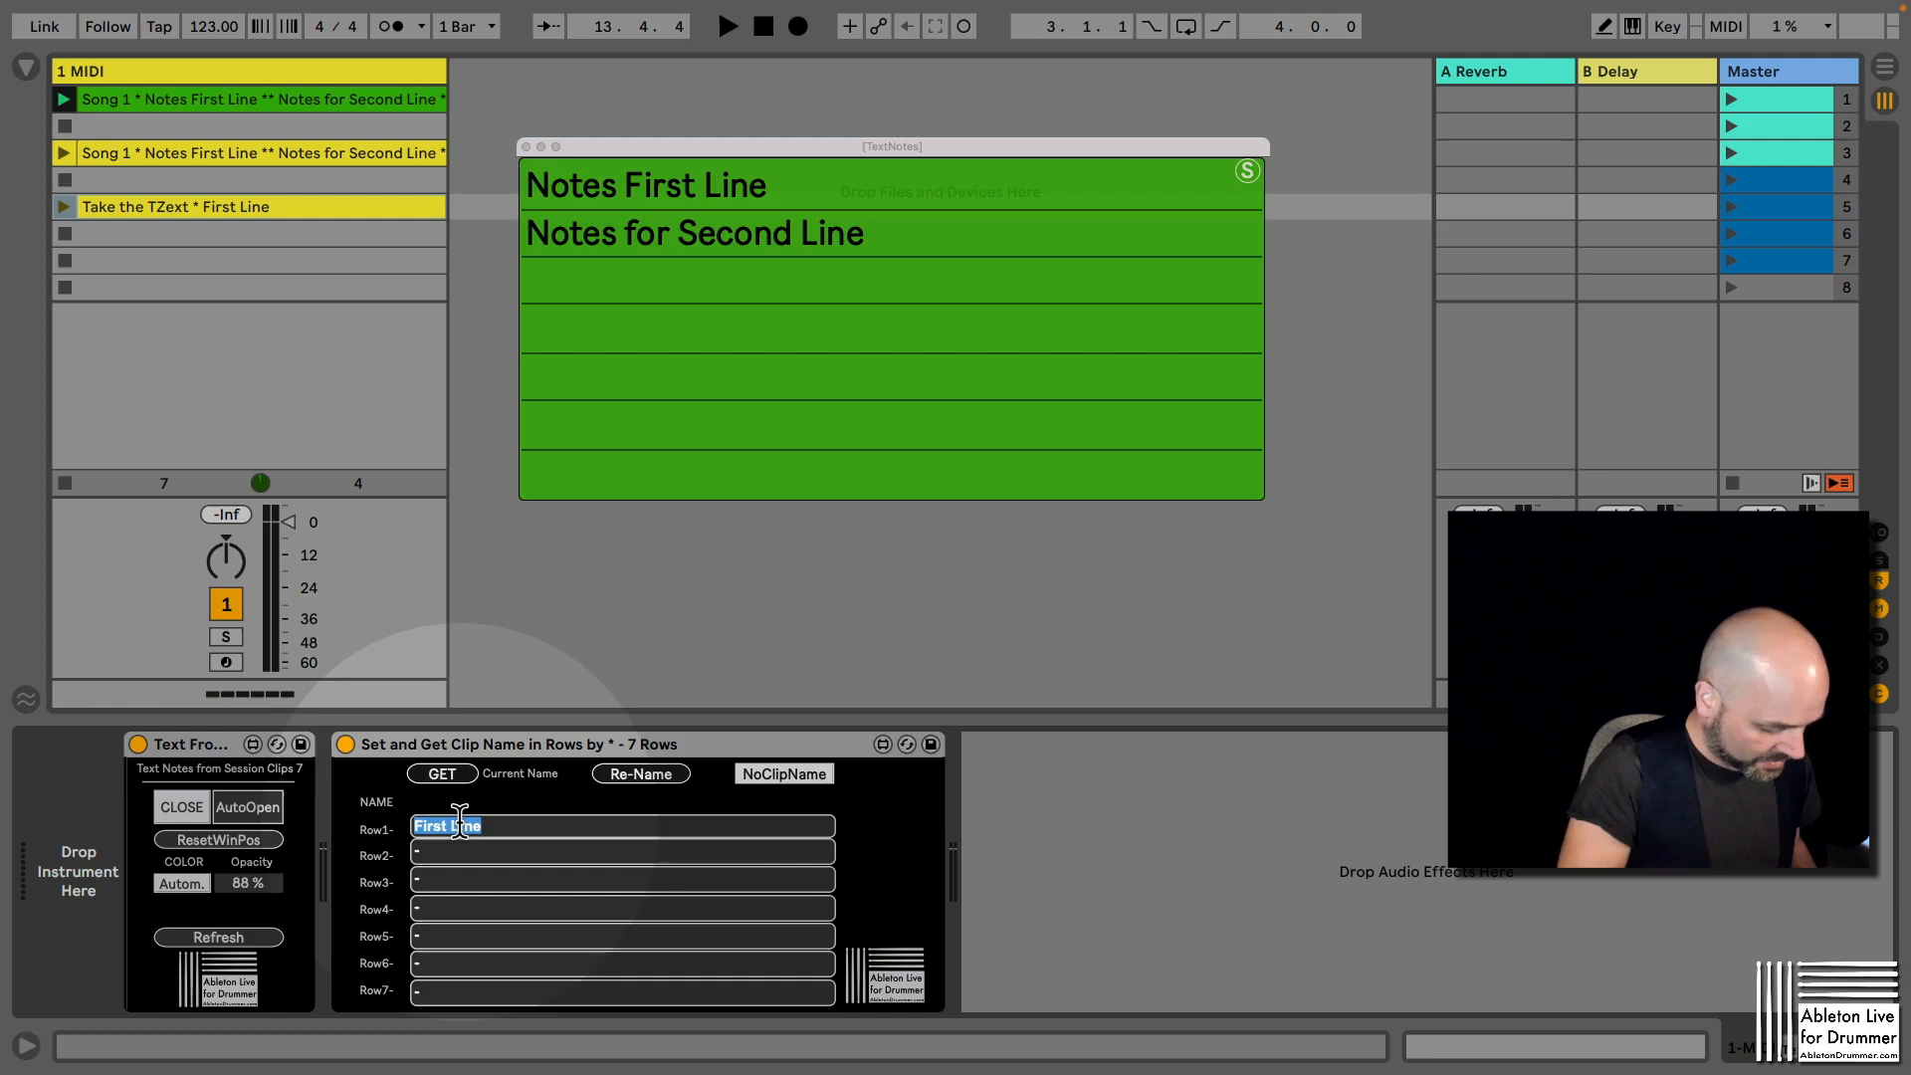
pyautogui.write('Song')
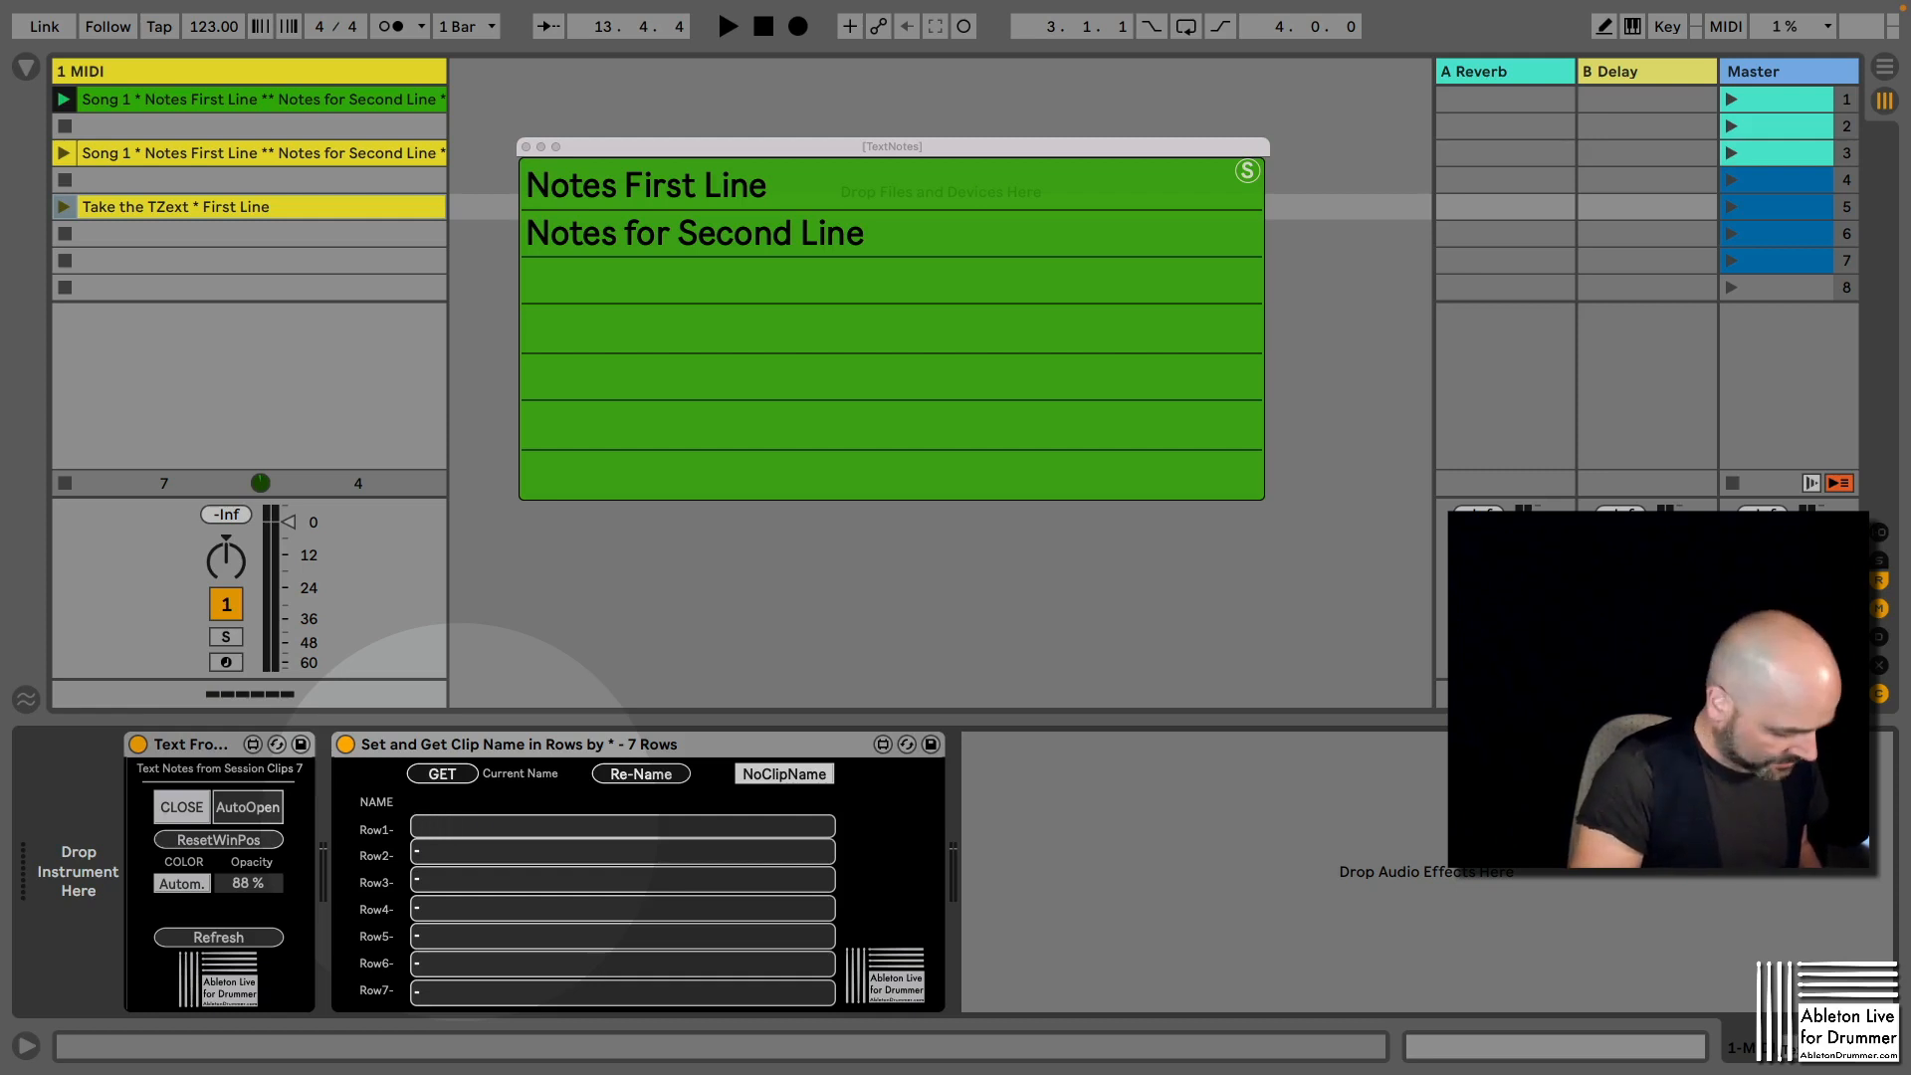
pyautogui.write('Clip')
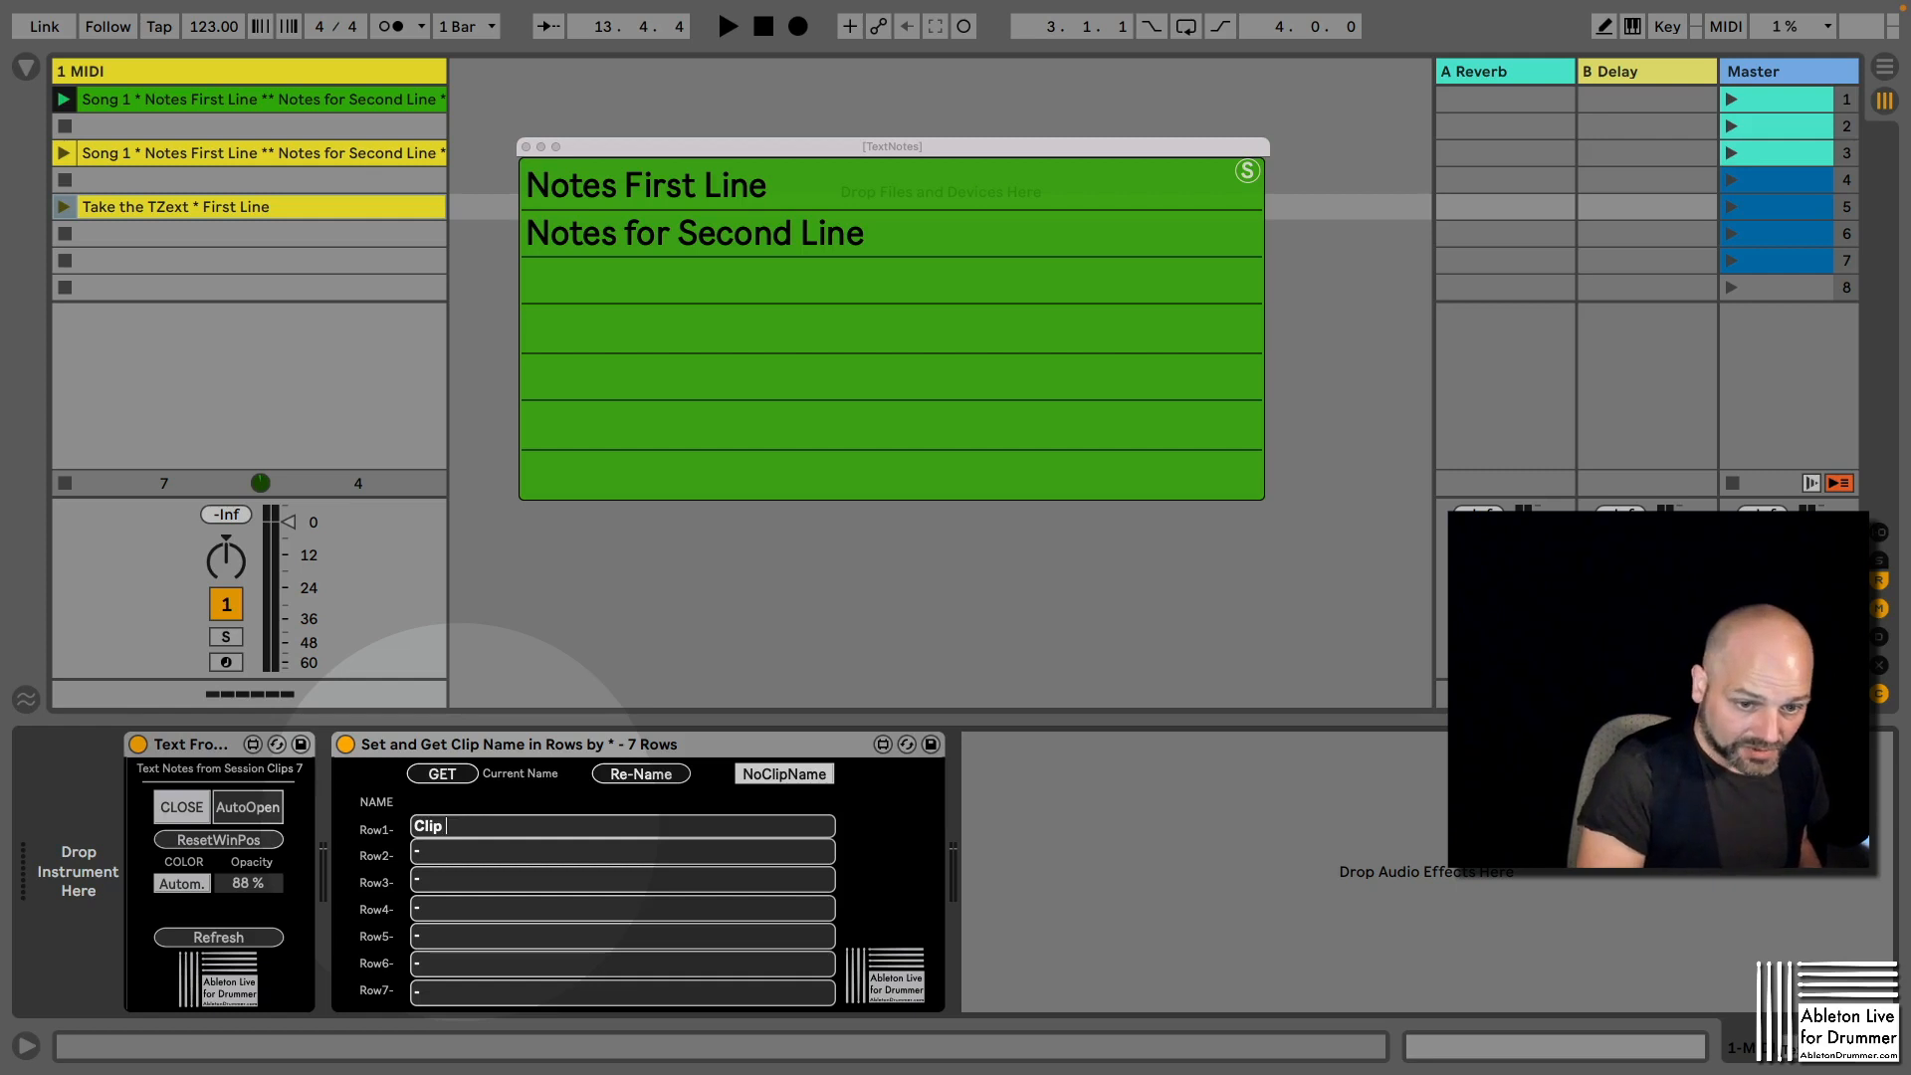
pyautogui.write('Name')
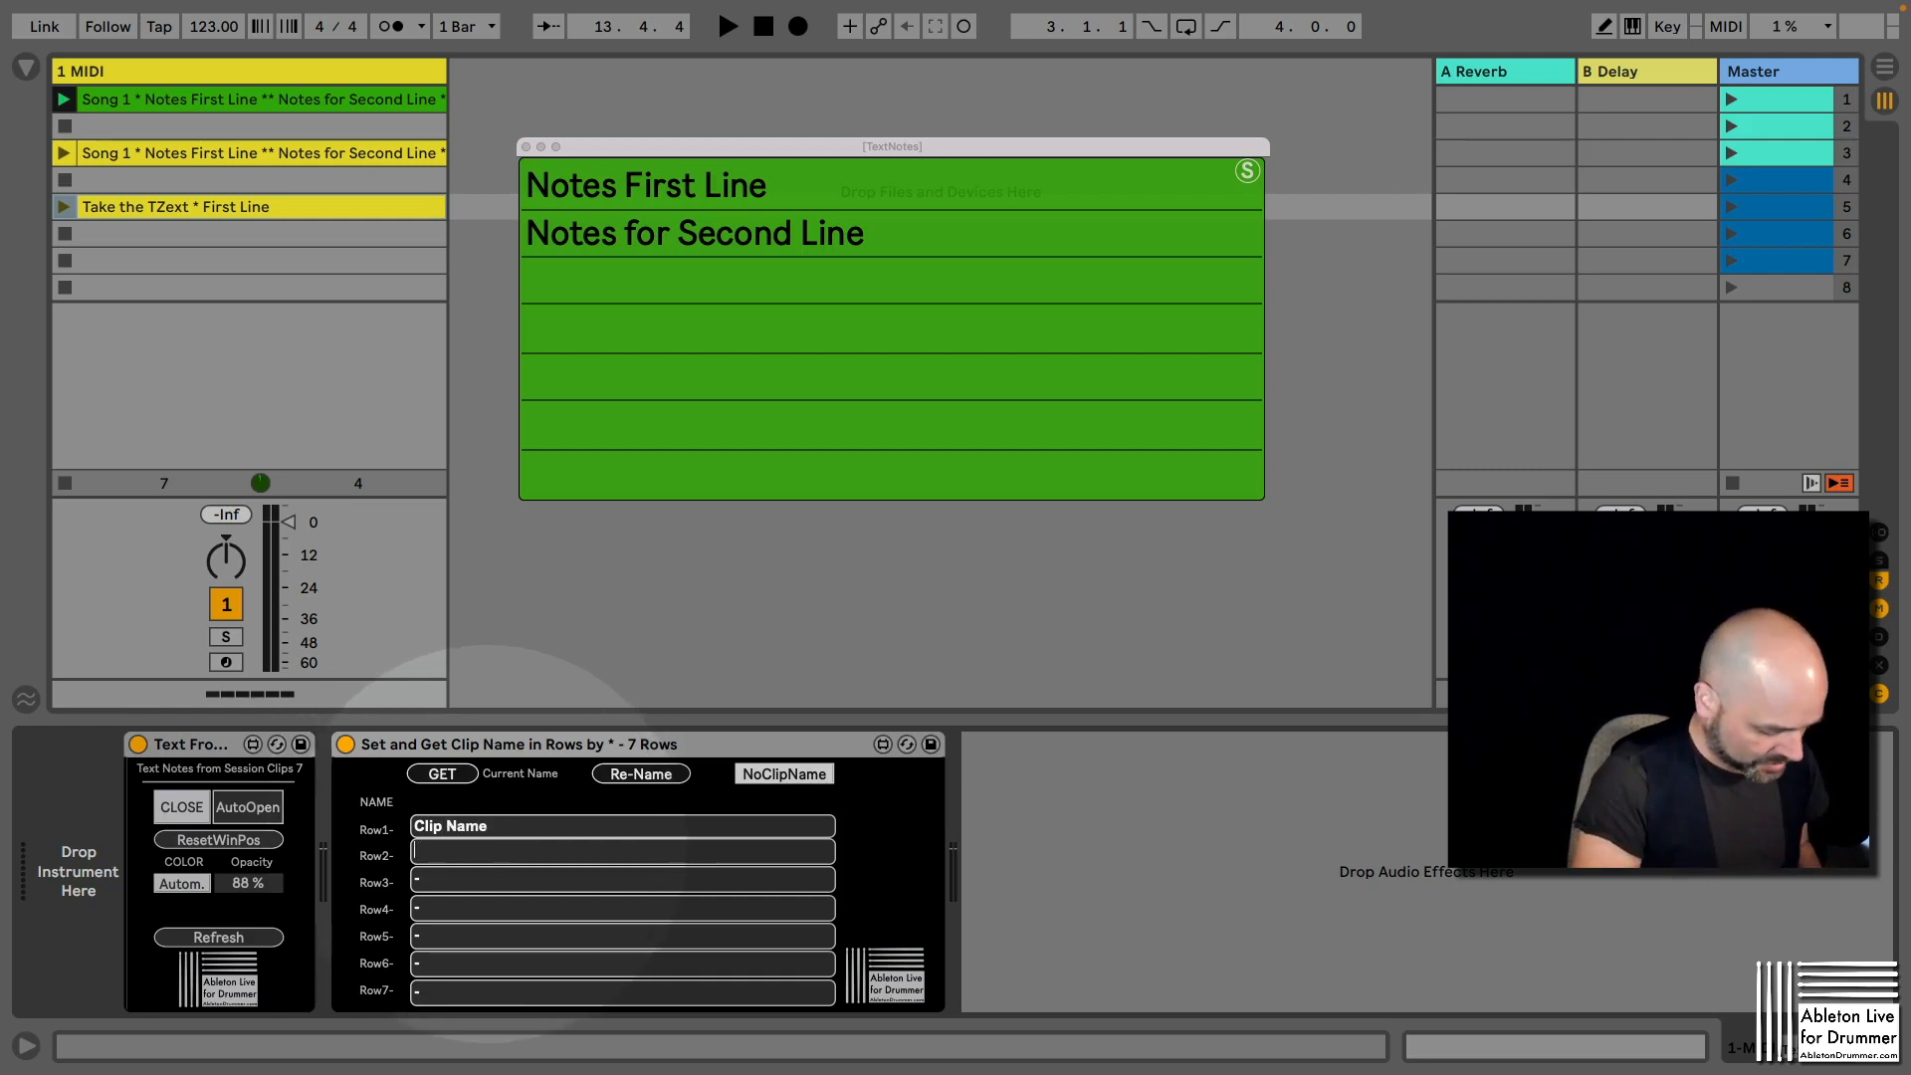
pyautogui.write('Notes')
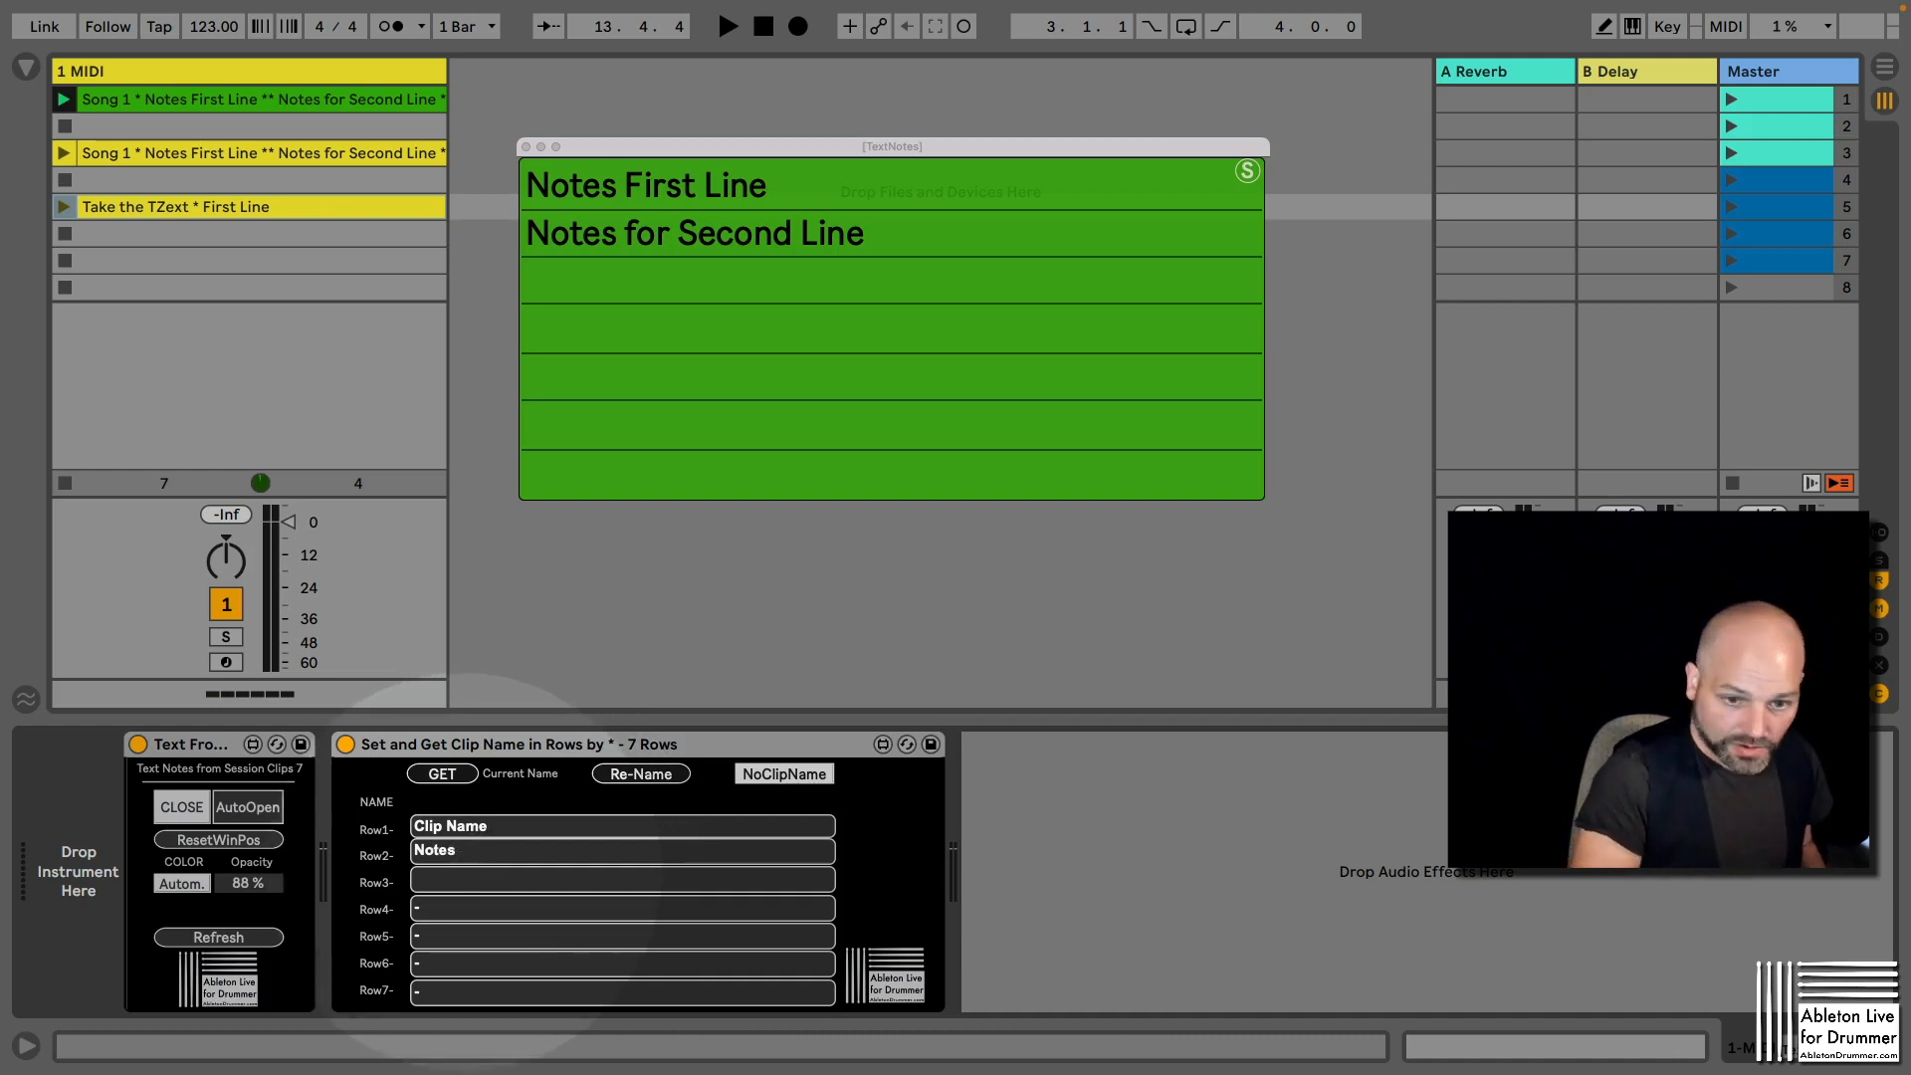
pyautogui.write('N')
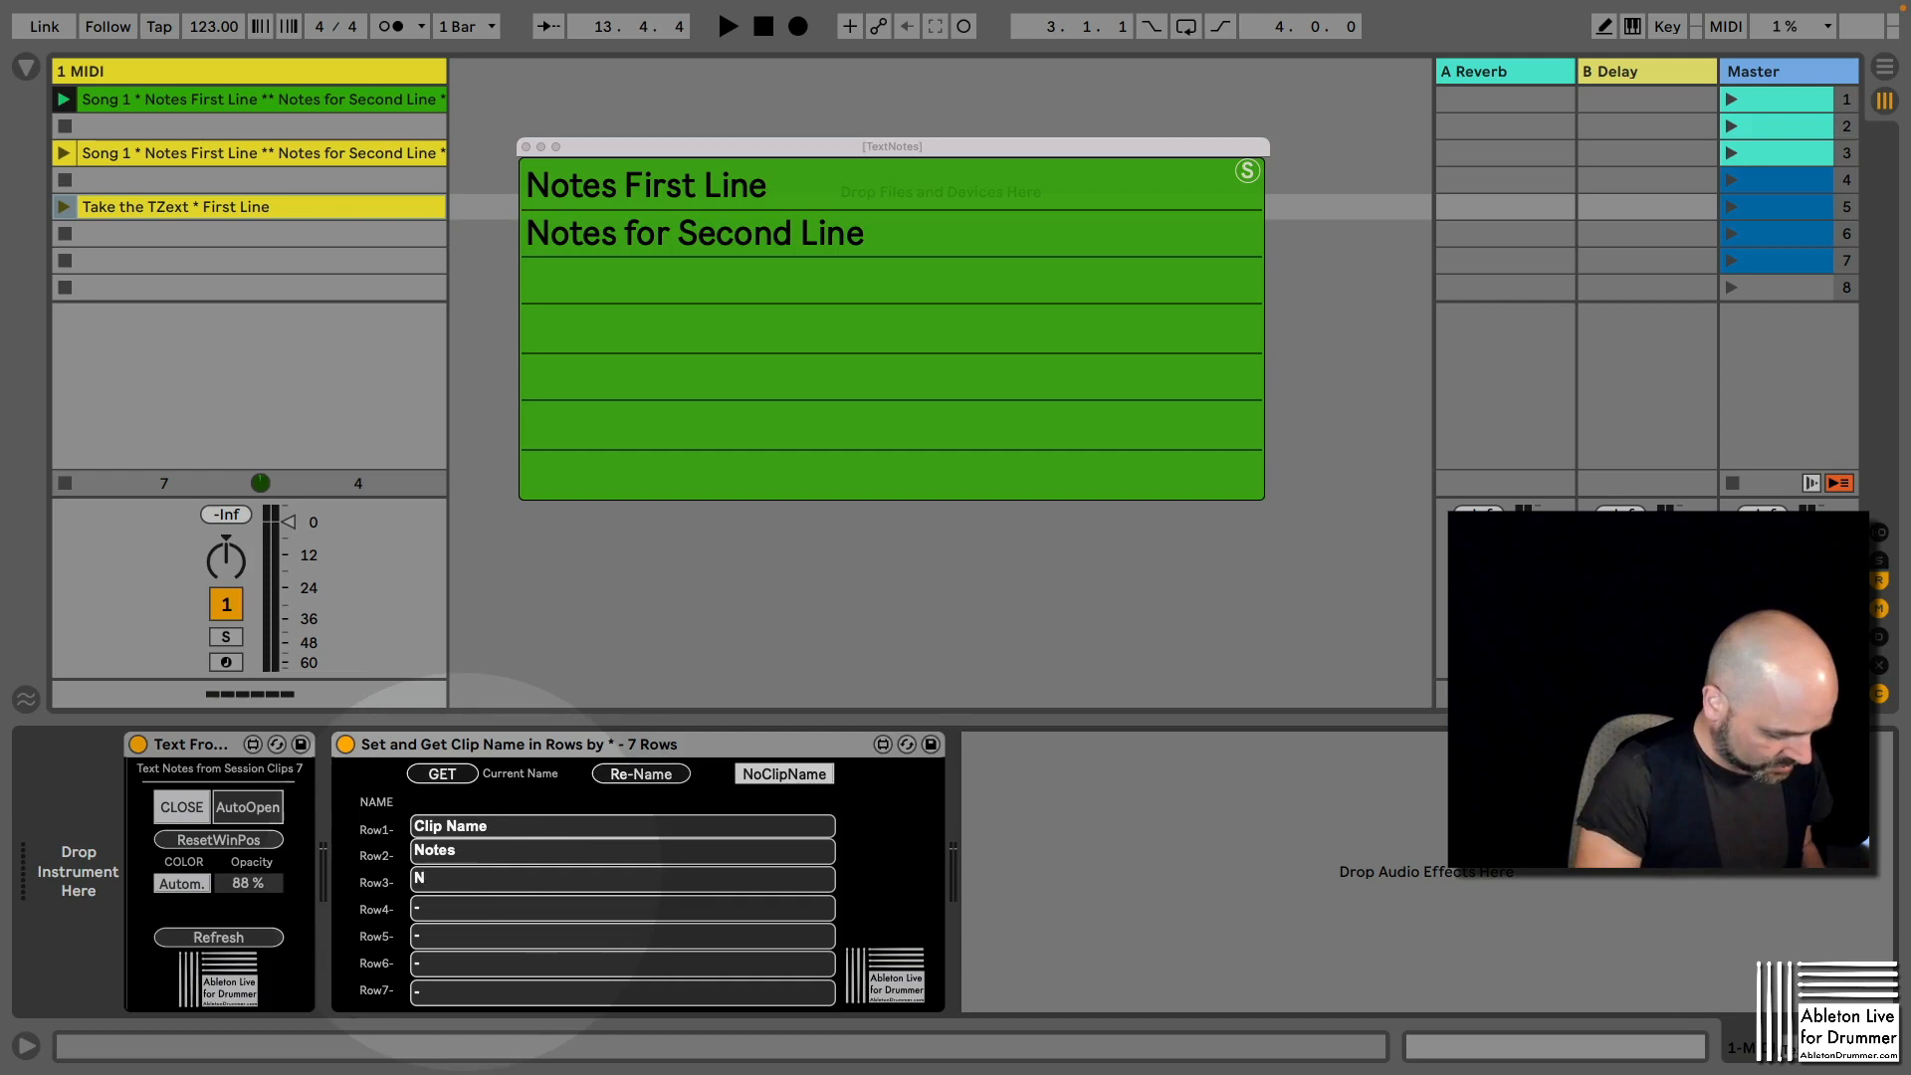
pyautogui.write('More Notes')
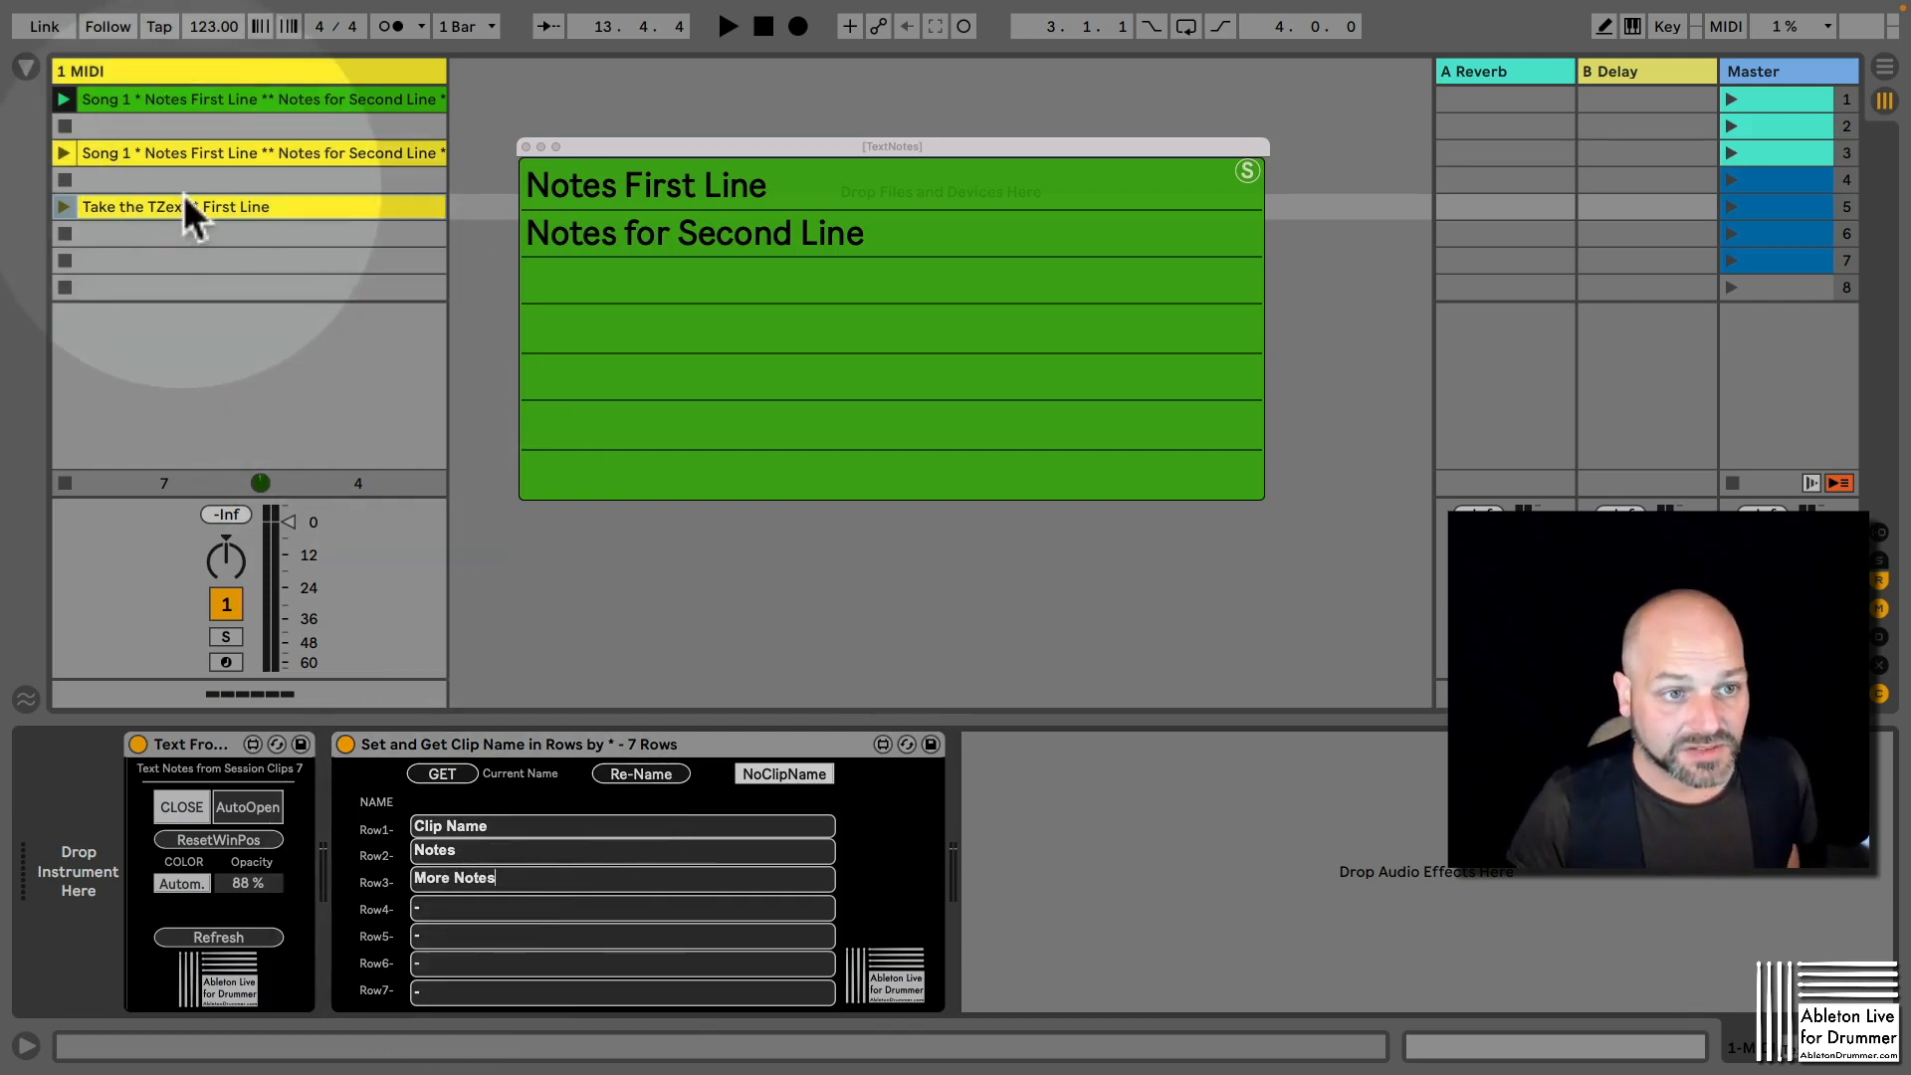
pyautogui.click(639, 772)
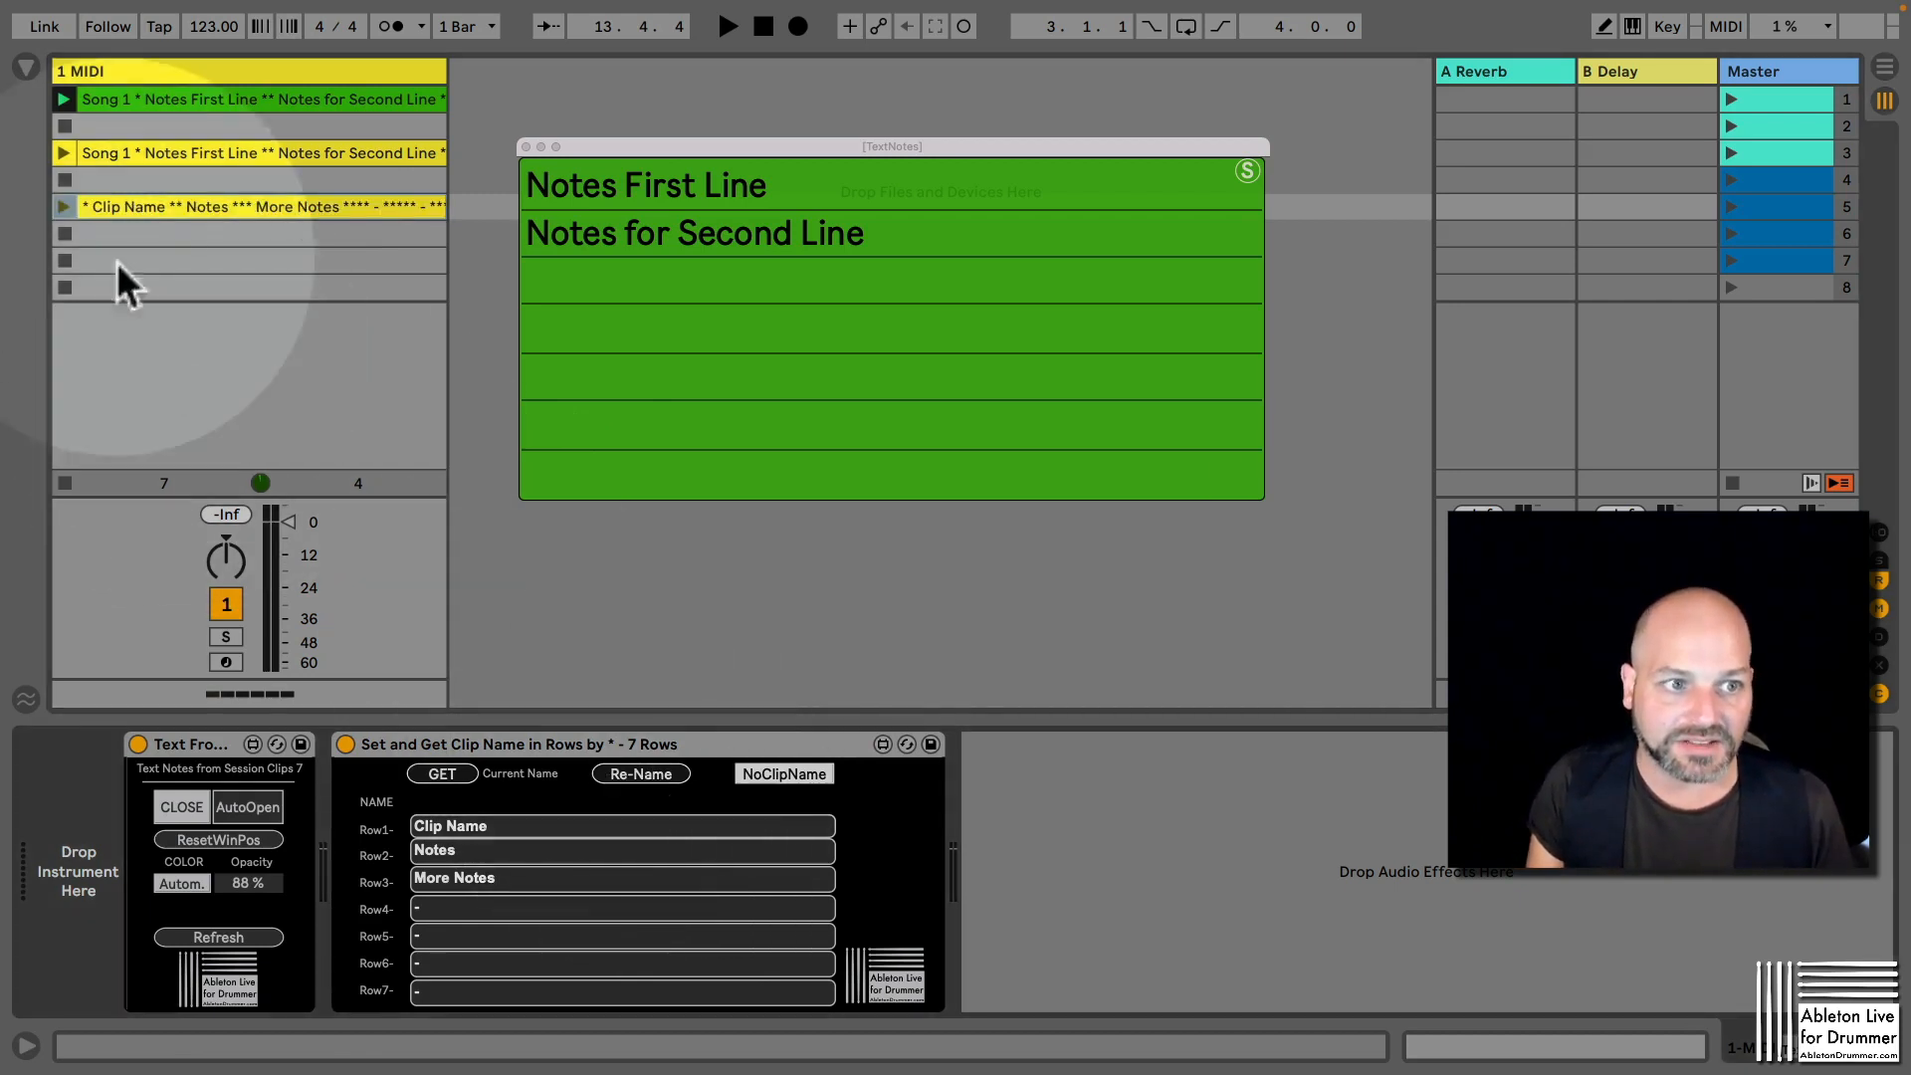
pyautogui.moveTo(414, 241)
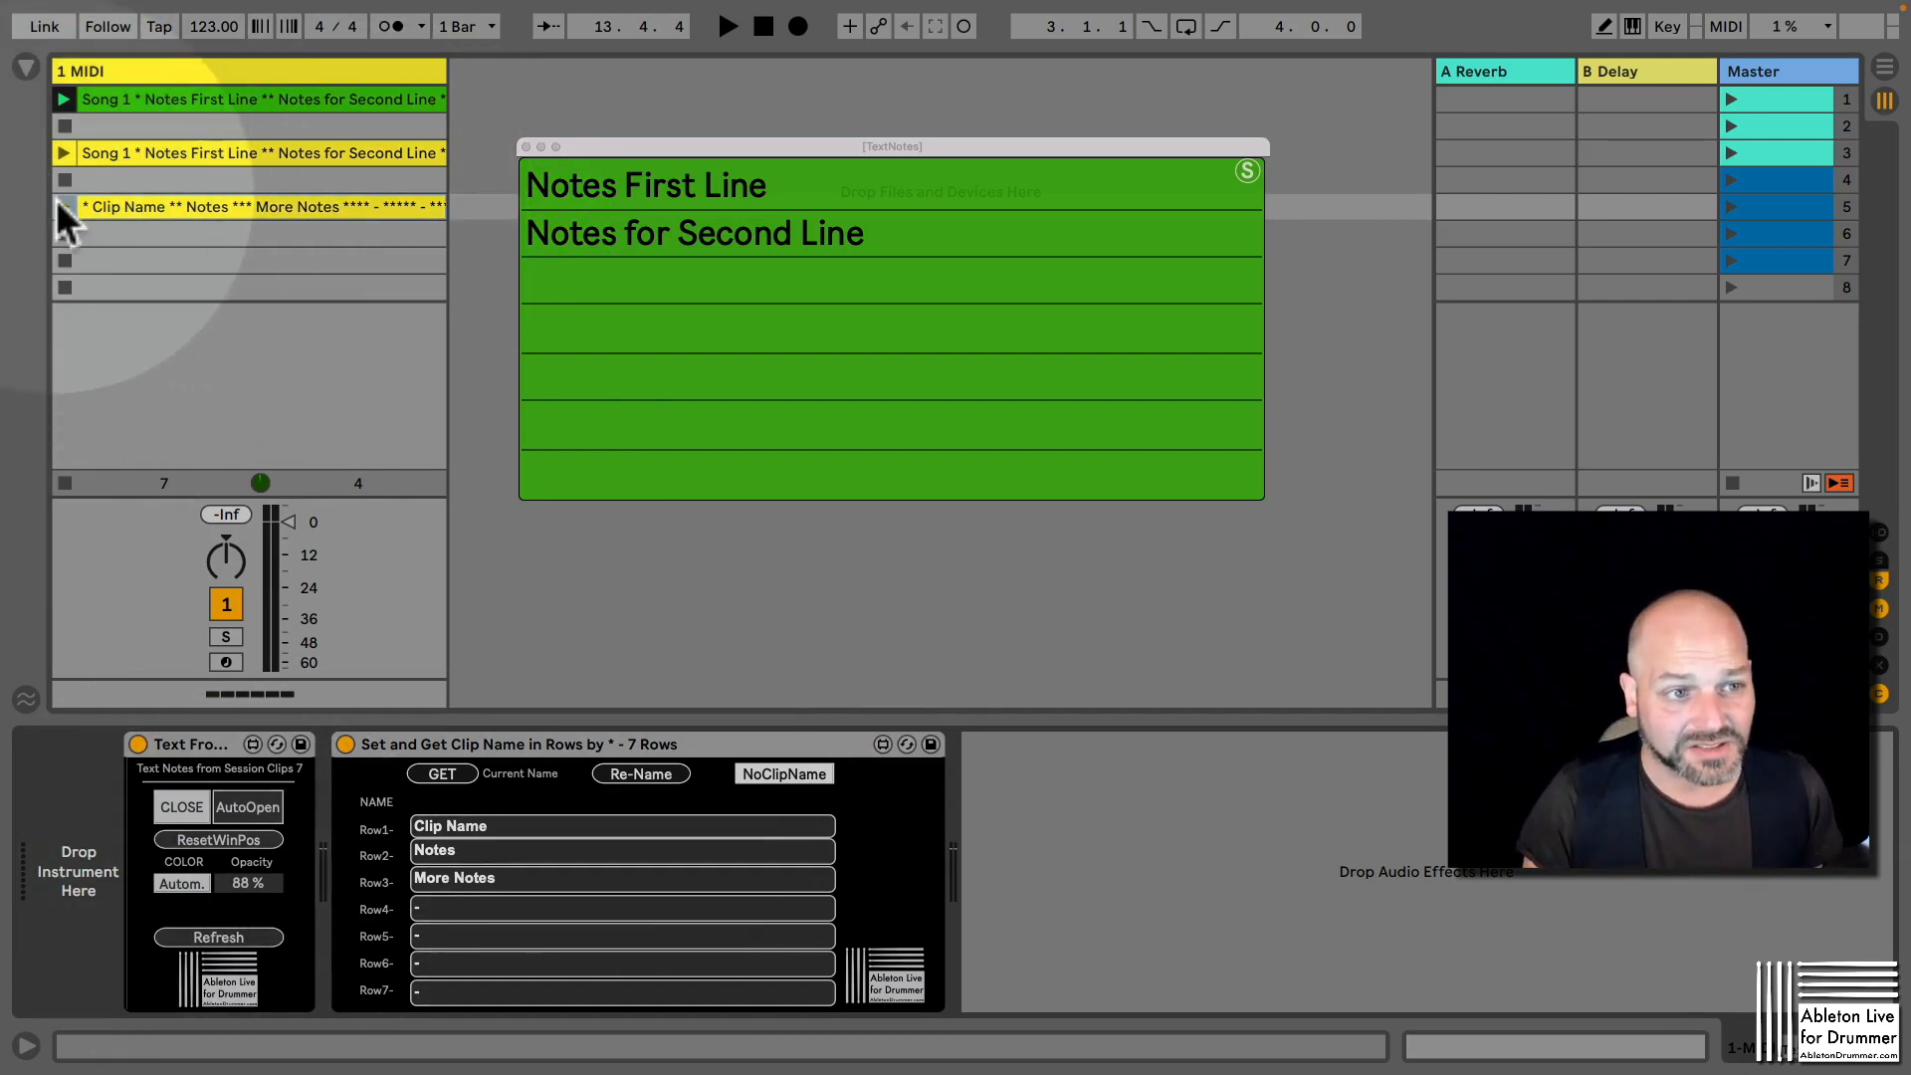
# Play the renamed clip to show its lines and set the pop-up background to Orange.
pyautogui.click(63, 205)
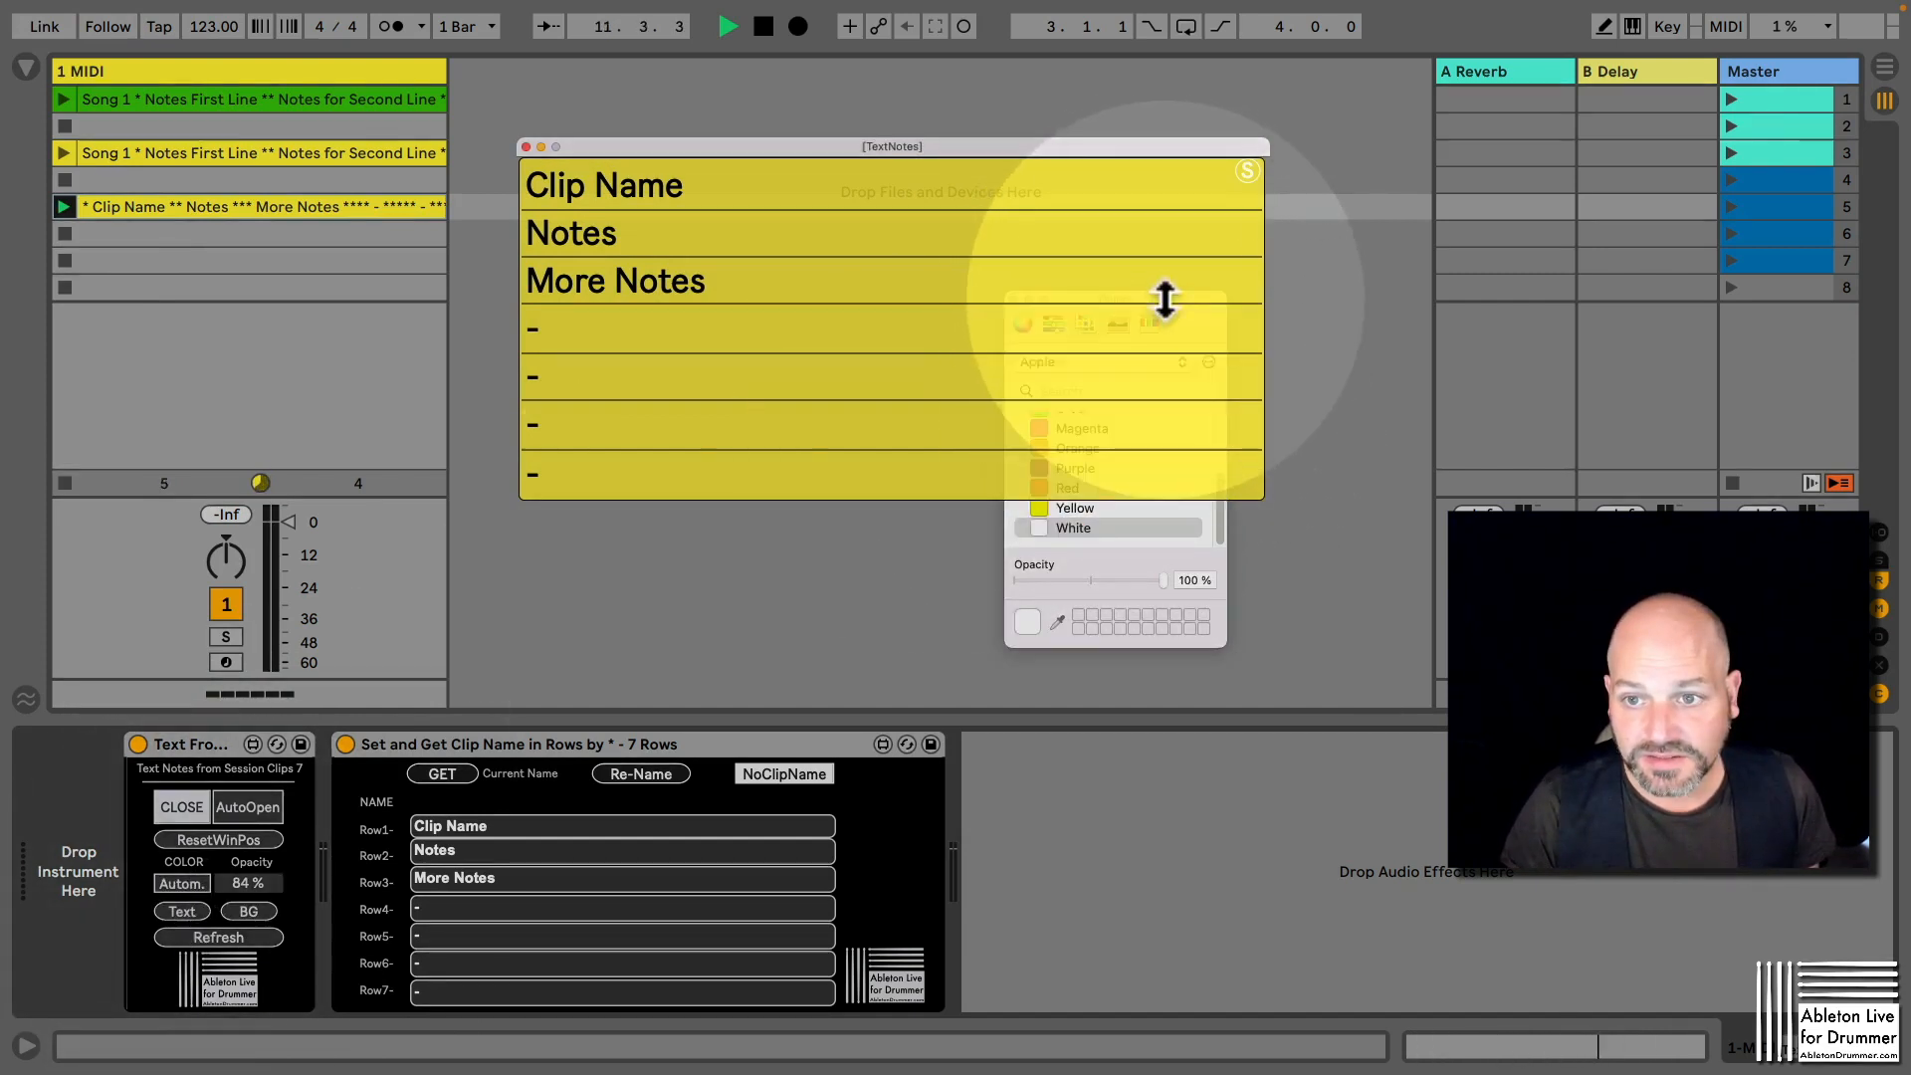
pyautogui.moveTo(892, 145); pyautogui.dragTo(580, 125)
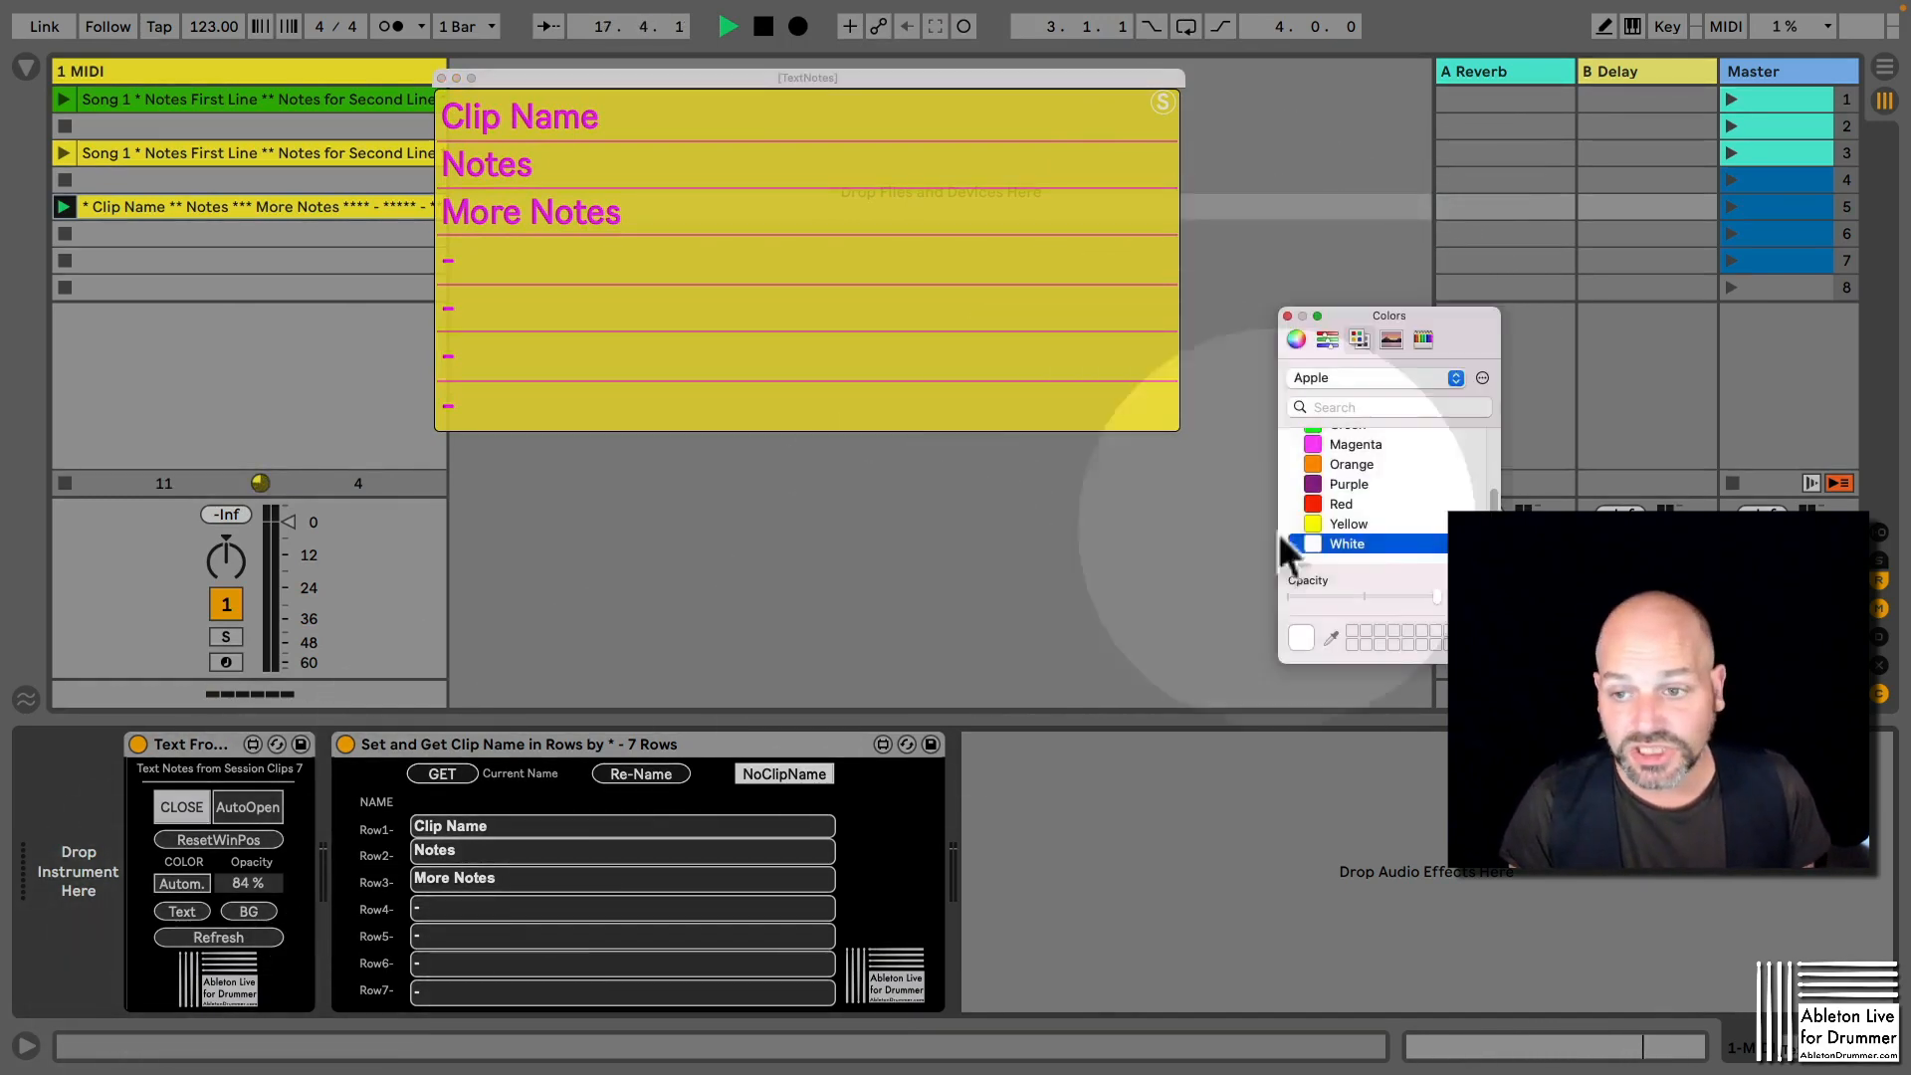
pyautogui.click(1350, 466)
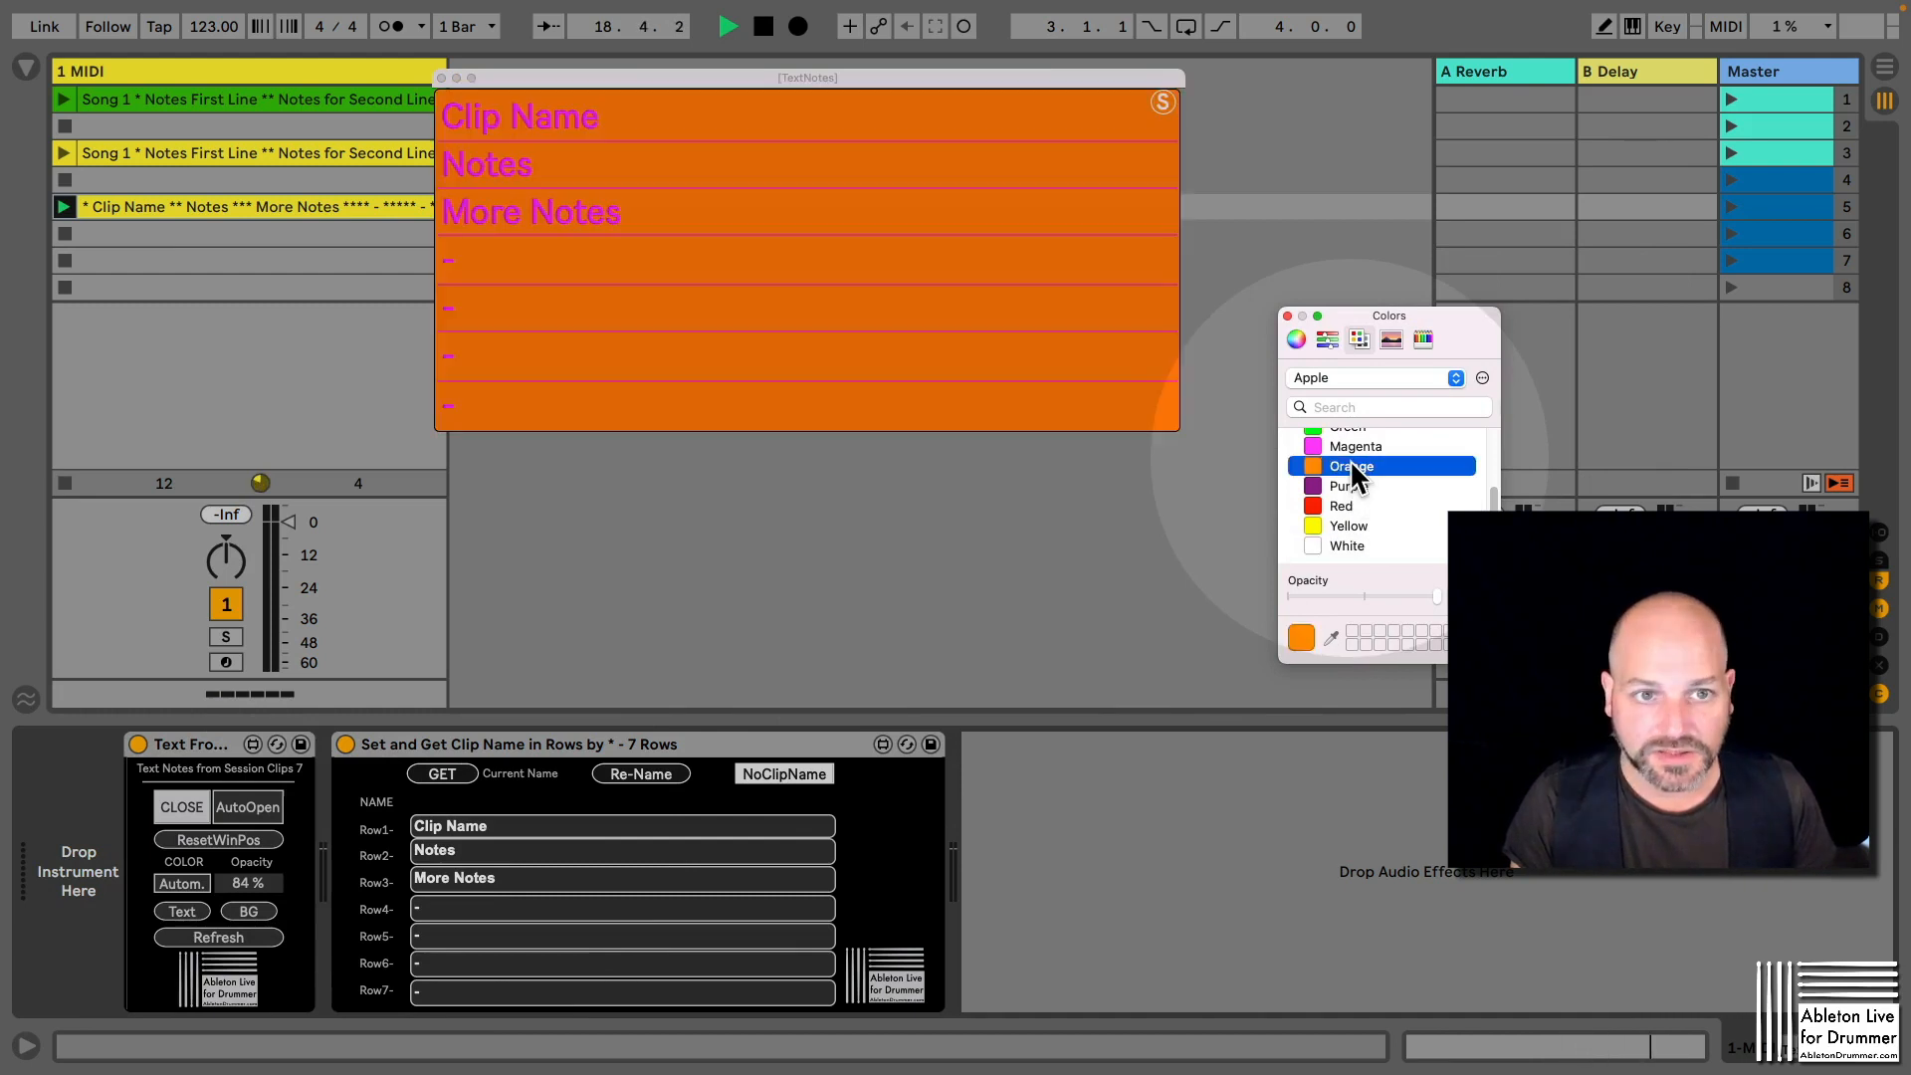
# Change the pop-up background to Yellow then Red and play the slot-three Song 1 copy.
pyautogui.click(1348, 526)
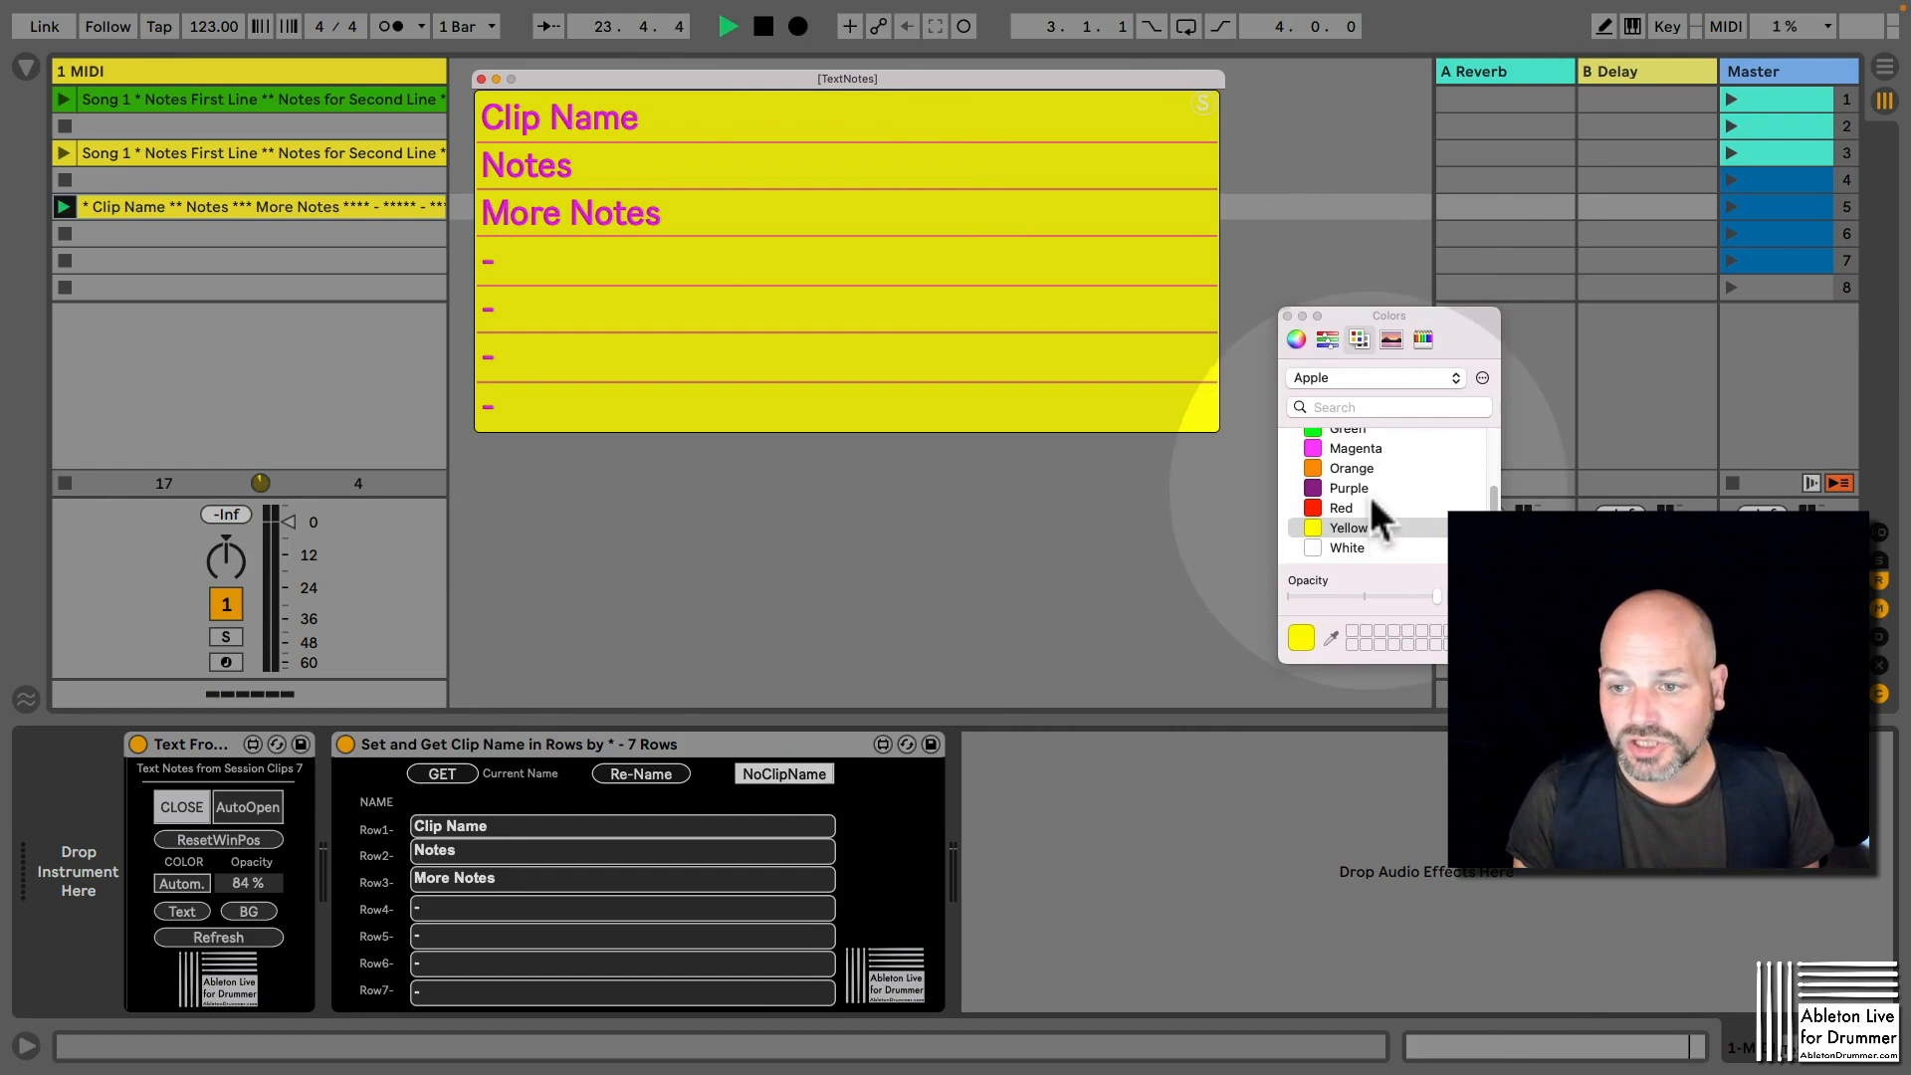
pyautogui.click(1342, 508)
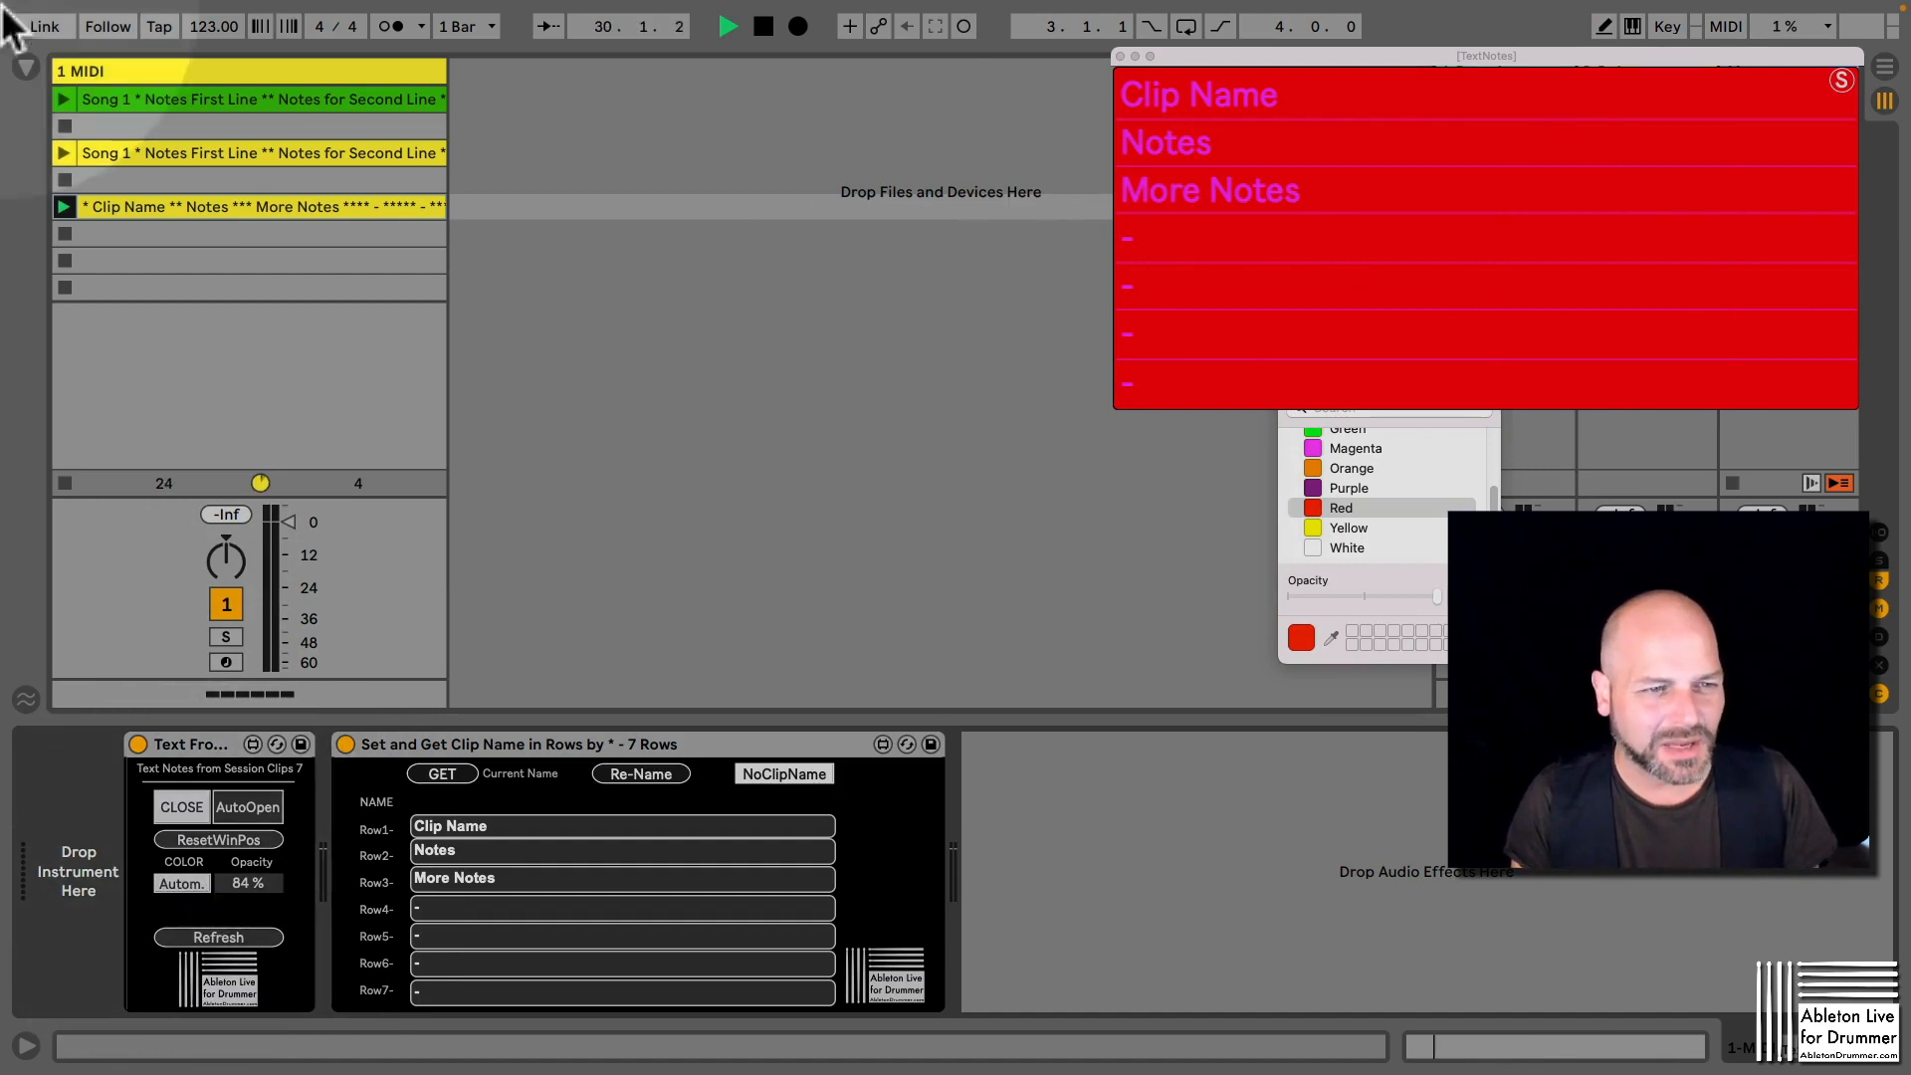
pyautogui.click(63, 154)
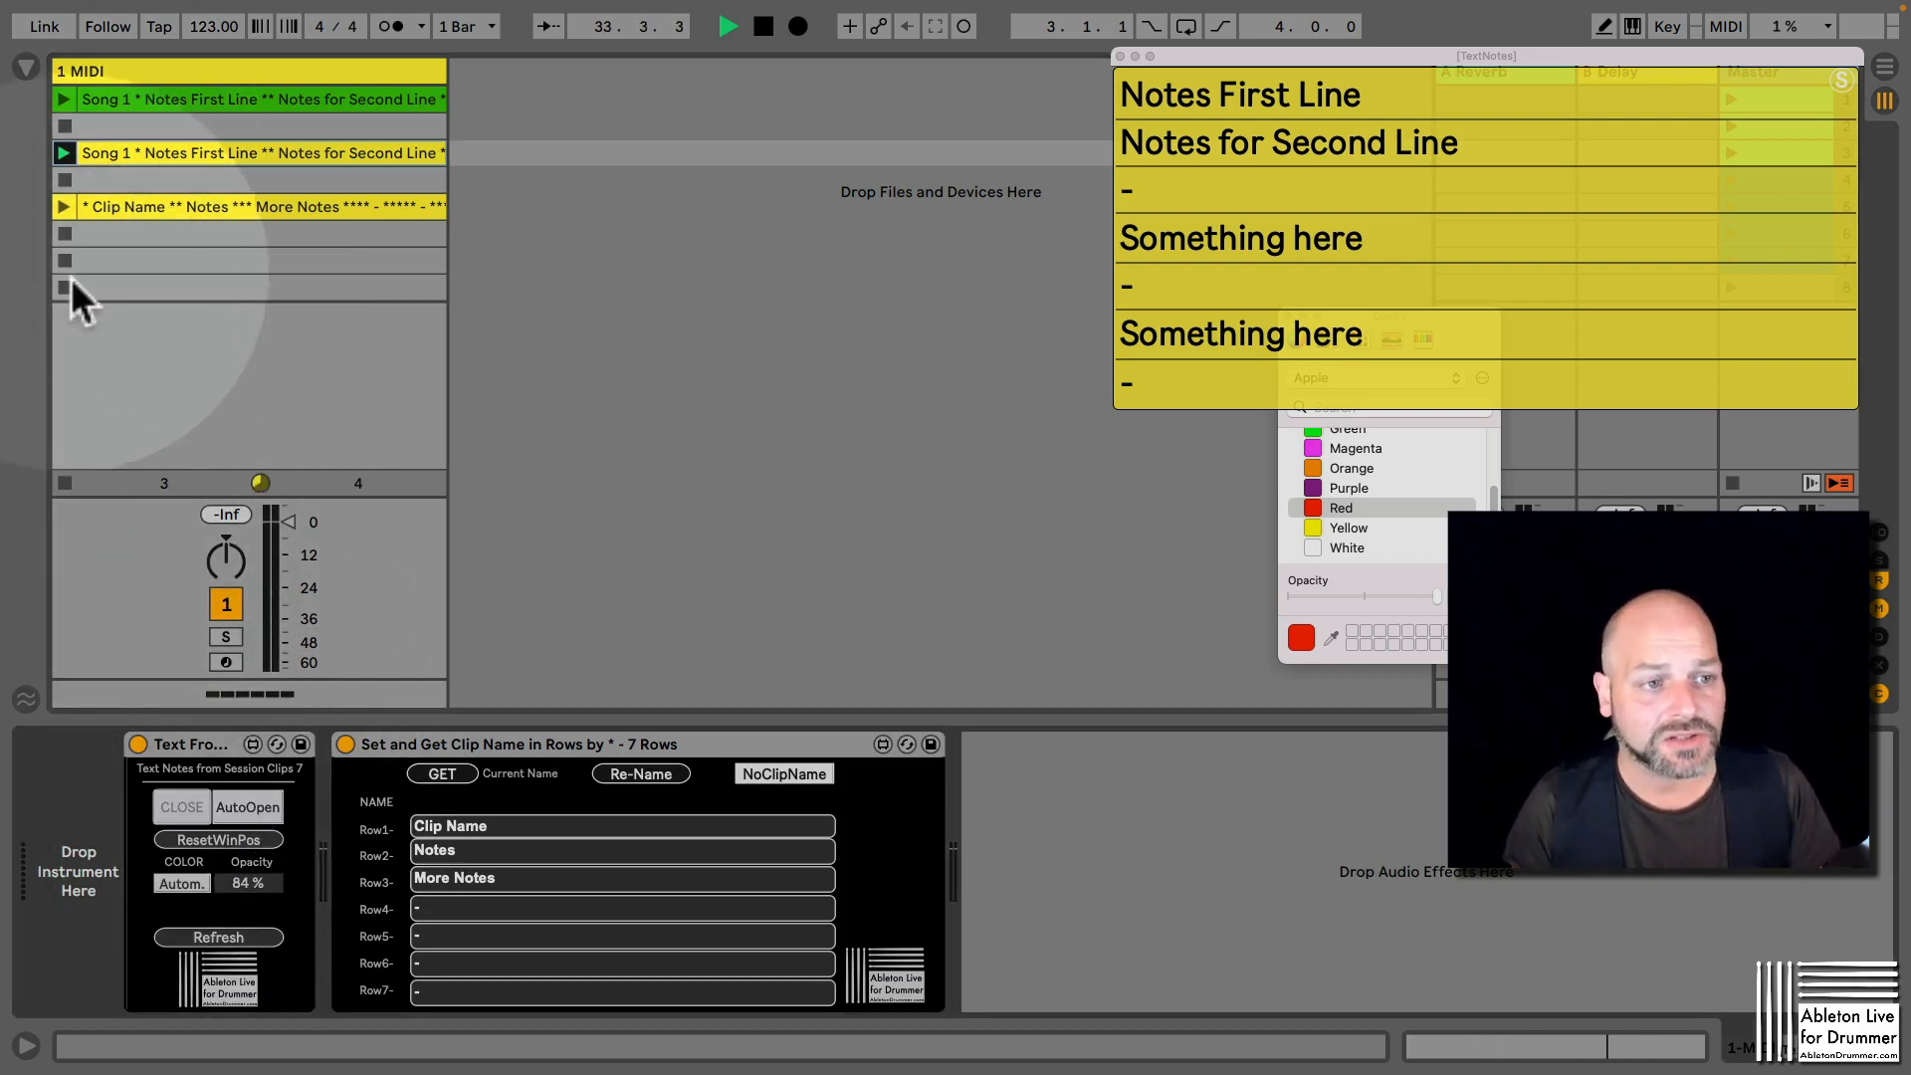
# Close the TextNotes pop-up from the Text Notes device.
pyautogui.click(64, 289)
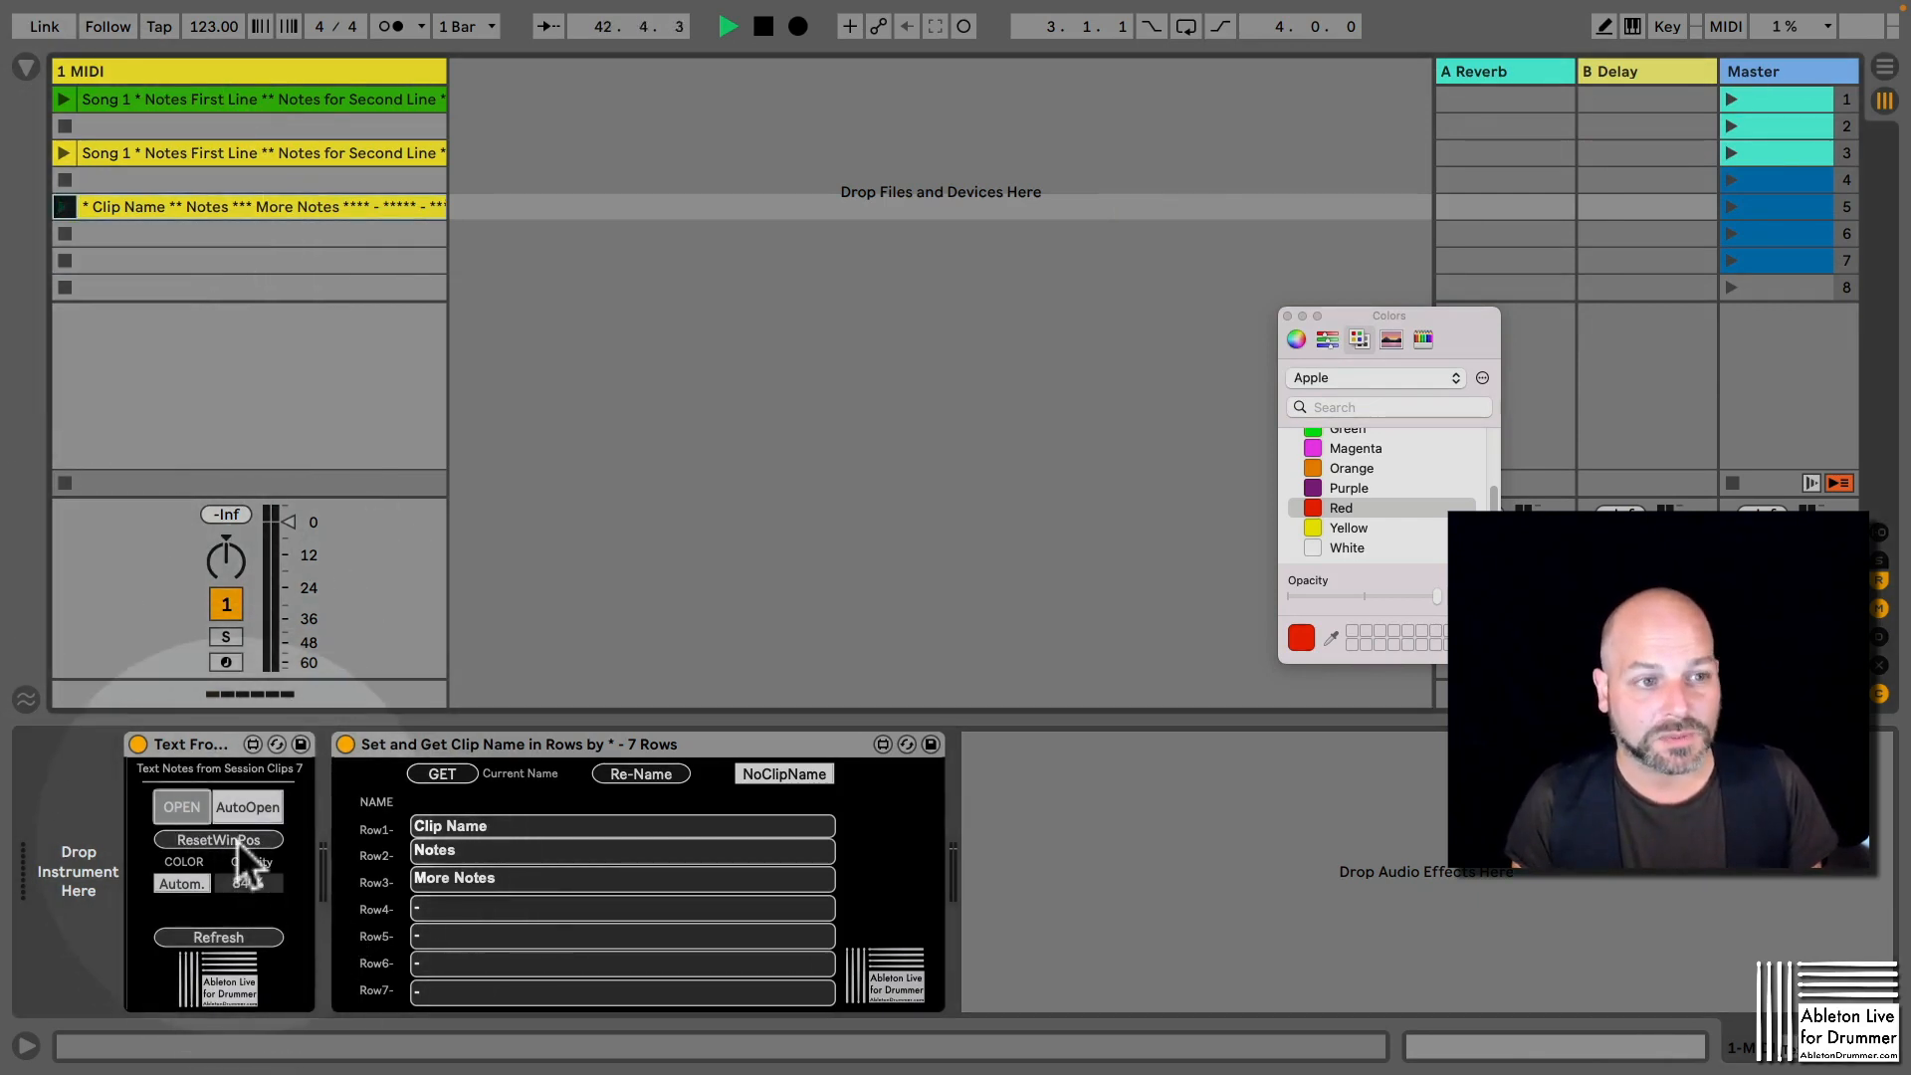
# Reopen the yellow TextNotes pop-up and reposition it near the centre.
pyautogui.click(182, 807)
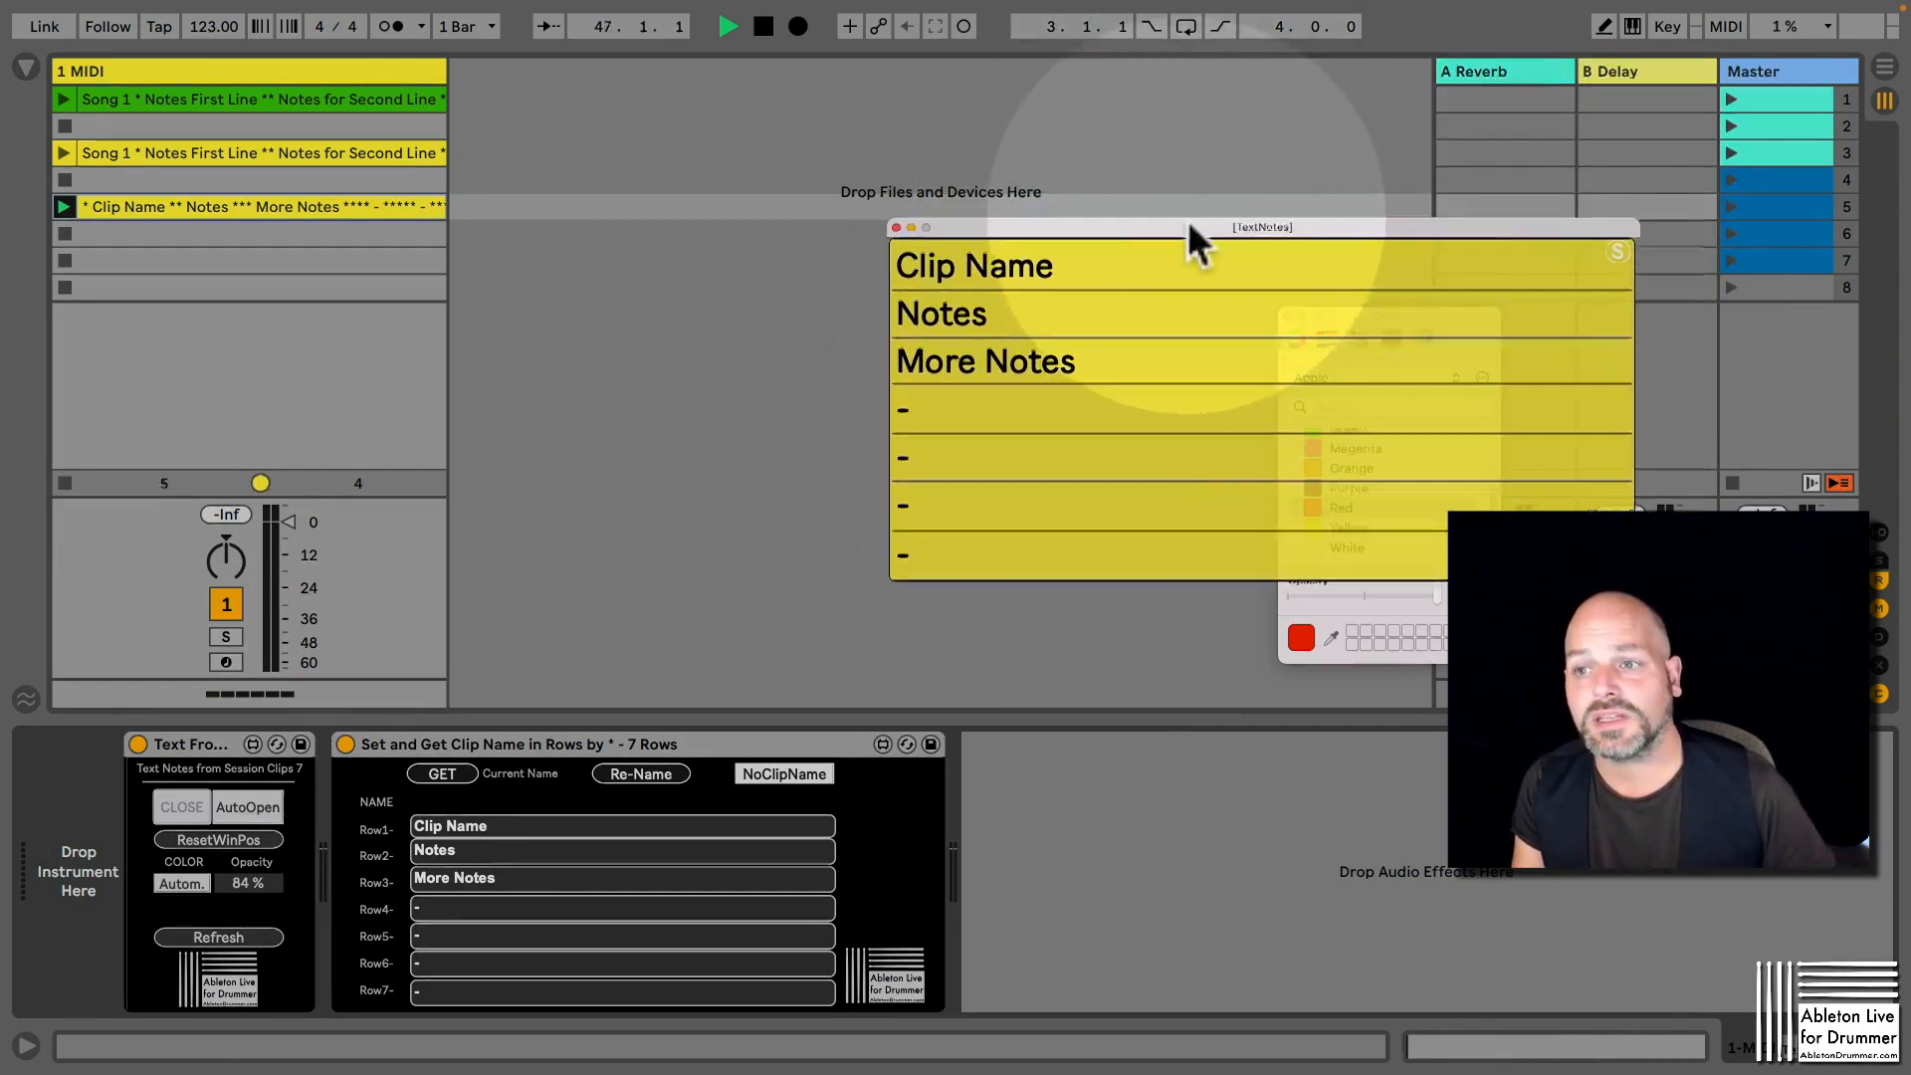
pyautogui.moveTo(1194, 231); pyautogui.dragTo(1633, 221)
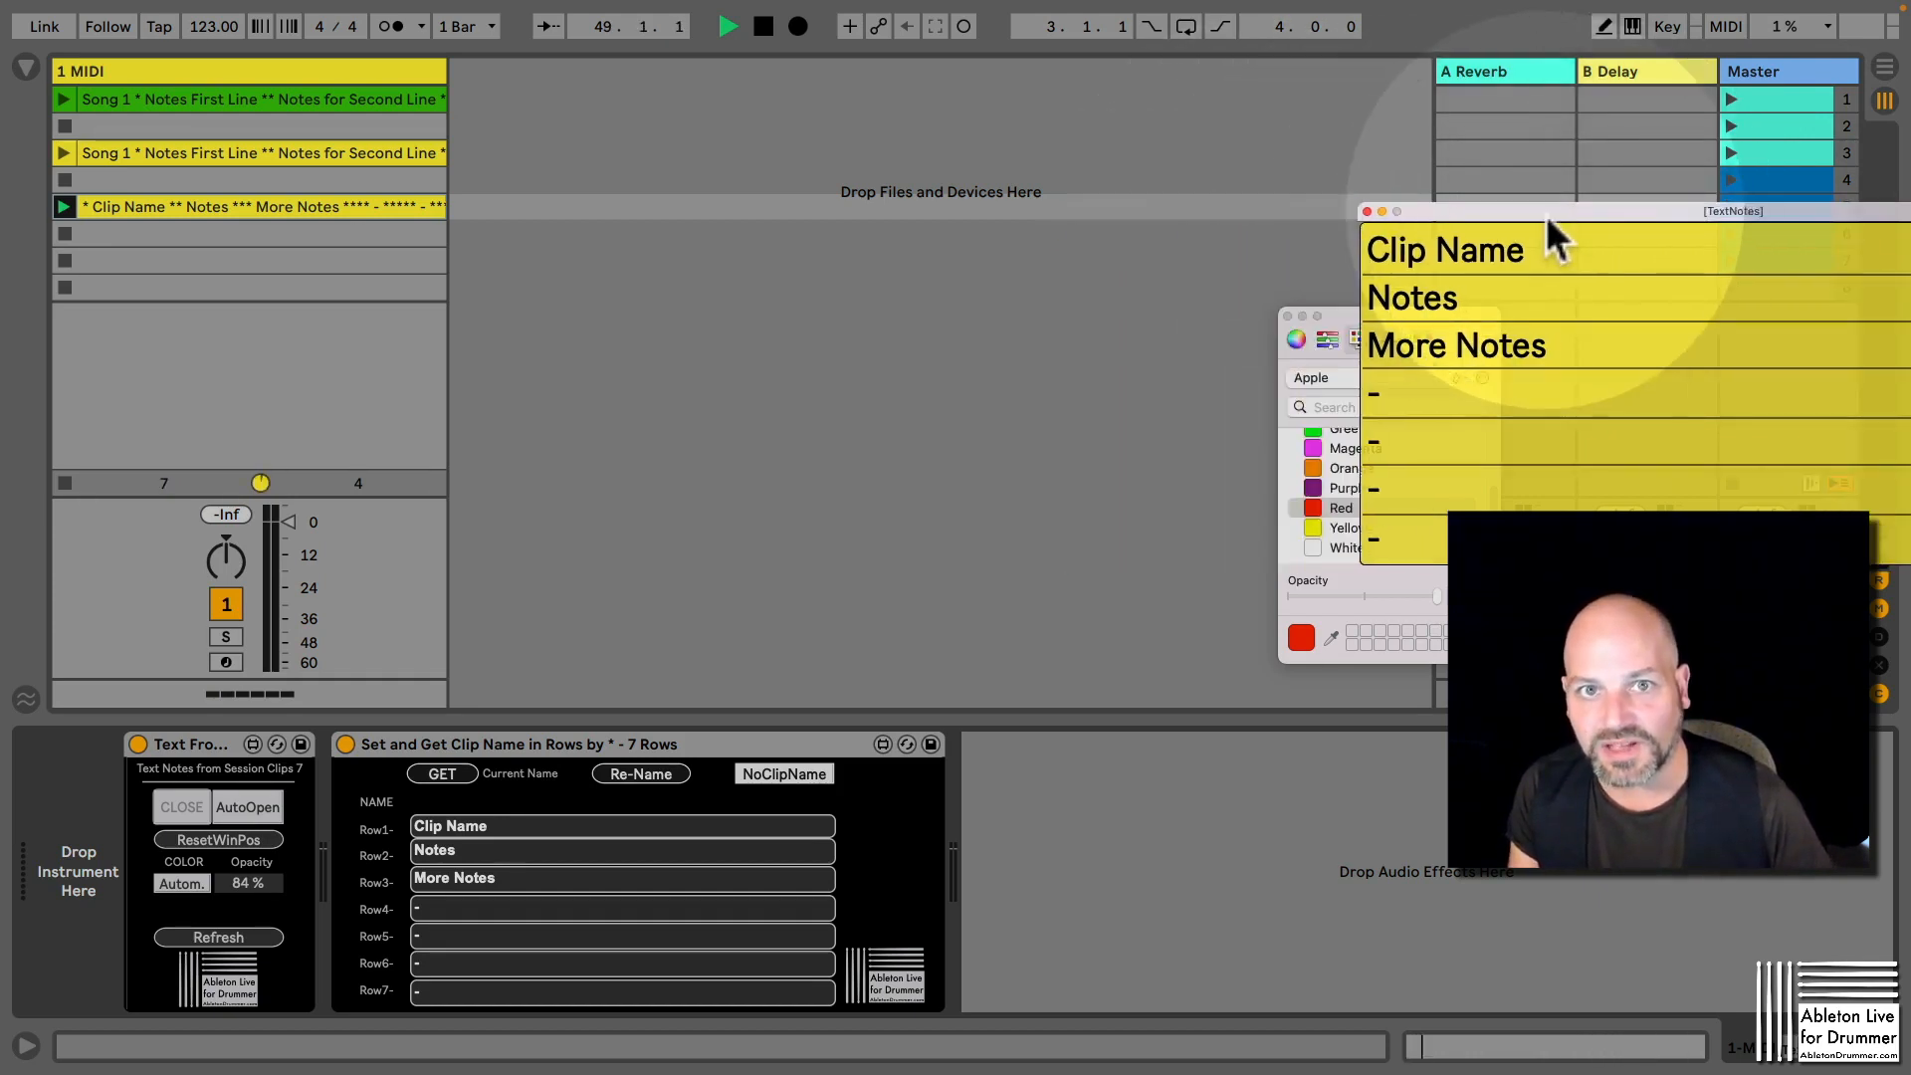
pyautogui.moveTo(1549, 211); pyautogui.dragTo(1109, 215)
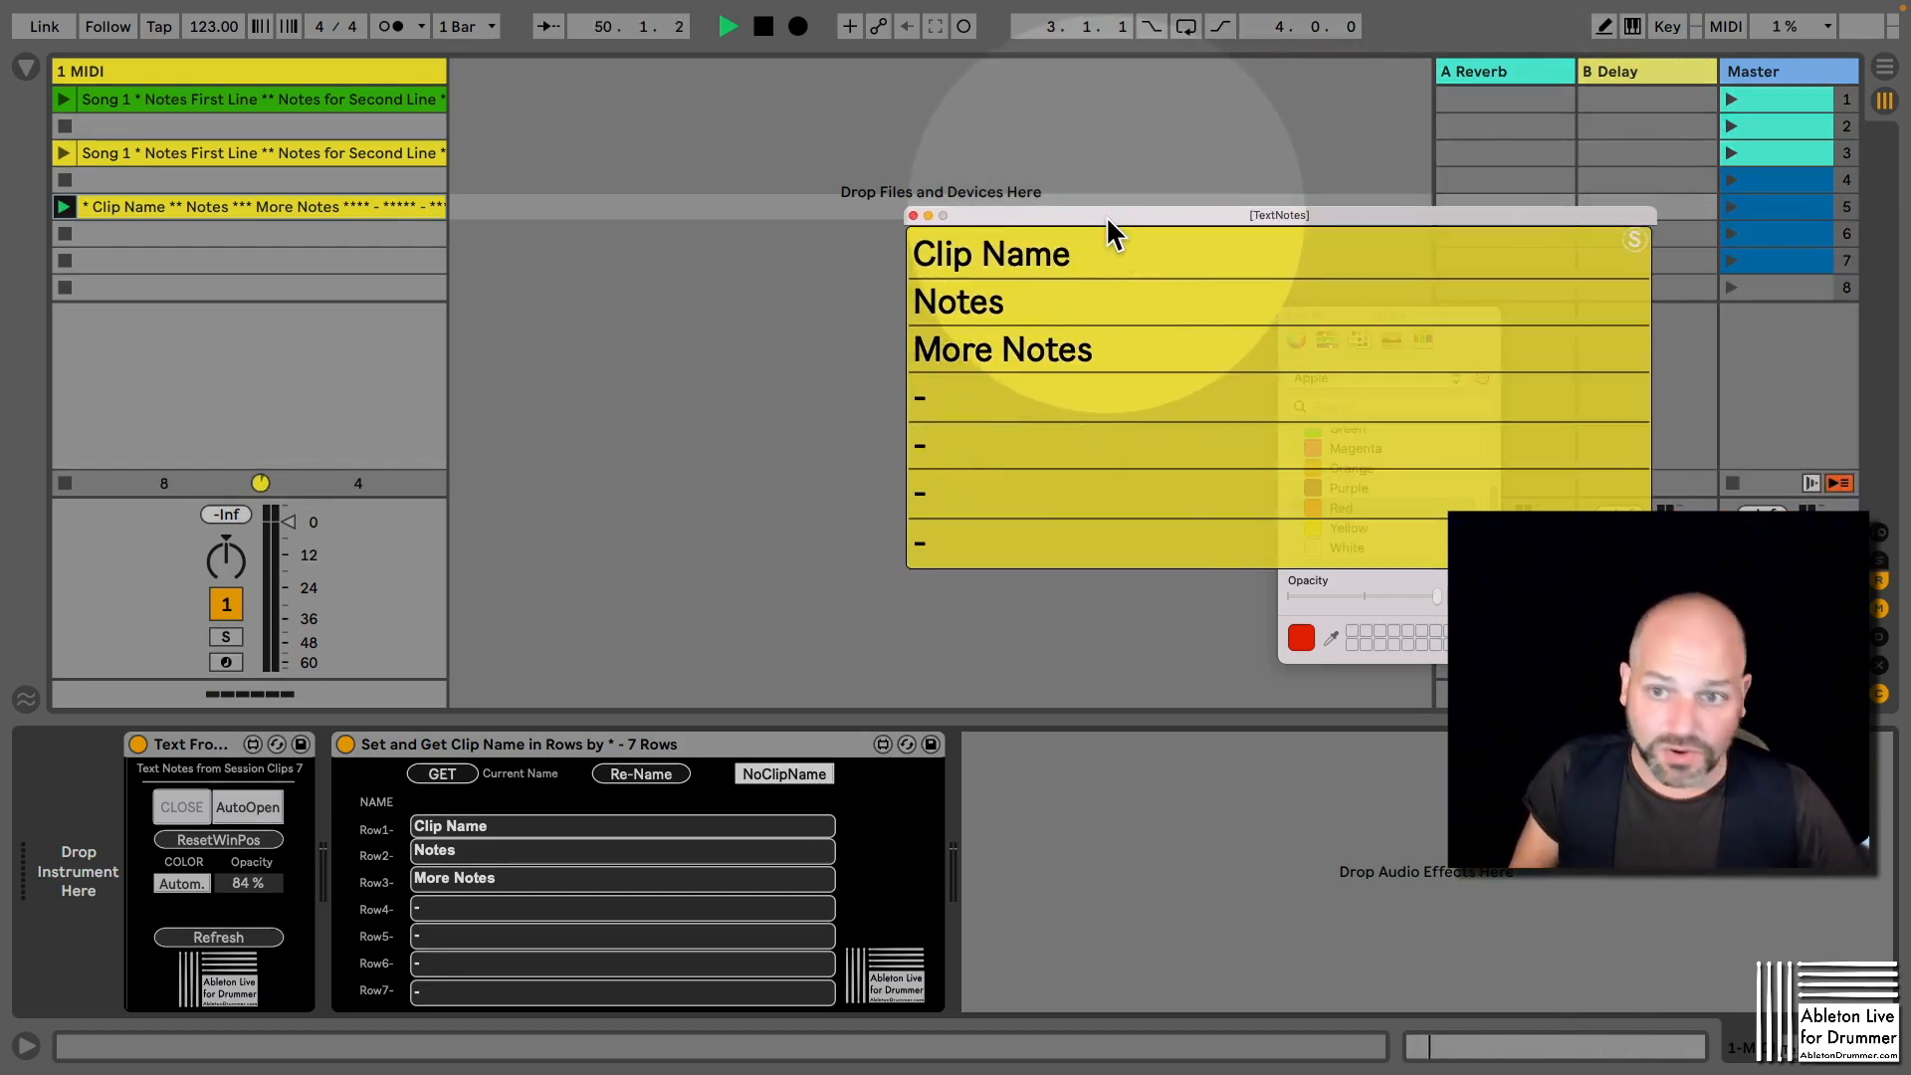